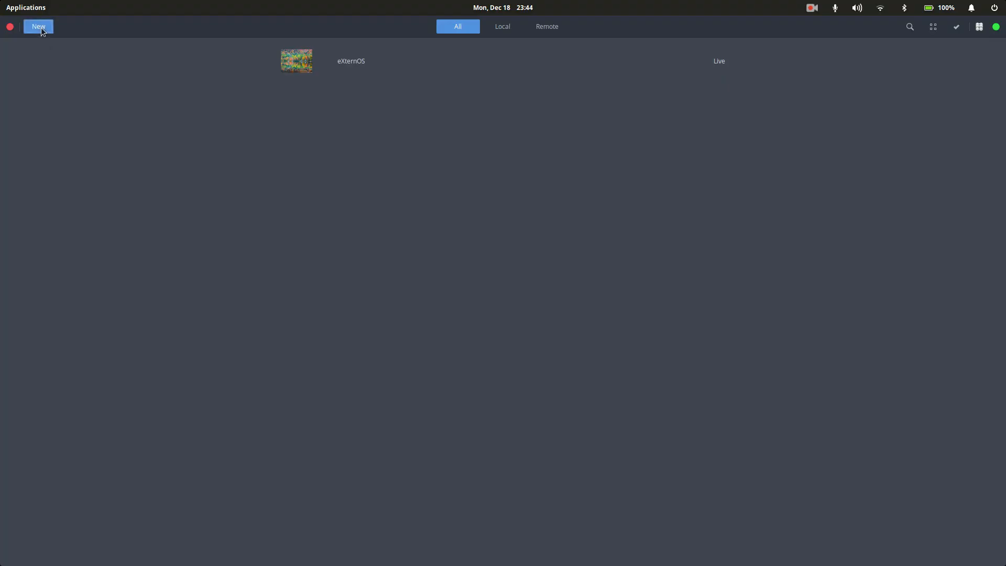
- Create a new box in GNOME Boxes from eXternOS.iso in the Downloads folder
click(38, 26)
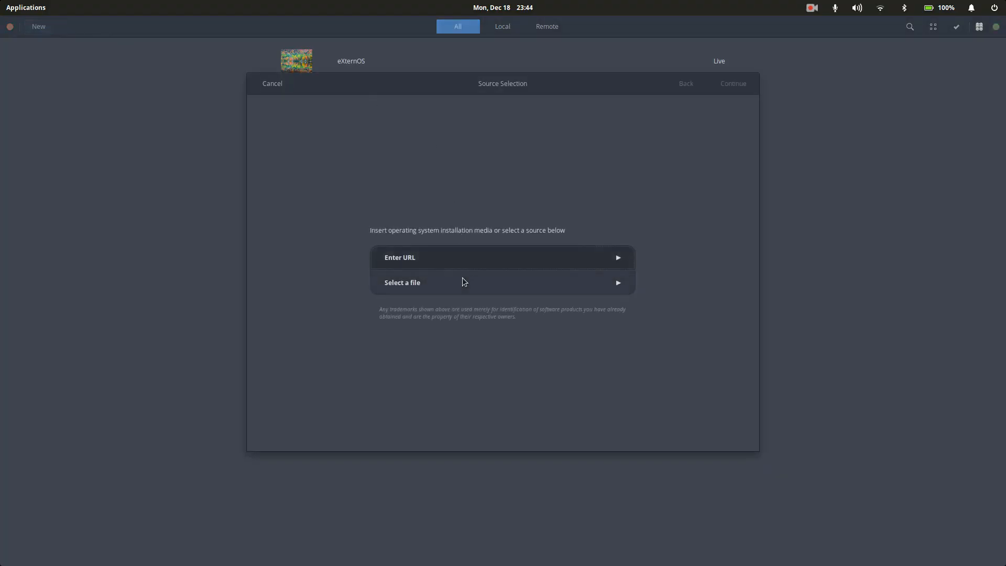
click(402, 282)
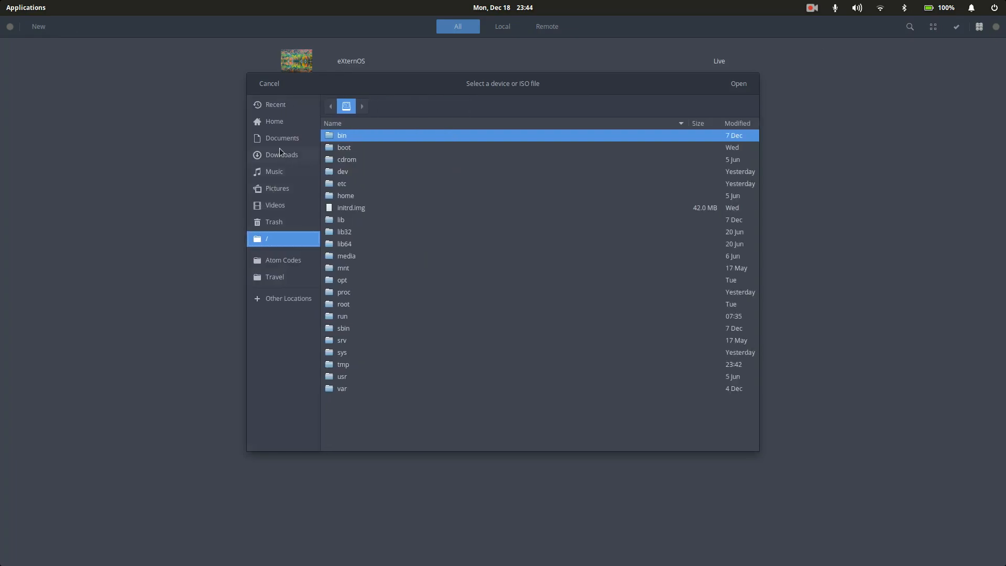
click(281, 155)
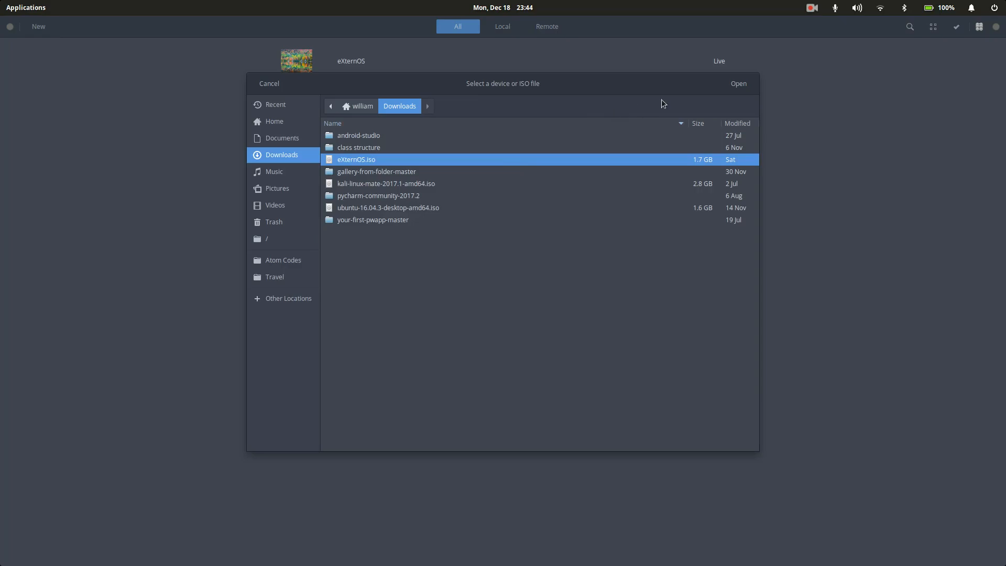
click(737, 84)
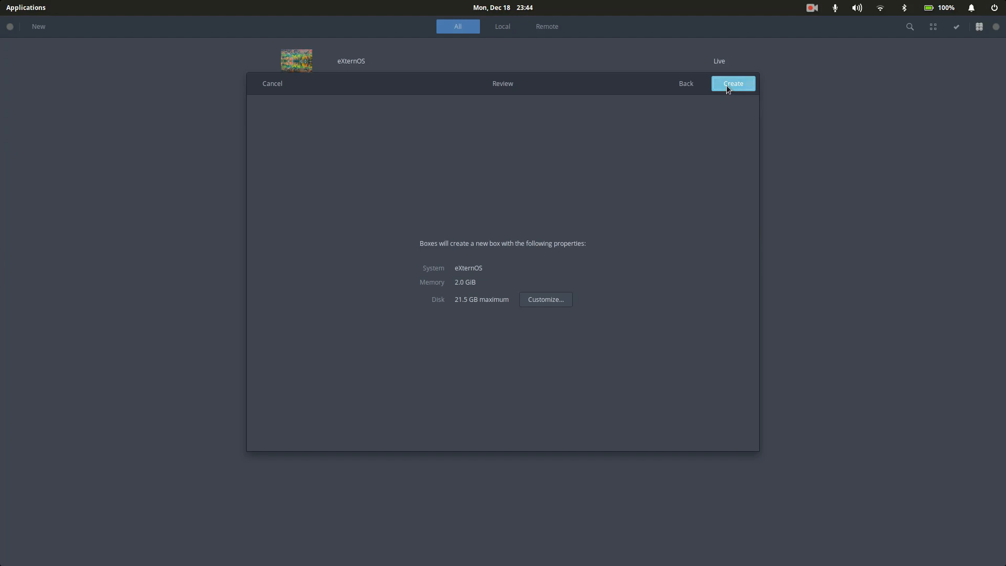
click(732, 83)
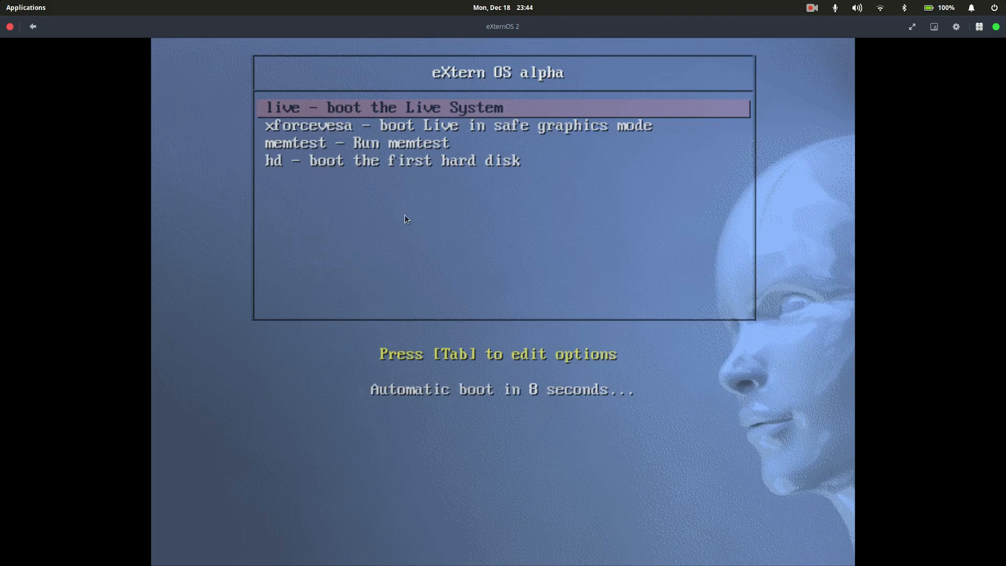
mouse_move(531, 372)
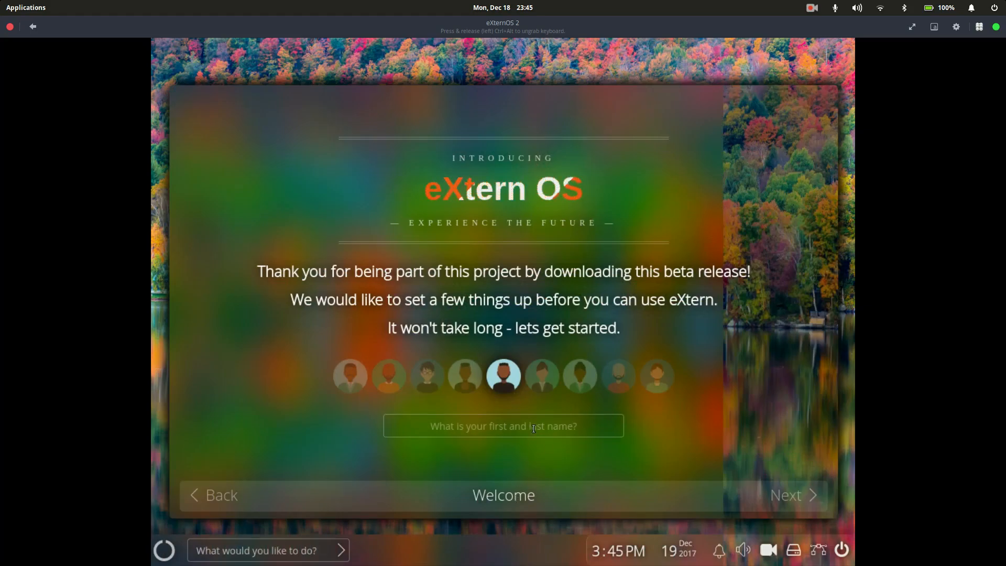
- Enter the user name Code Six, correcting a mistyped start, and continue past the welcome step
text(Jo)
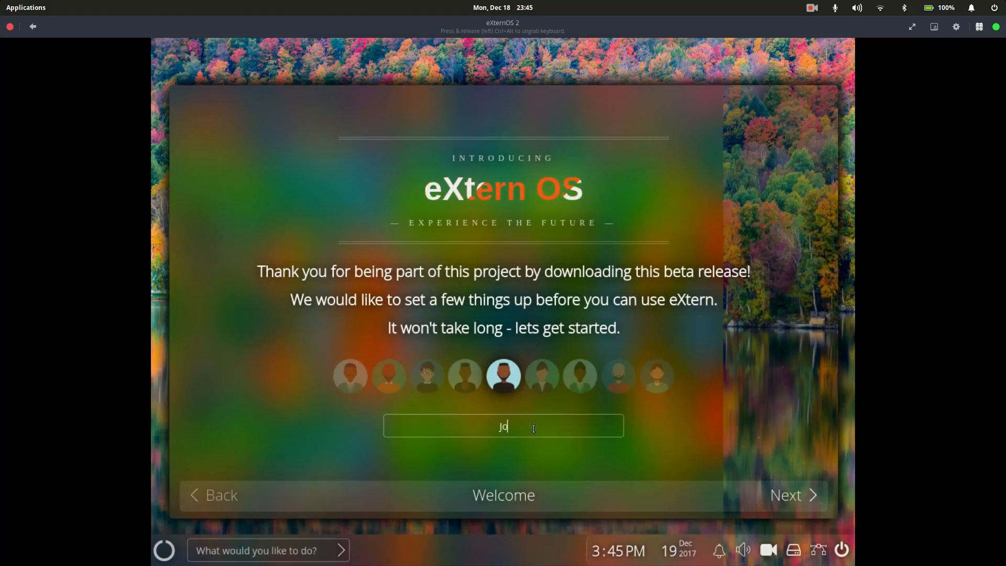
key(BackSpace)
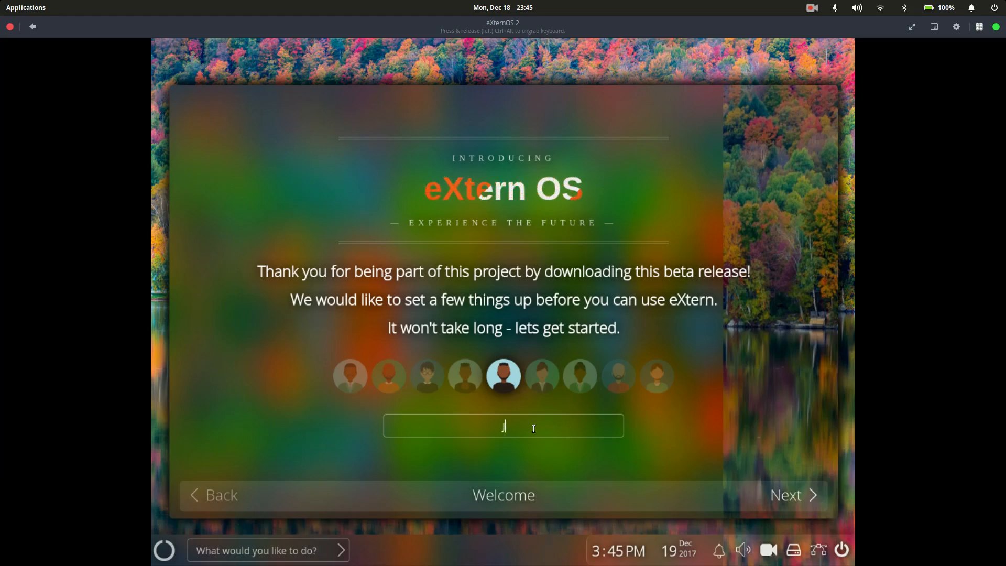
text(c)
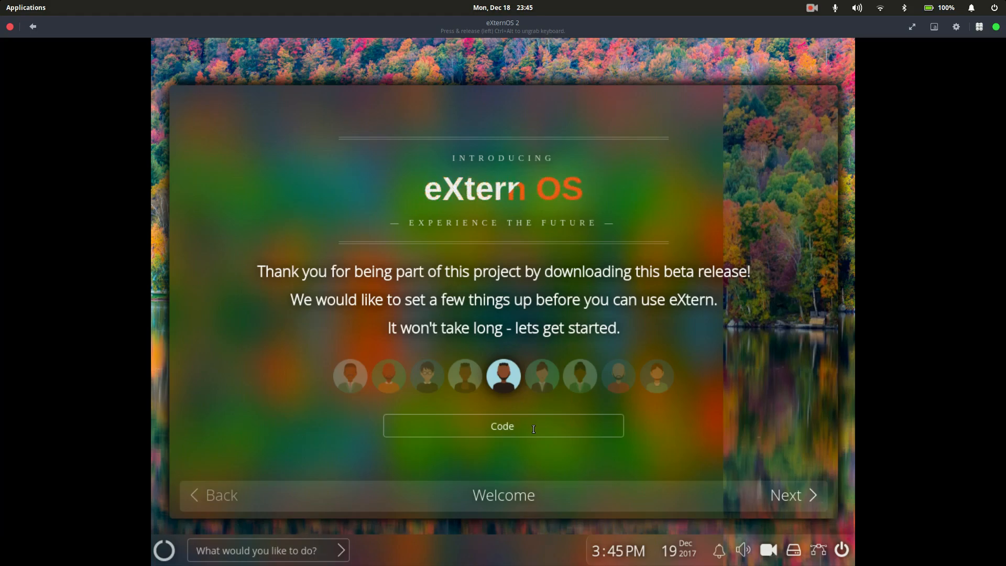
text(Six)
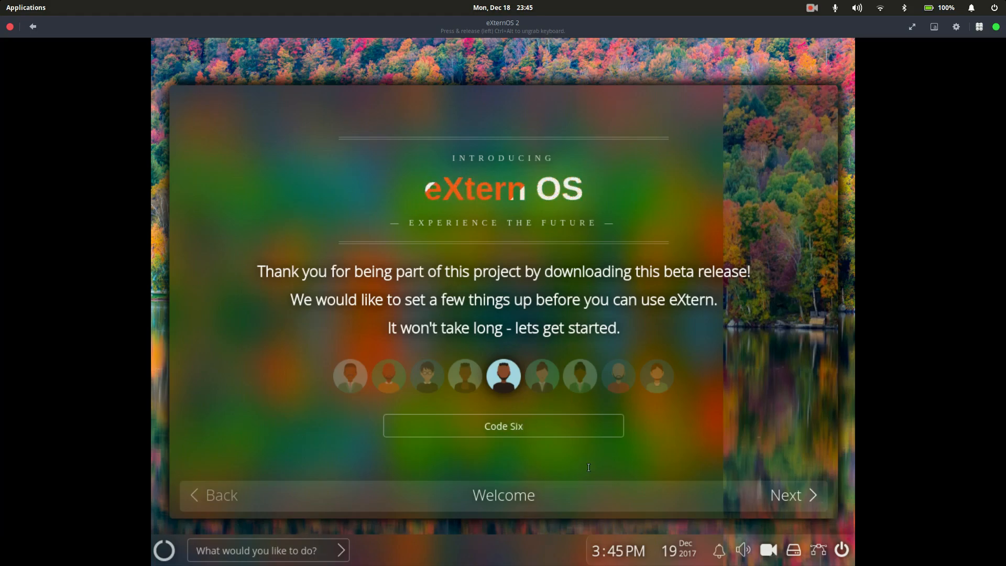
click(784, 494)
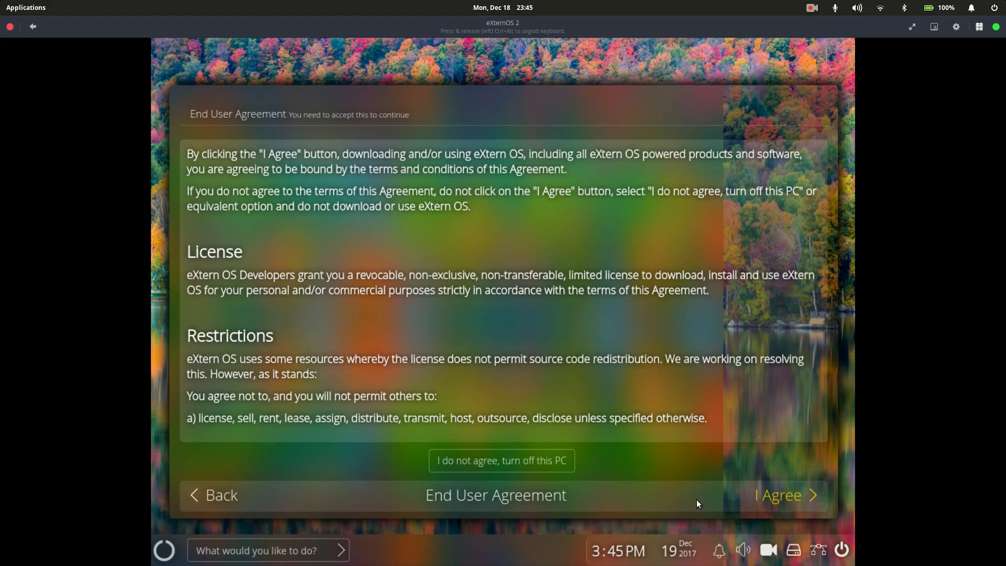
mouse_move(708, 503)
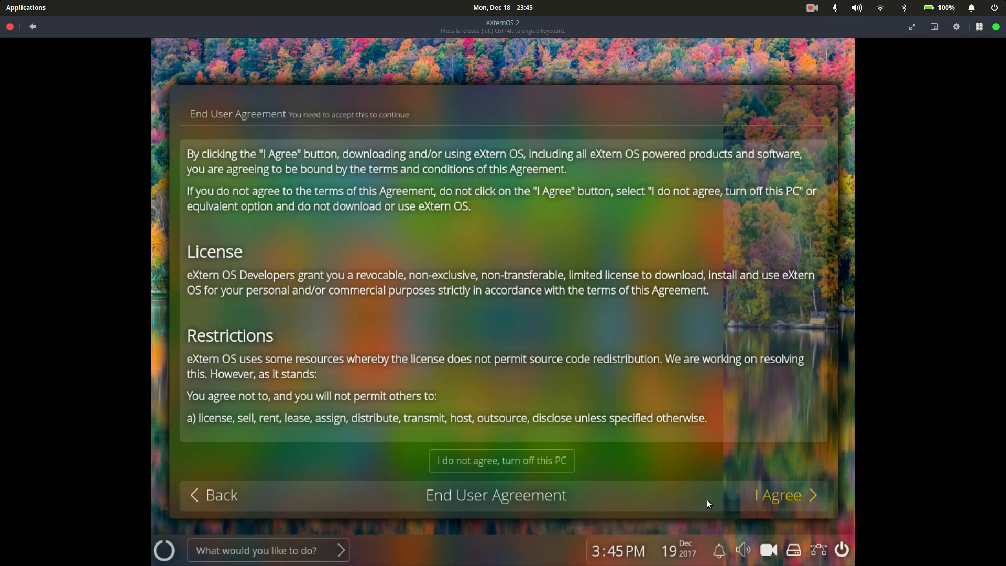
- Accept the agreement, the no-internet warning, detected location and news sources, and finish setup
click(779, 494)
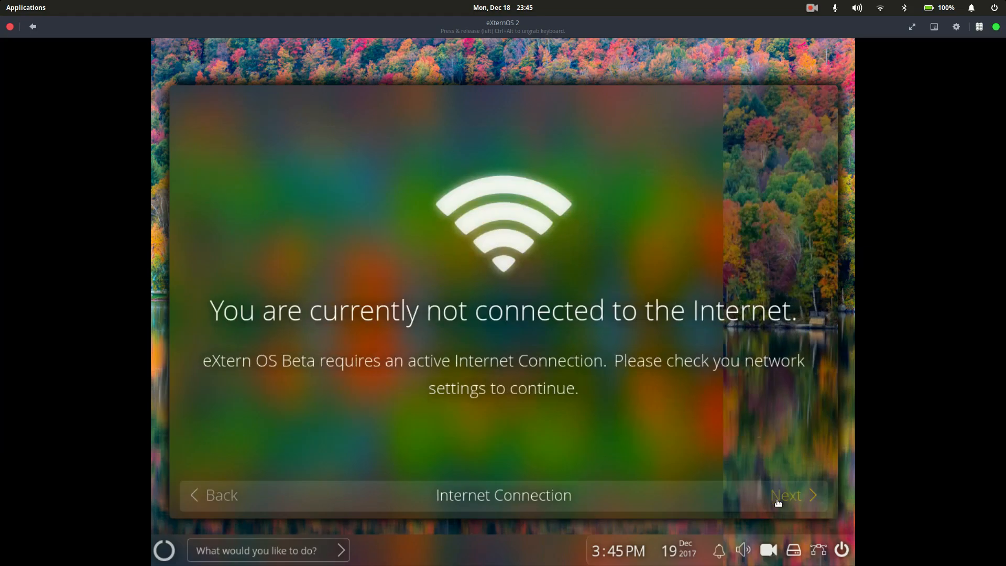
click(793, 495)
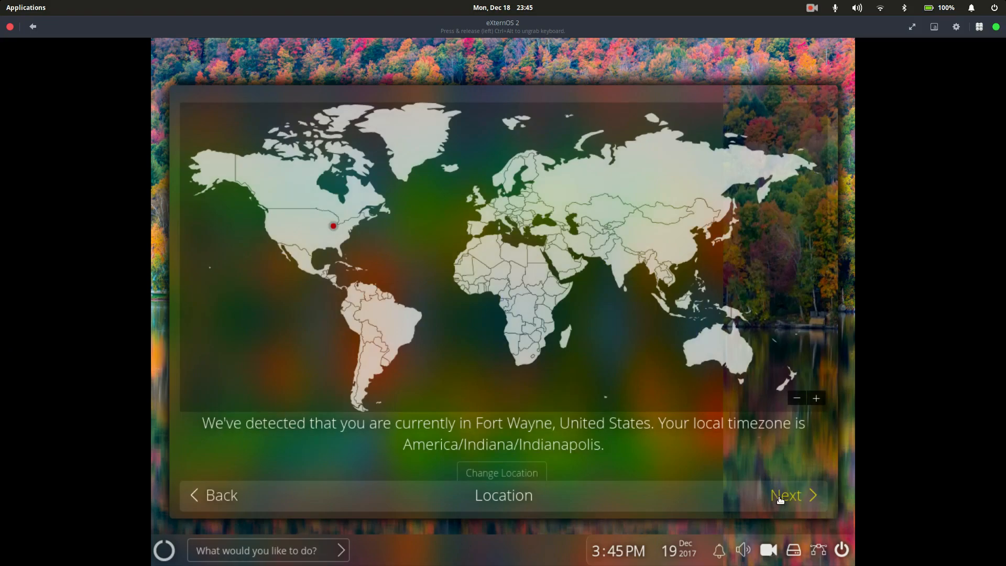
click(790, 495)
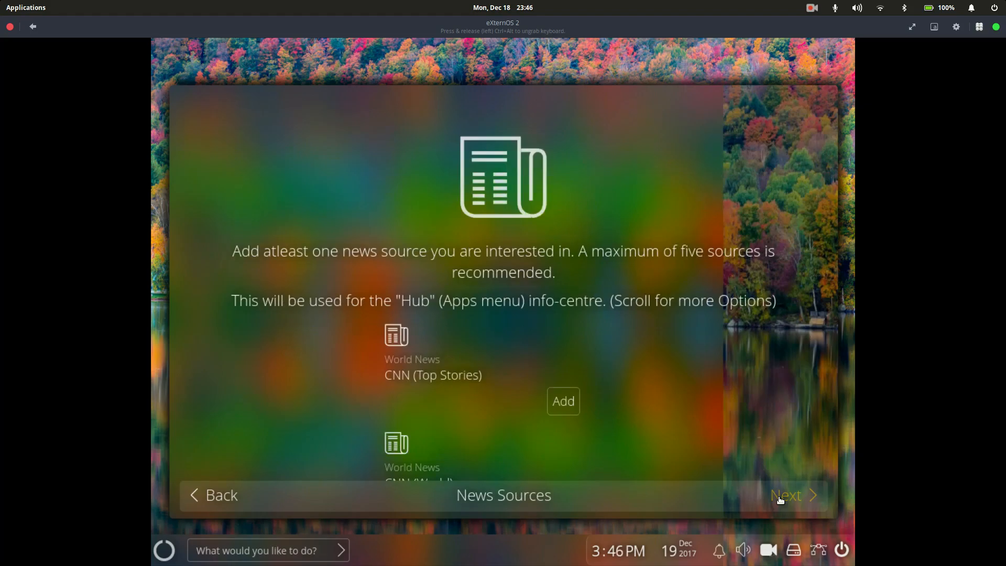
mouse_move(653, 427)
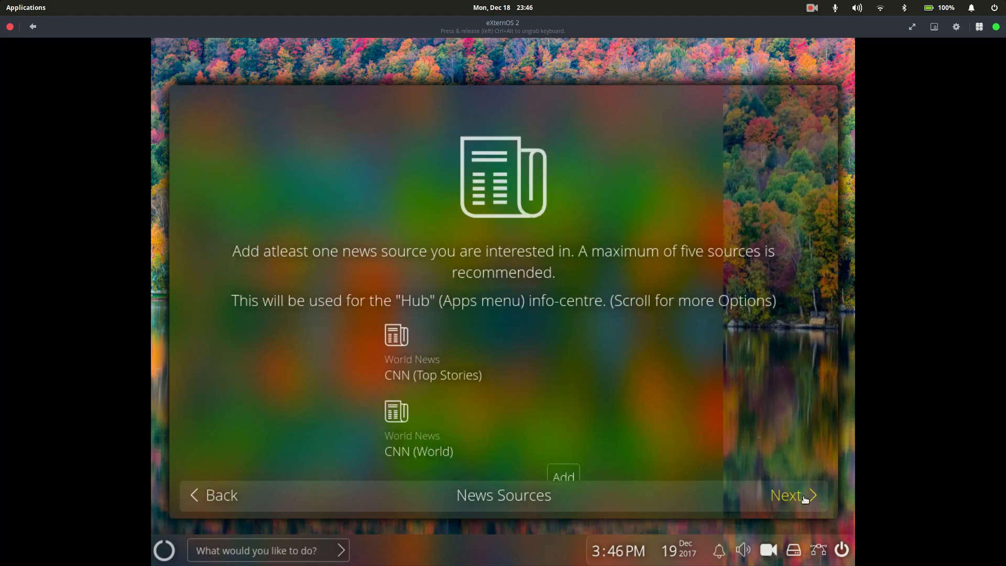
click(787, 494)
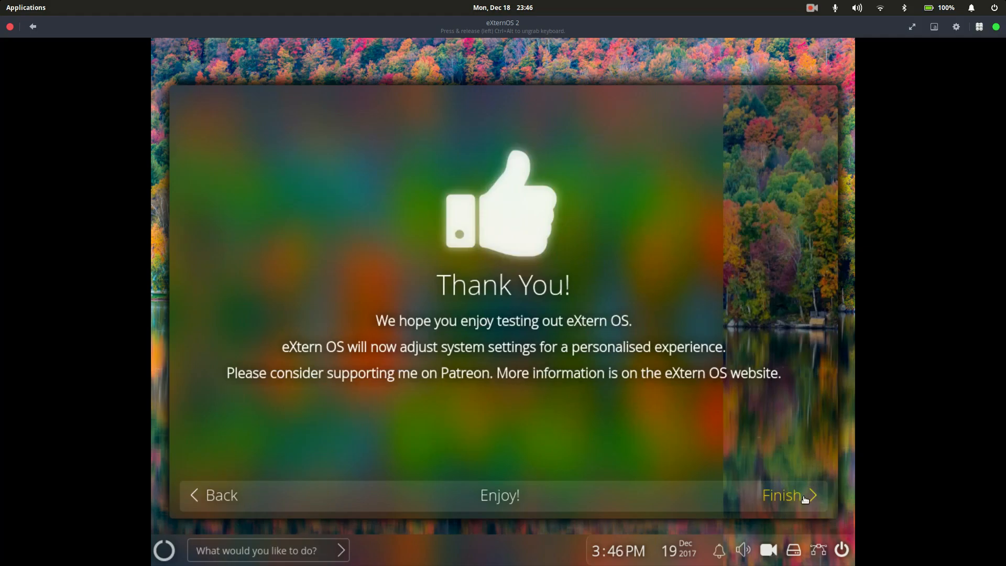
click(786, 494)
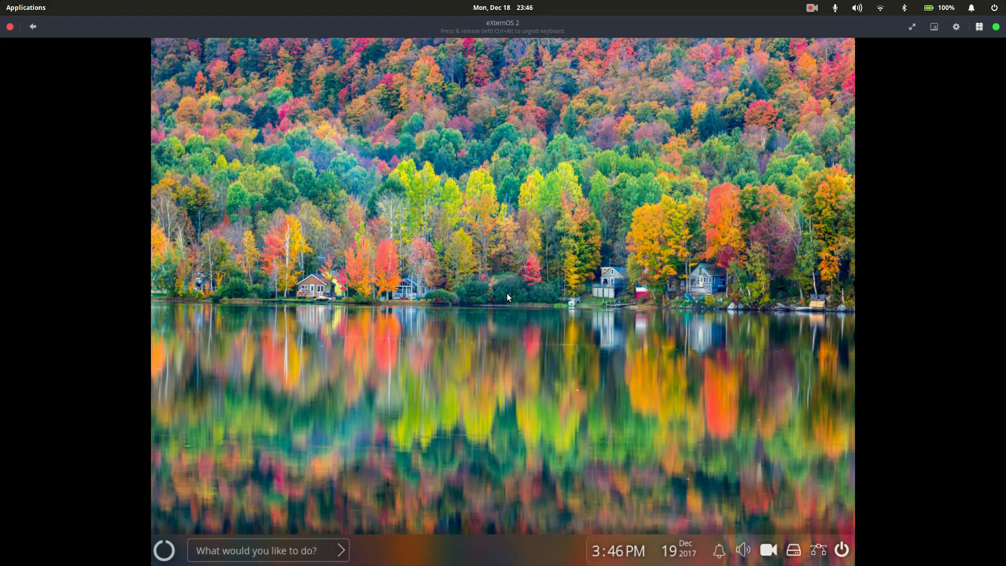
mouse_move(203, 530)
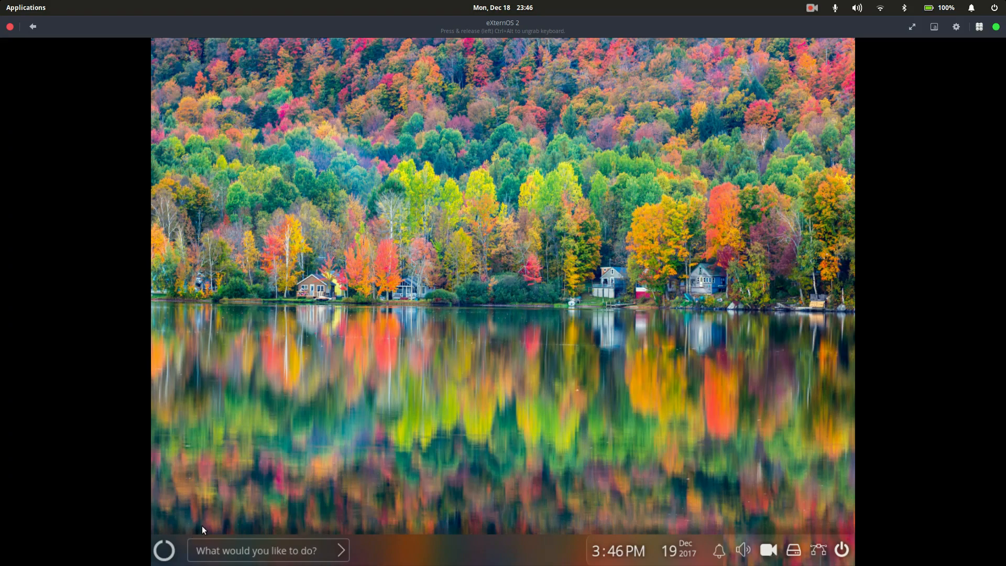
mouse_move(584, 548)
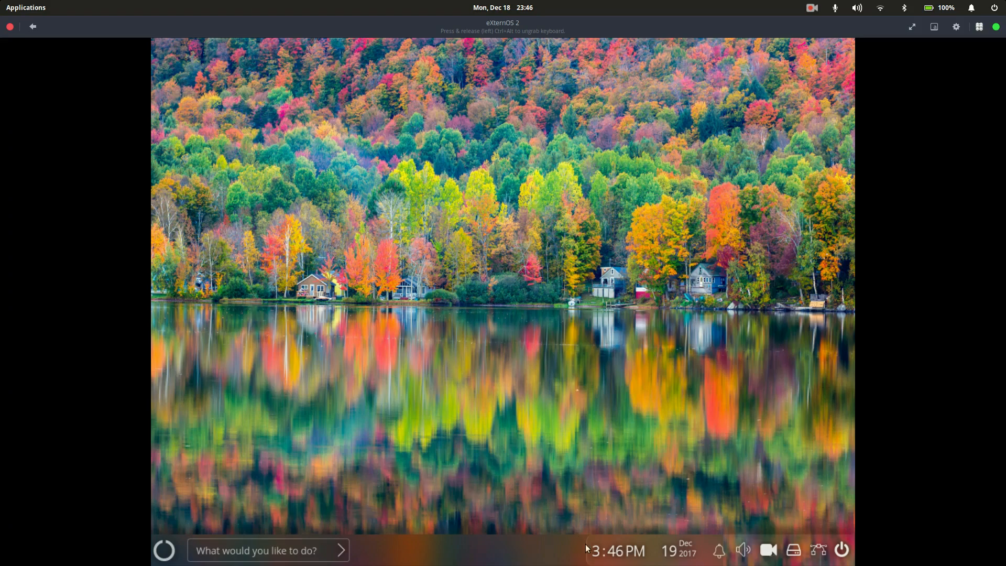
mouse_move(718, 550)
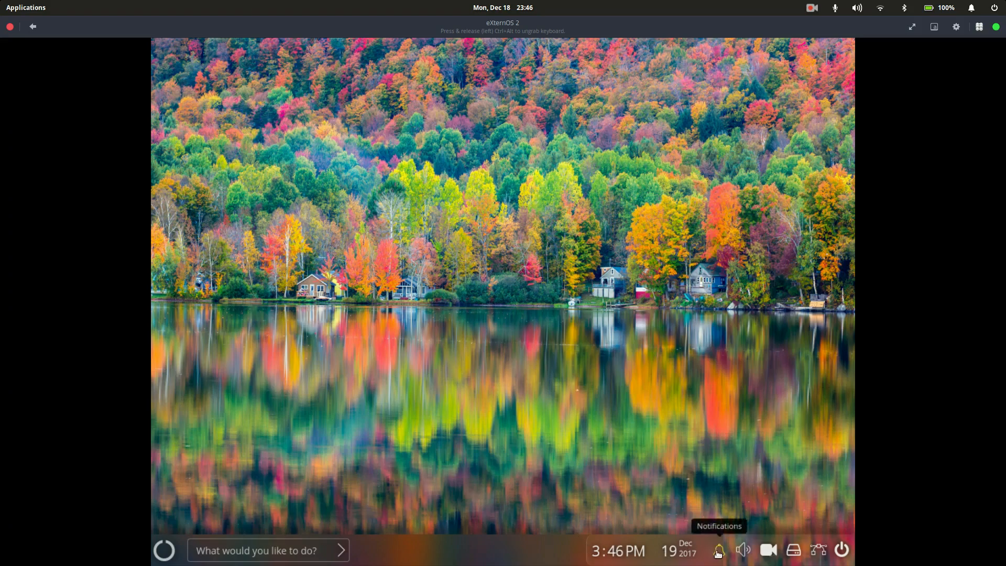
mouse_move(743, 550)
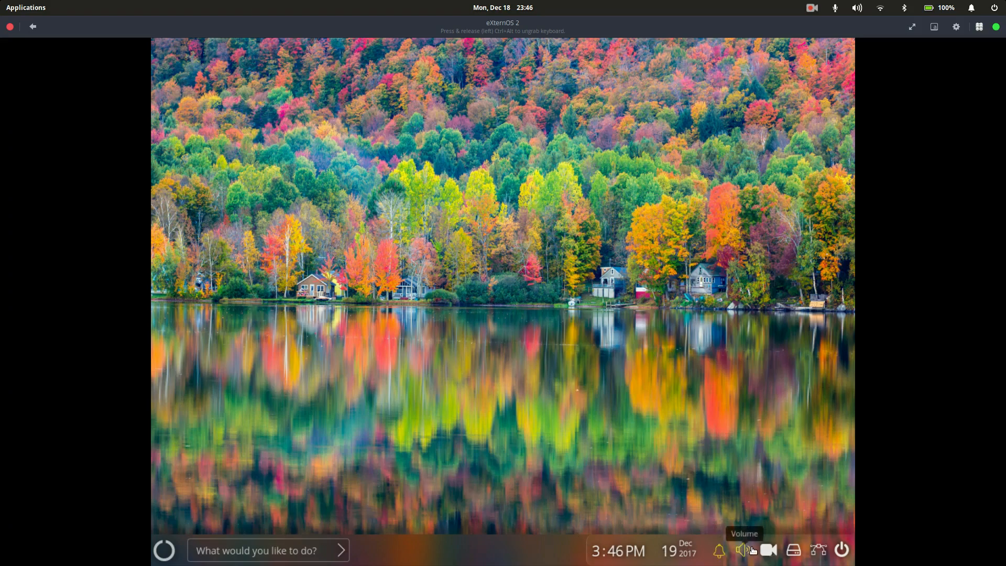
- View the taskbar's screen capture, Storage & Drives and Network popups in turn
click(743, 551)
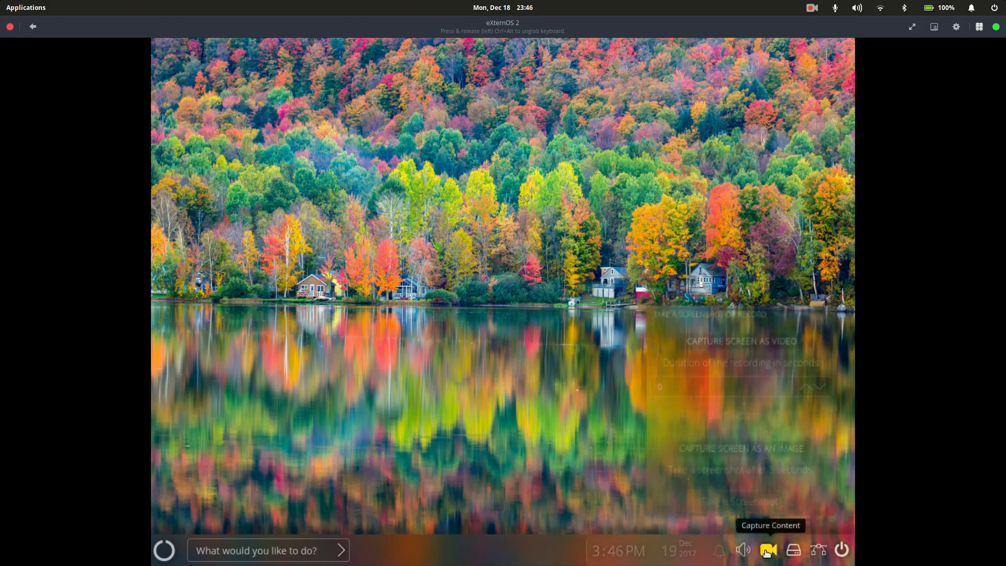
click(767, 551)
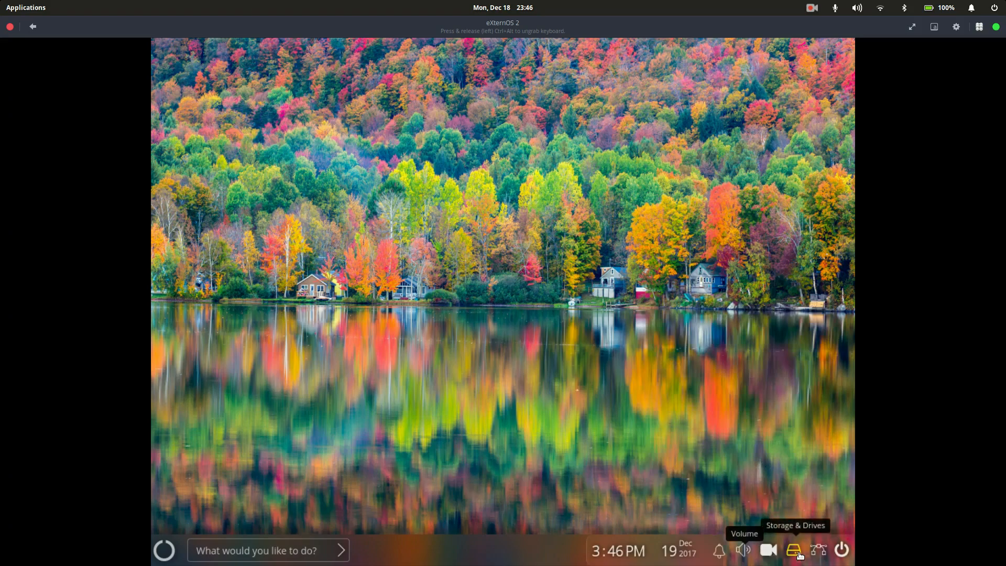
click(793, 550)
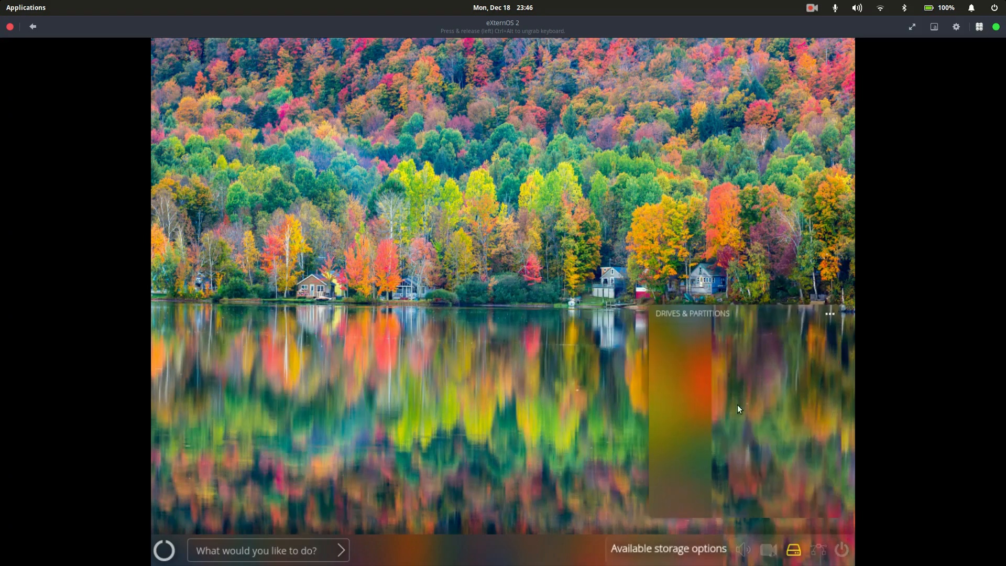
mouse_move(790, 527)
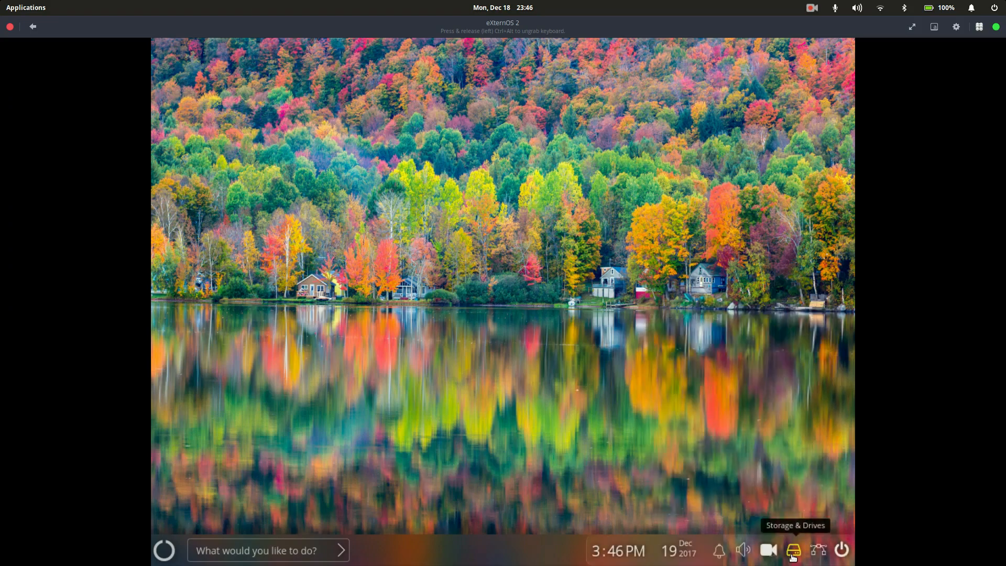
click(817, 550)
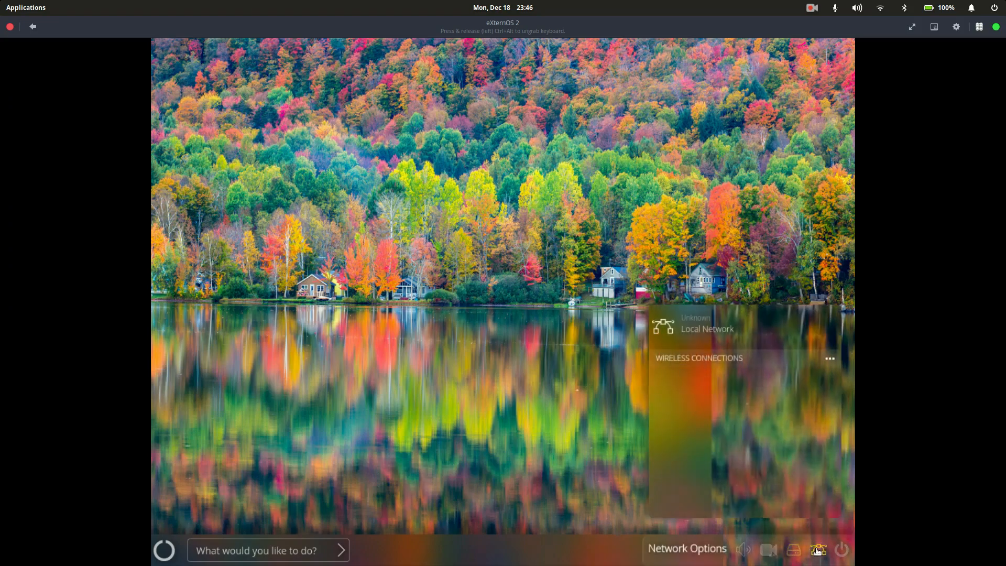
mouse_move(713, 328)
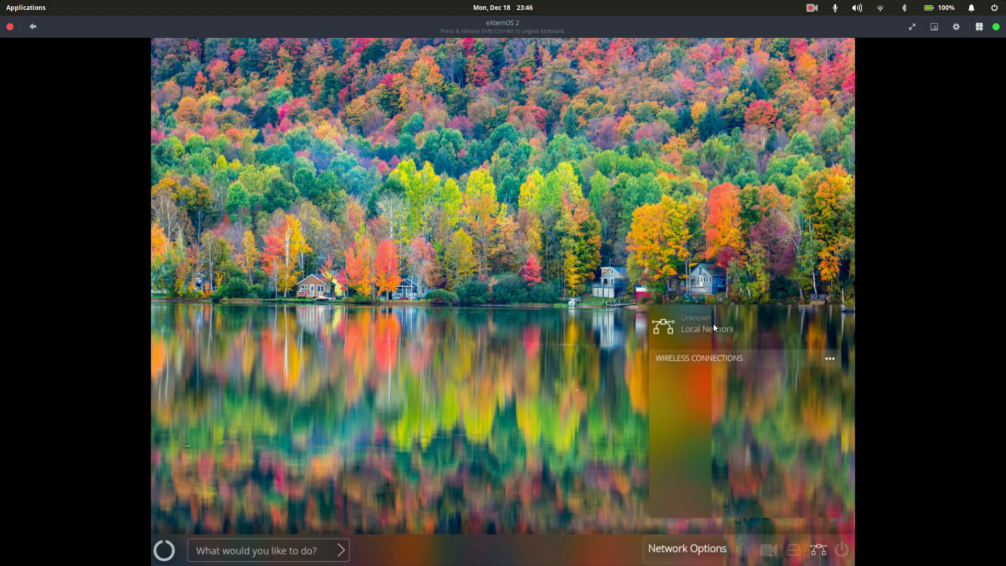
mouse_move(792, 550)
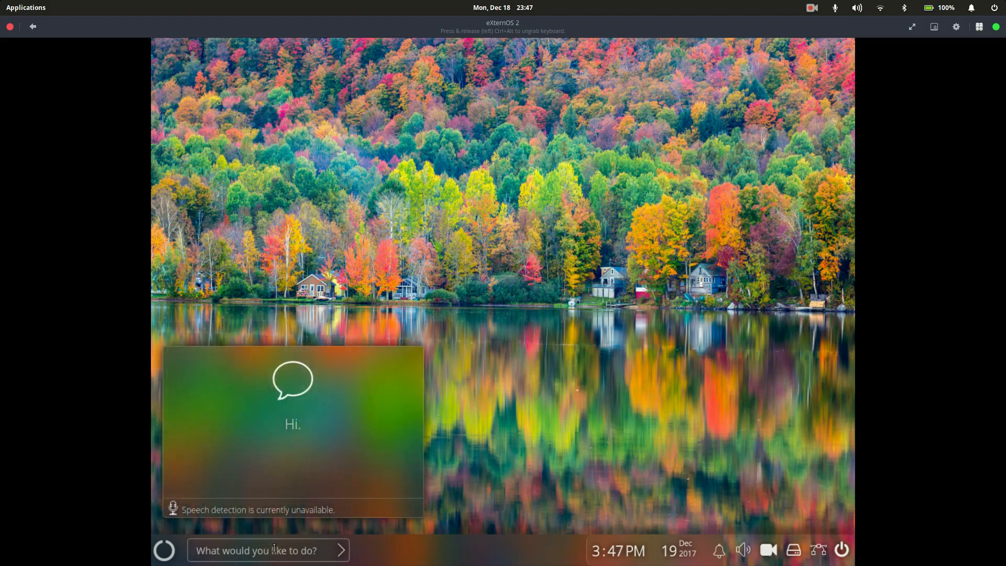
- Ask the assistant bar about 'music' and 'intern', then bring up the app launcher
text(mus)
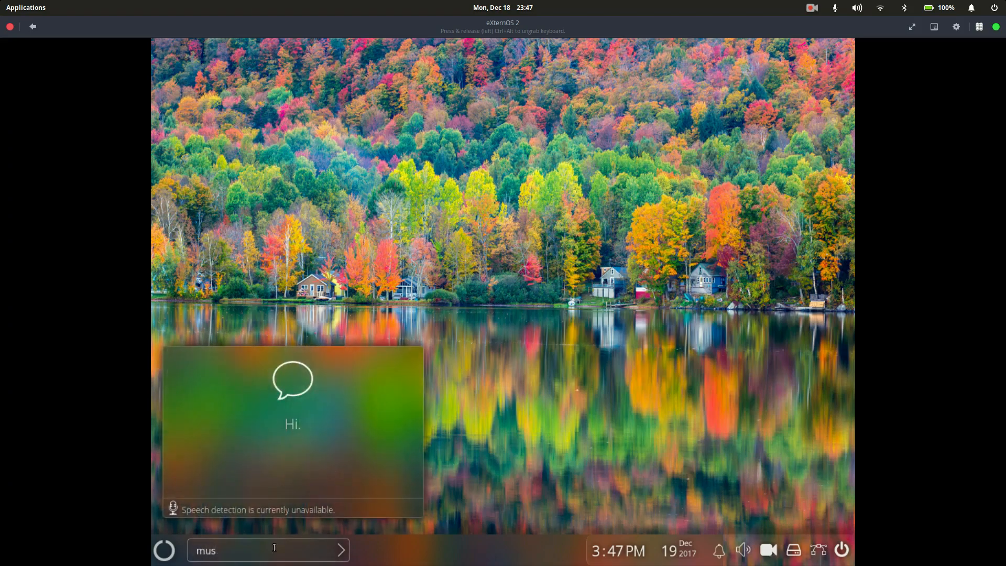
text(ic)
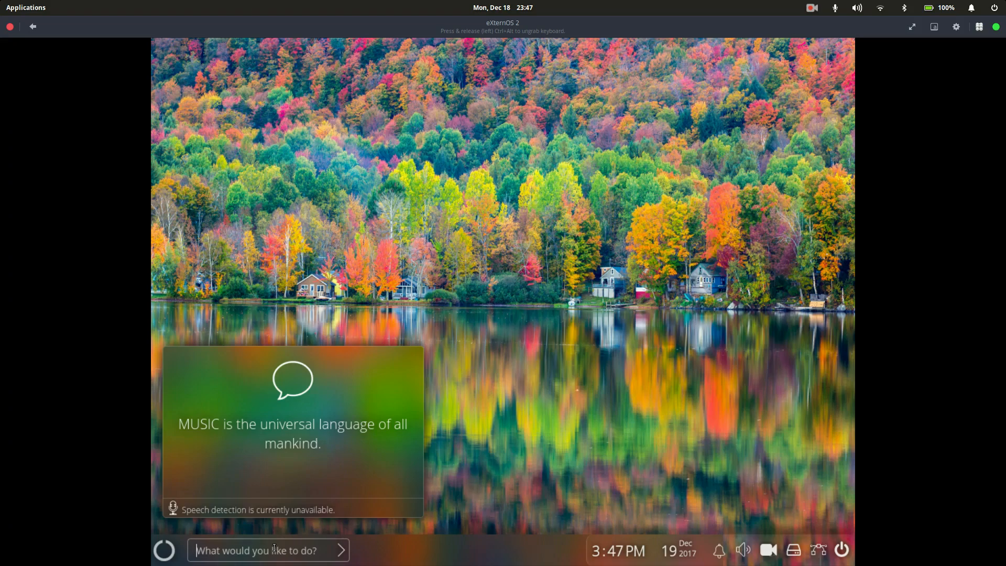
text(intern)
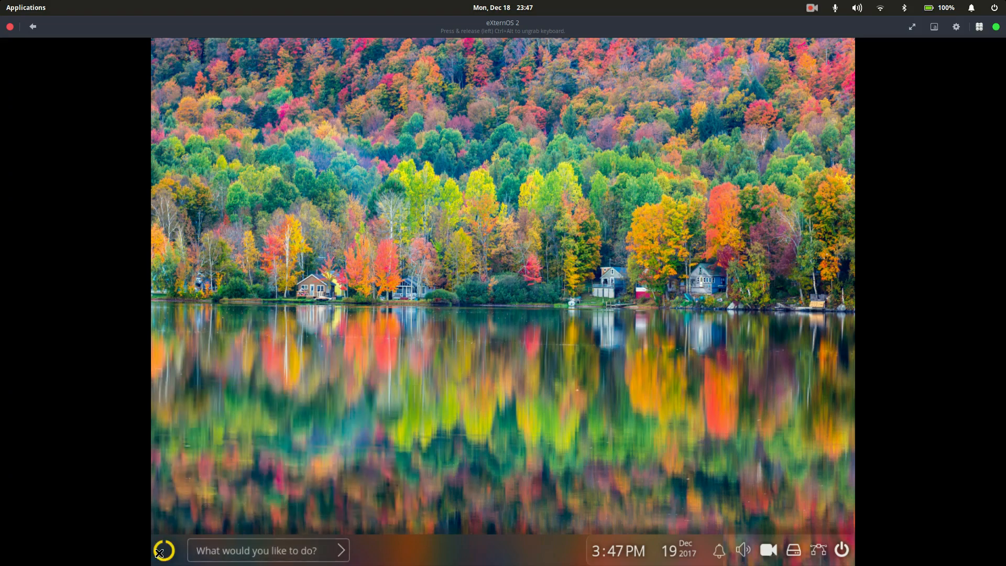
click(164, 550)
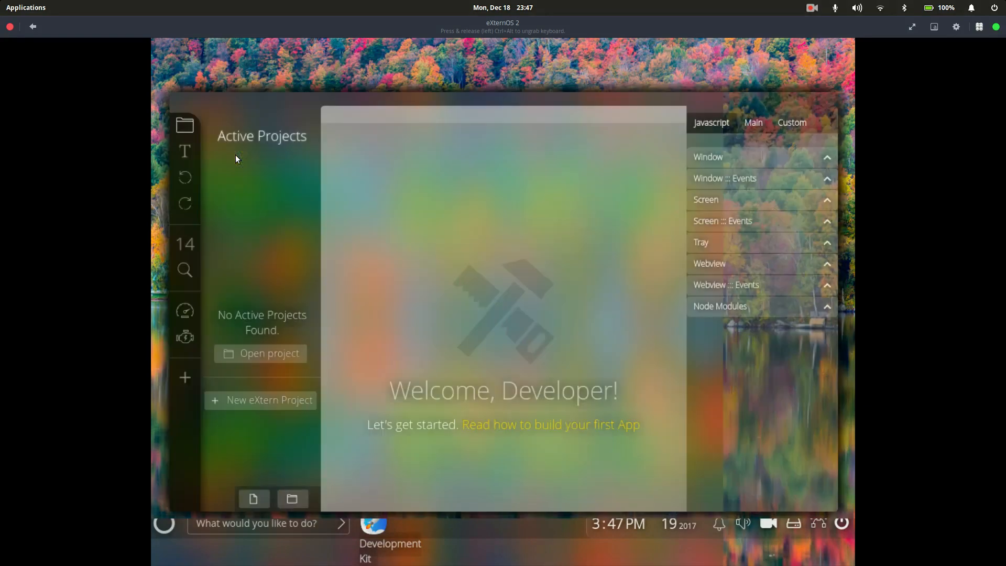
mouse_move(277, 186)
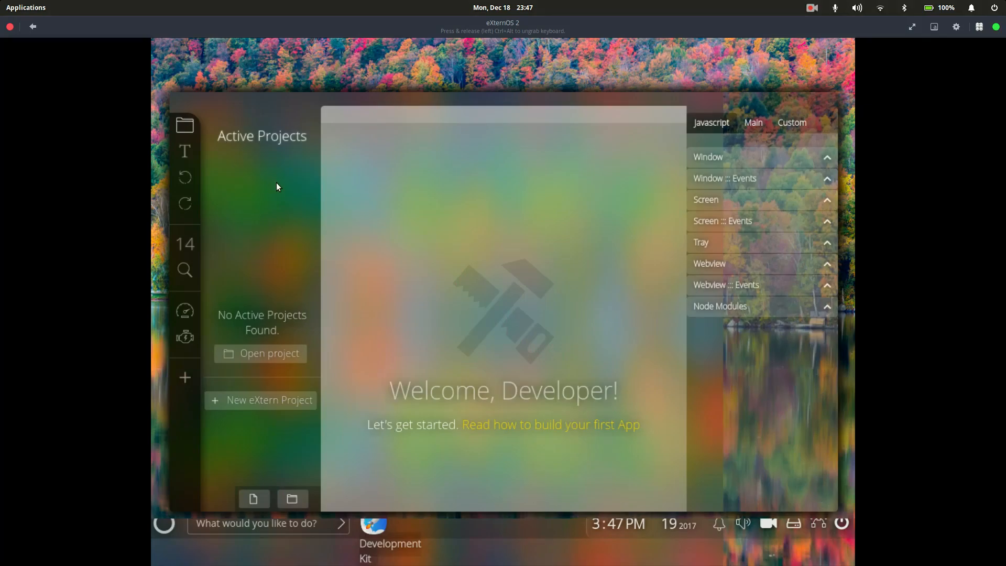
- Browse the Development Kit's Project menu and switch between its Custom and Javascript reference tabs
click(185, 125)
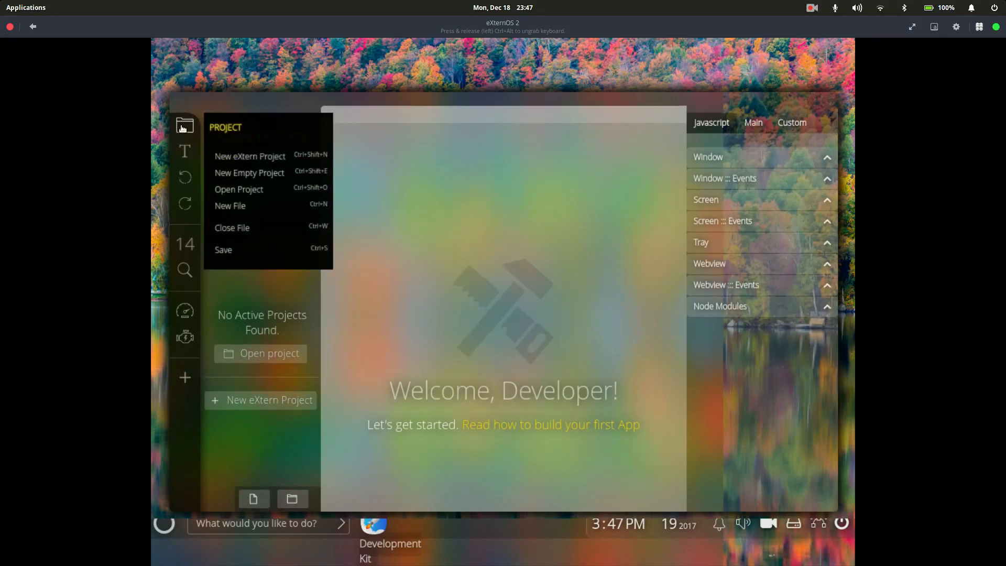
click(184, 151)
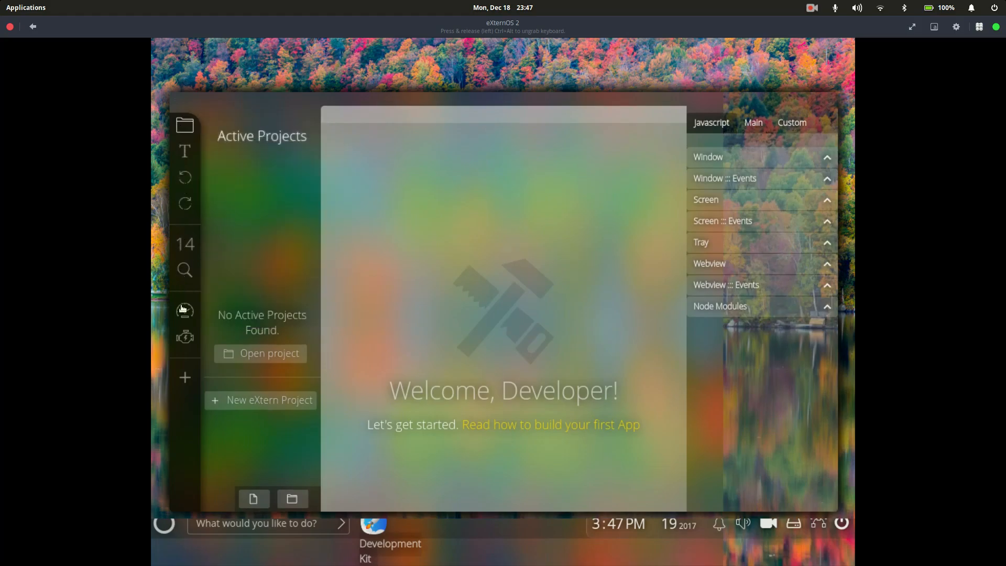
mouse_move(456, 172)
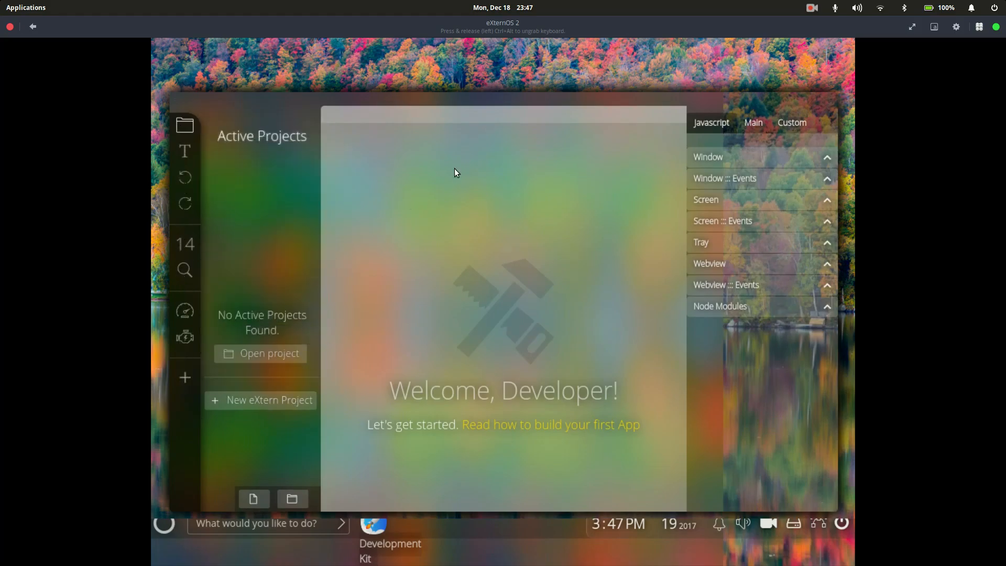
mouse_move(818, 183)
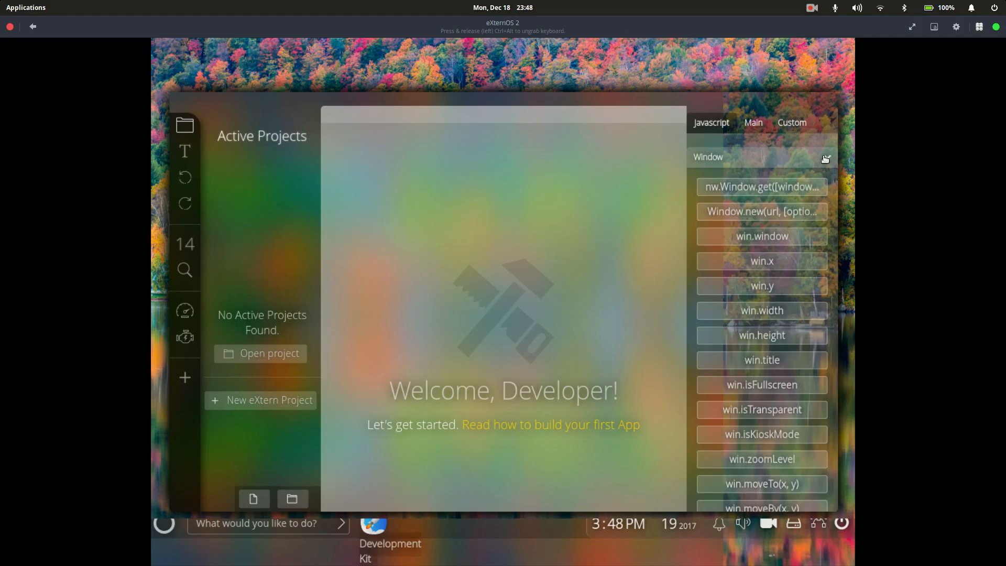
click(793, 123)
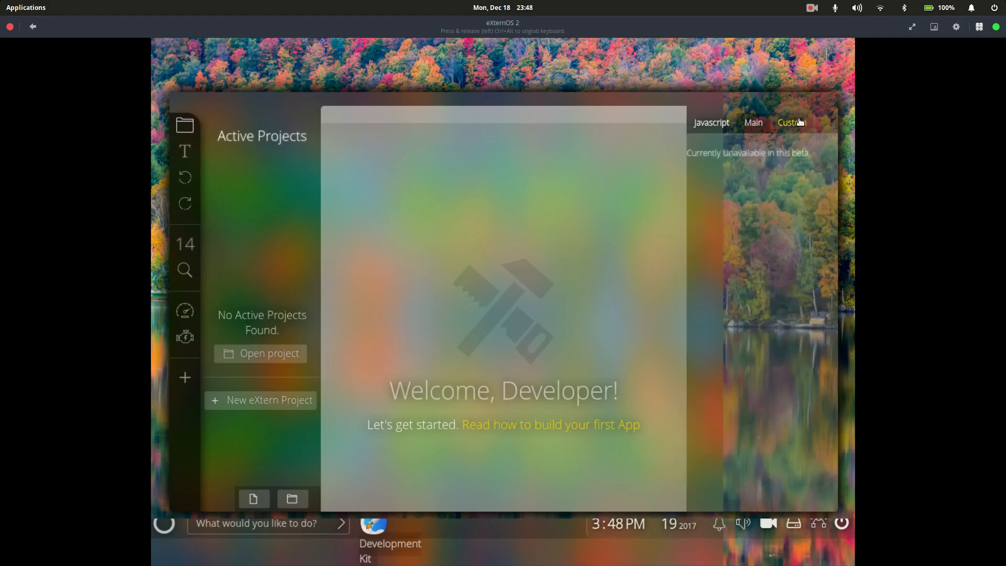
click(753, 122)
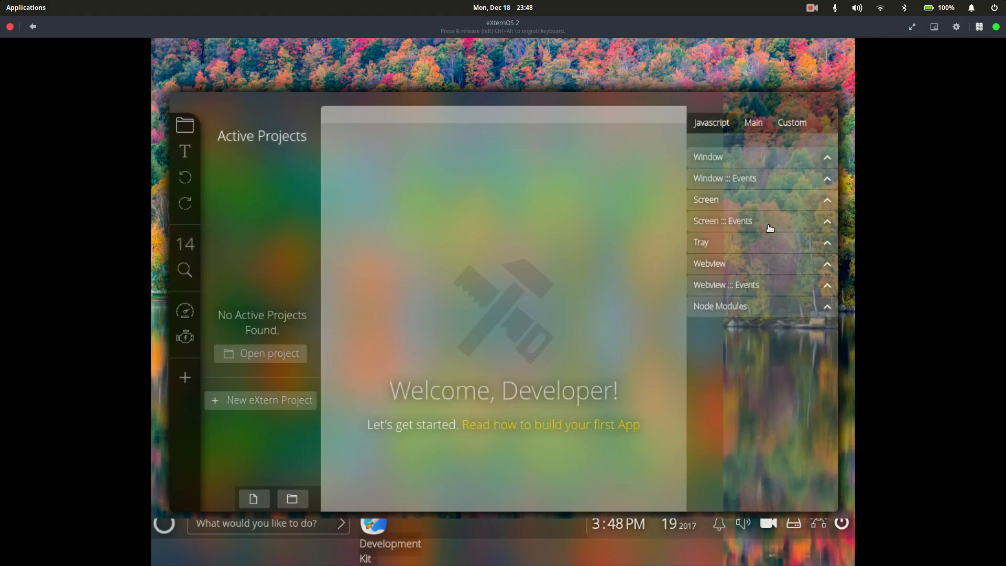
click(185, 125)
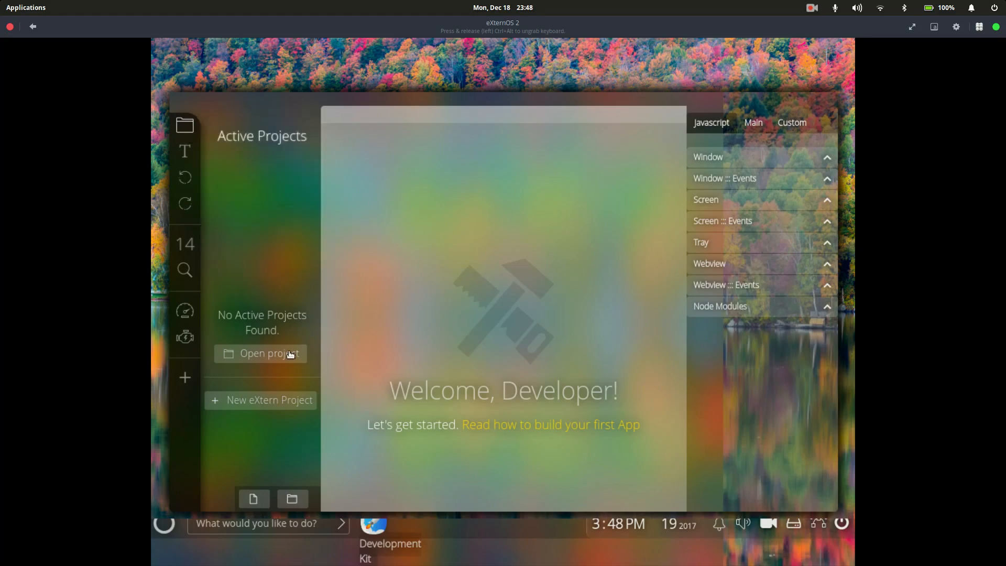
- Open the Desktop folder as a Development Kit project and expand its css folder
click(268, 353)
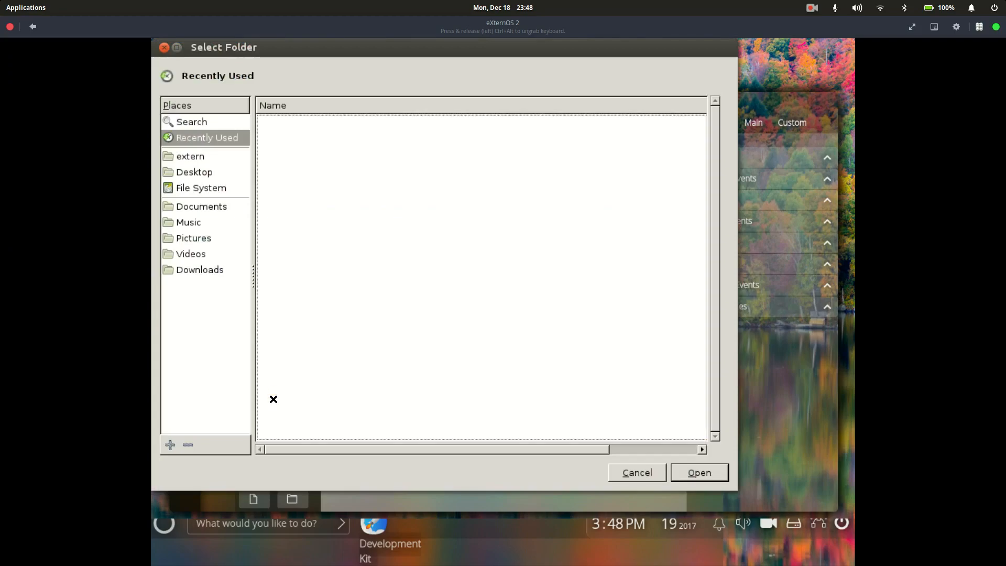
mouse_move(205, 157)
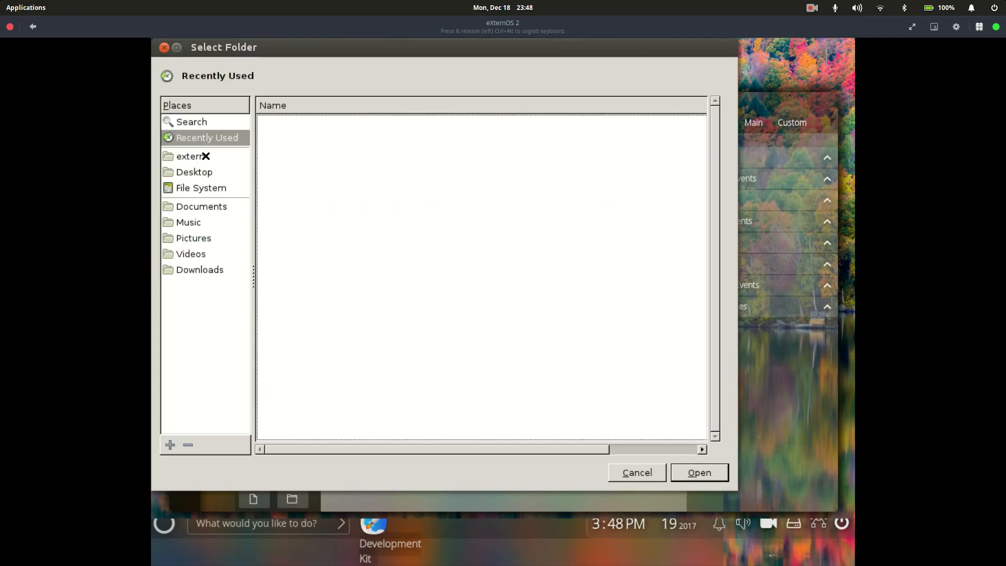
mouse_move(190, 156)
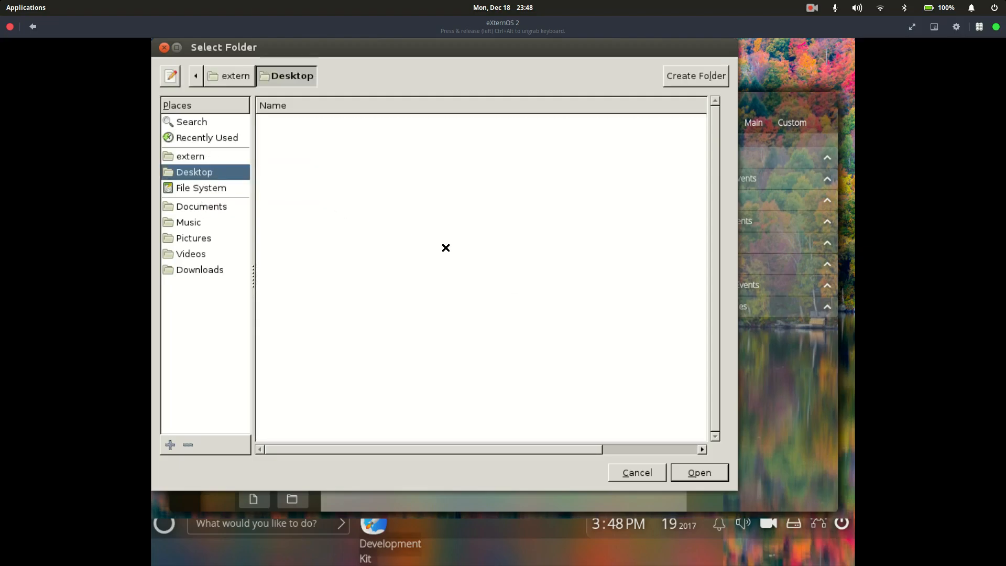
click(698, 473)
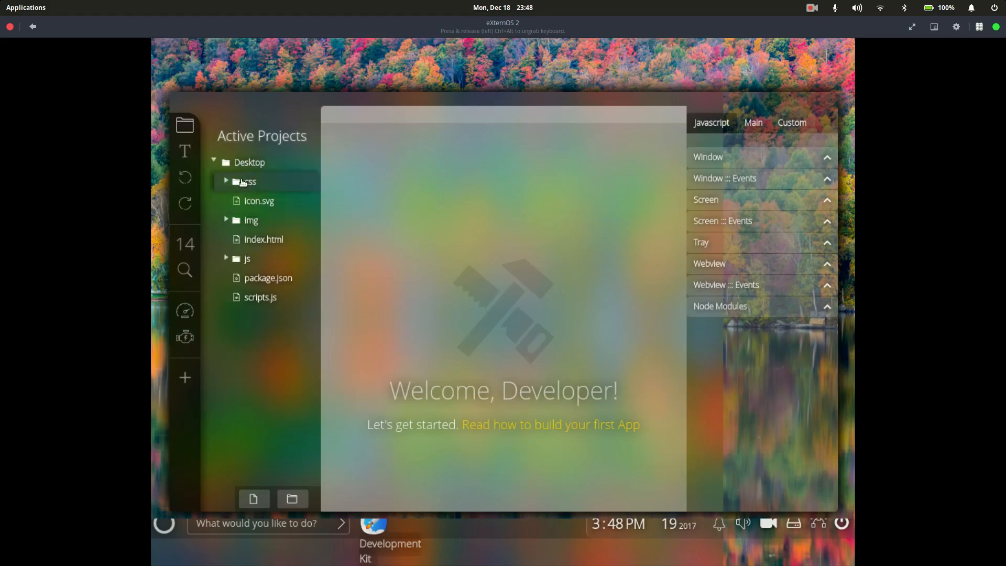
click(250, 181)
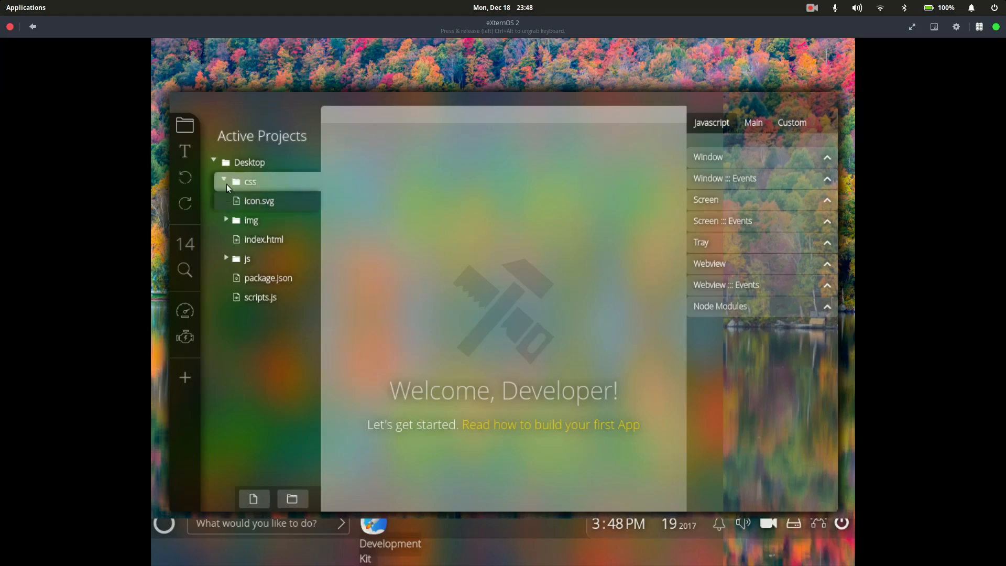
- View package.json and scripts.js, inserting the nw.Window.get snippet into scripts.js
click(224, 181)
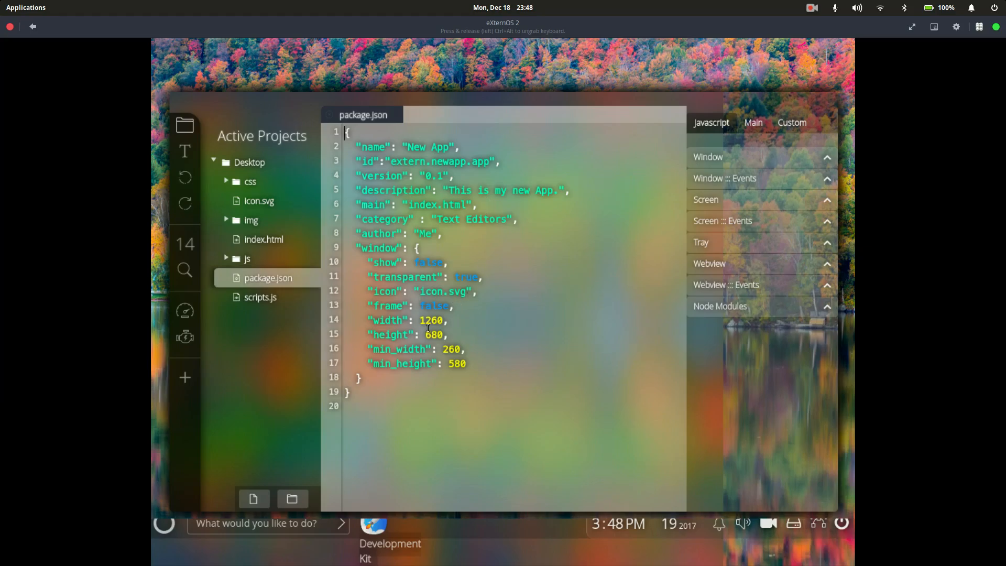
mouse_move(260, 297)
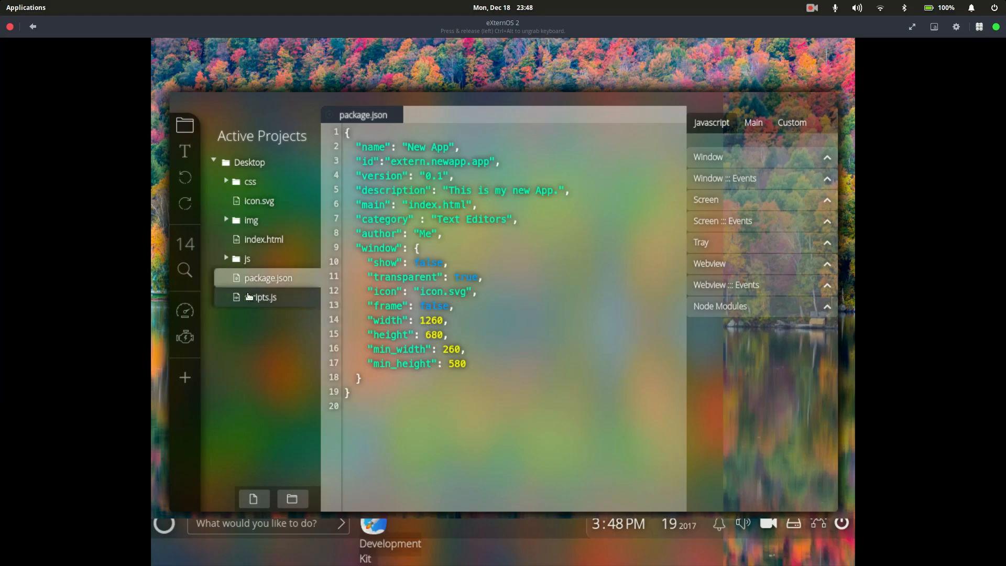
click(261, 296)
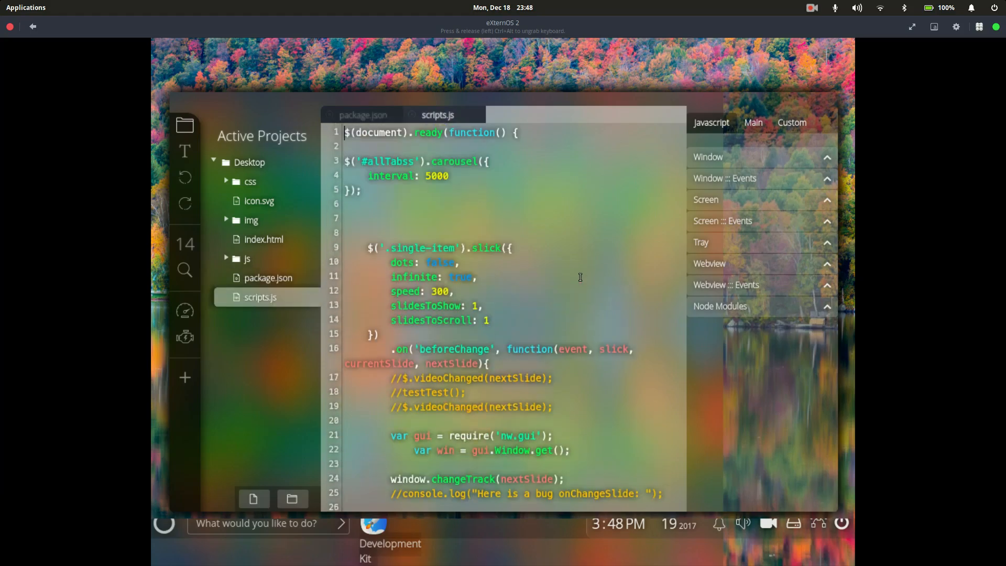
mouse_move(731, 154)
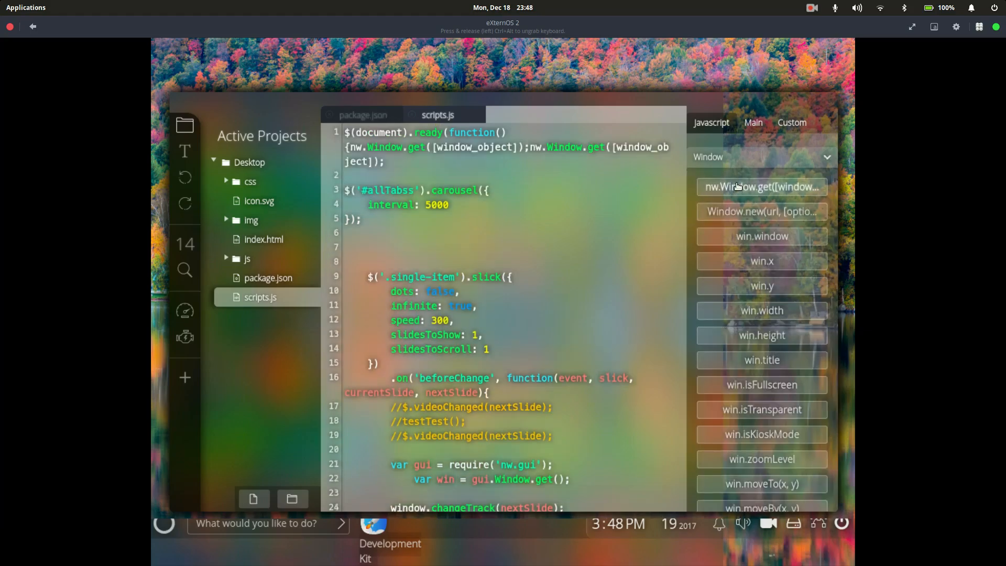
click(761, 186)
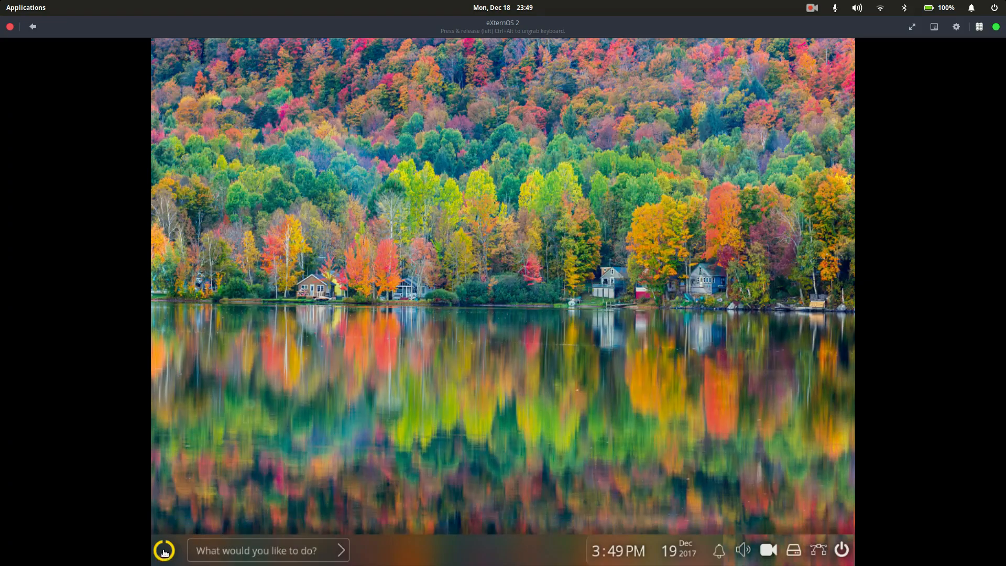
- Launch the Files app from the launcher and scroll through the home folder contents
click(164, 550)
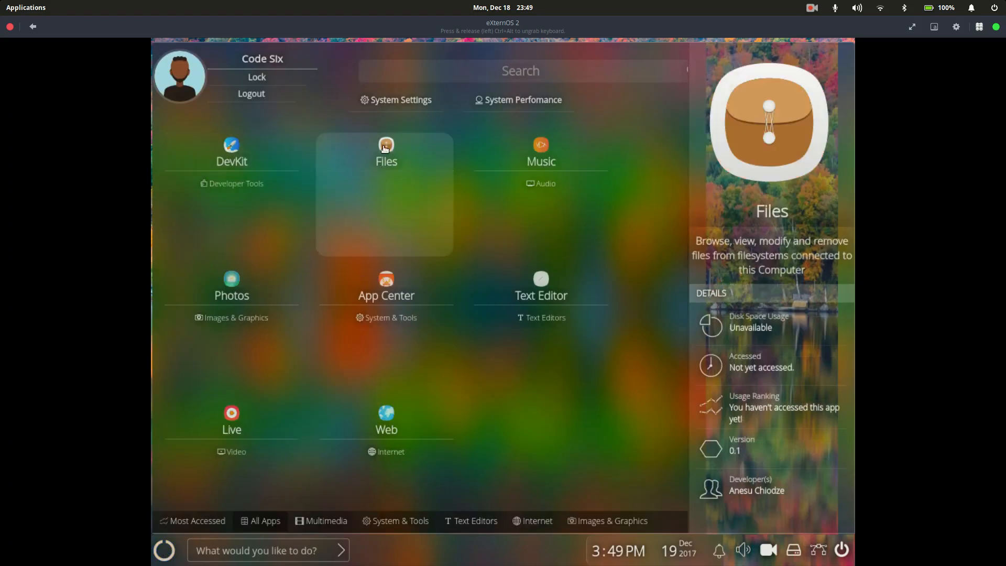
click(386, 153)
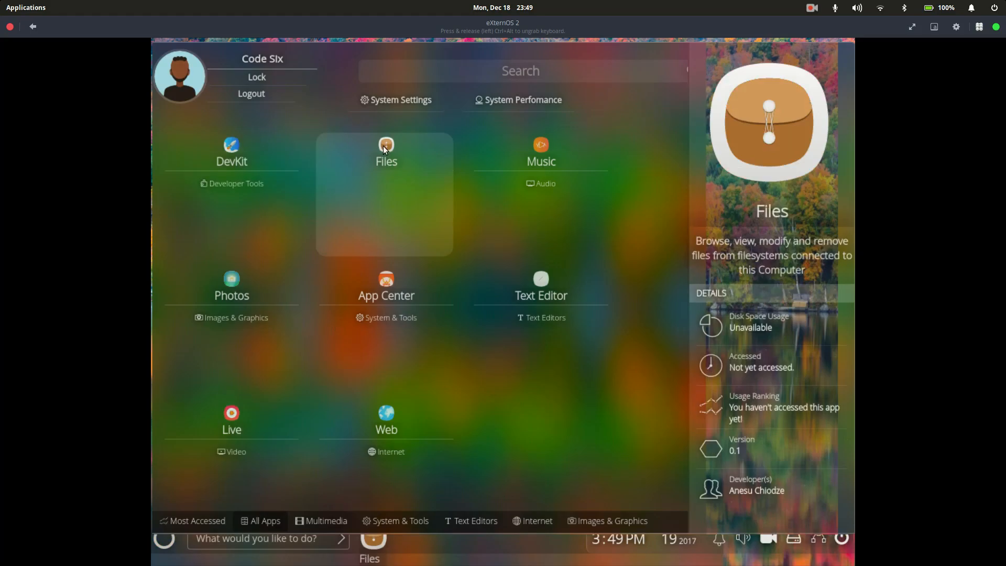
click(386, 154)
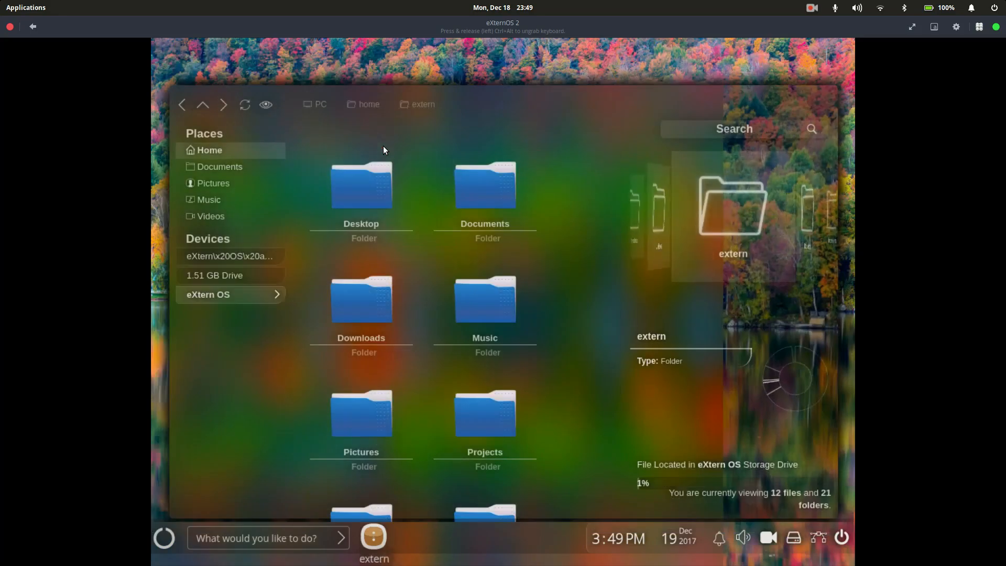
scroll(down, 3)
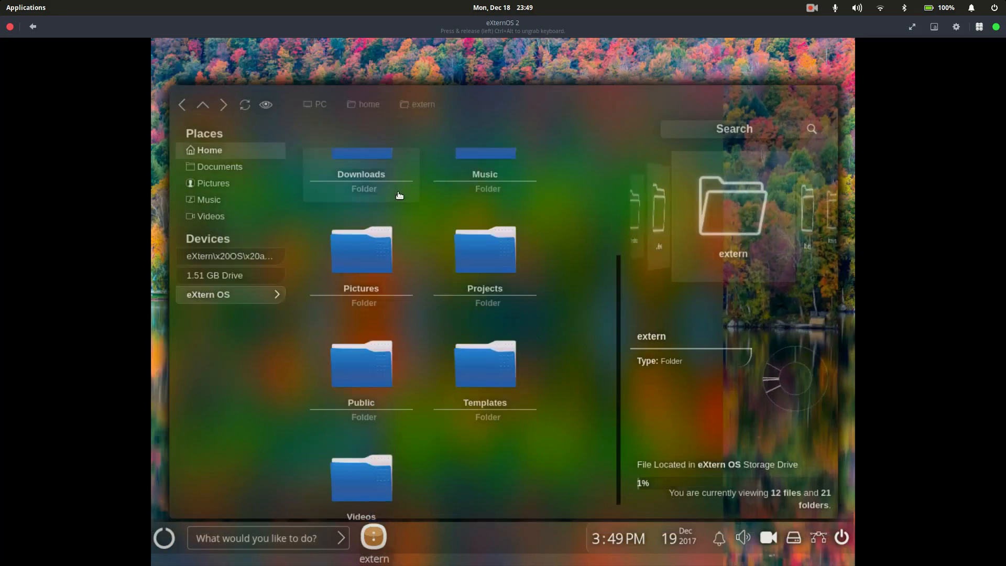
scroll(down, 3)
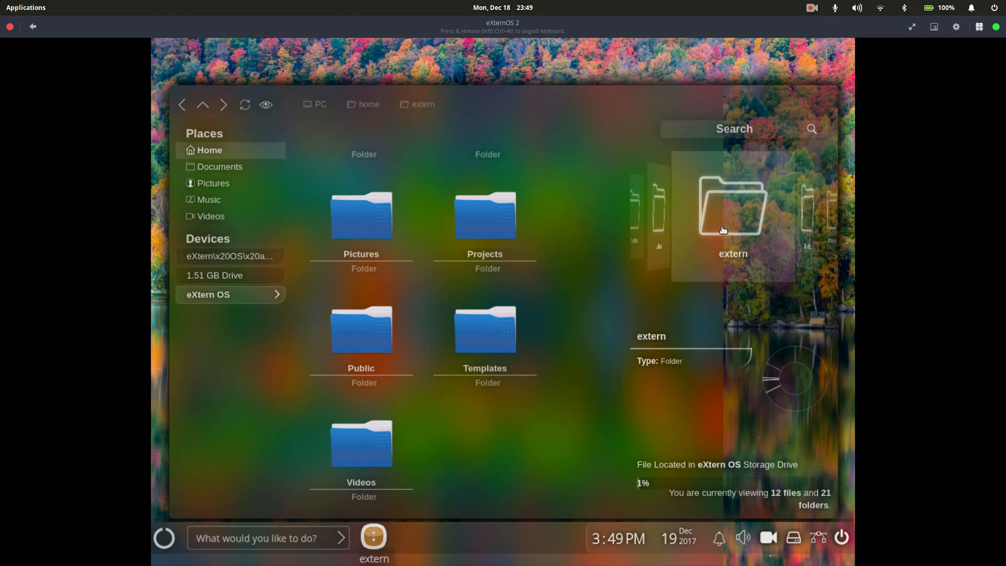
mouse_move(836, 211)
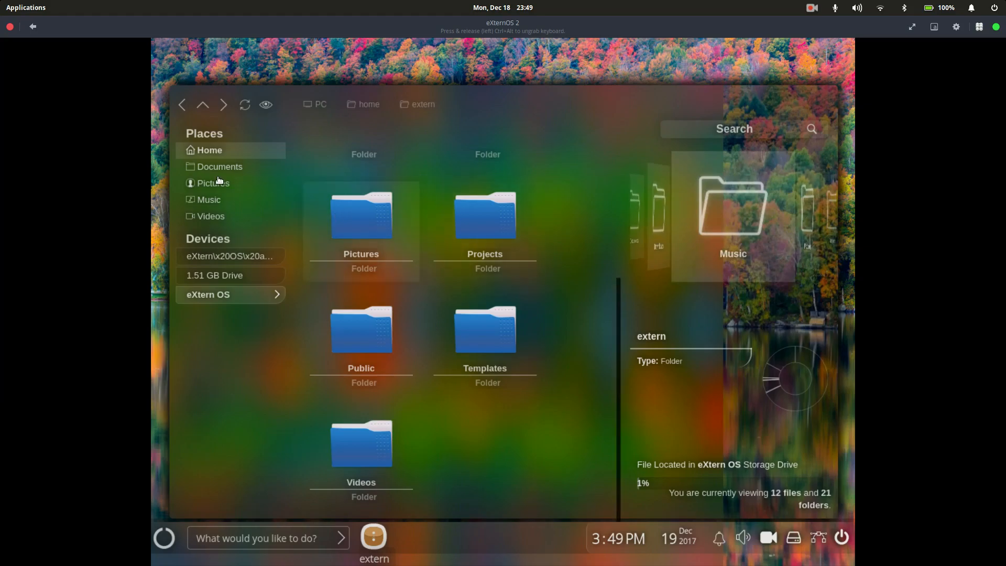
- Browse Documents and Pictures, viewing and dismissing the Actions options for background.png
click(223, 166)
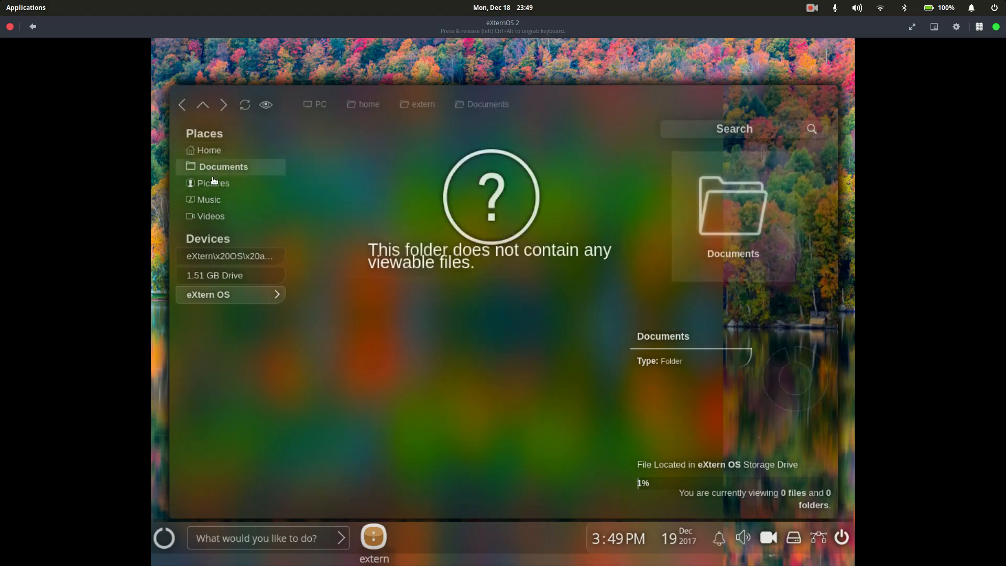
click(212, 182)
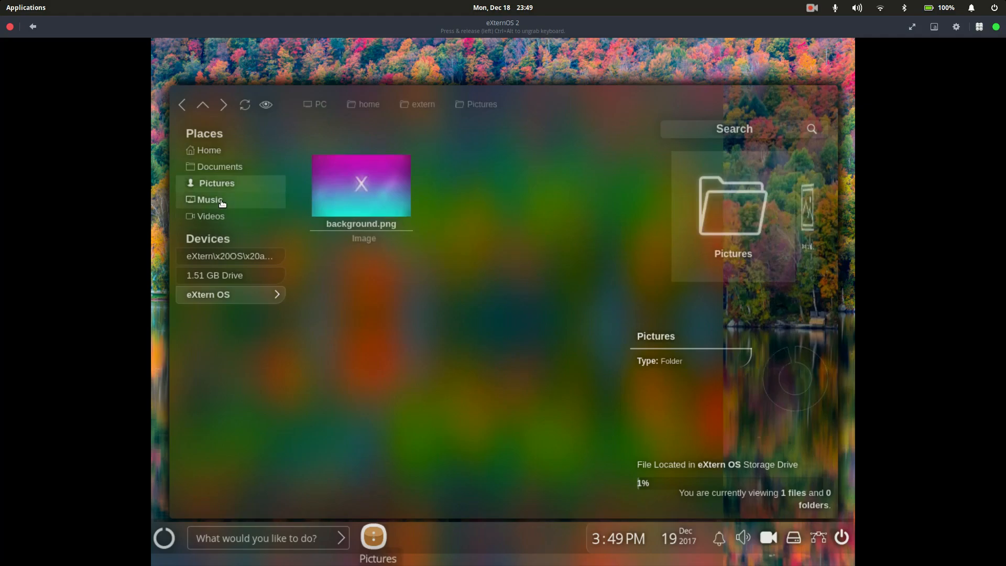
click(208, 199)
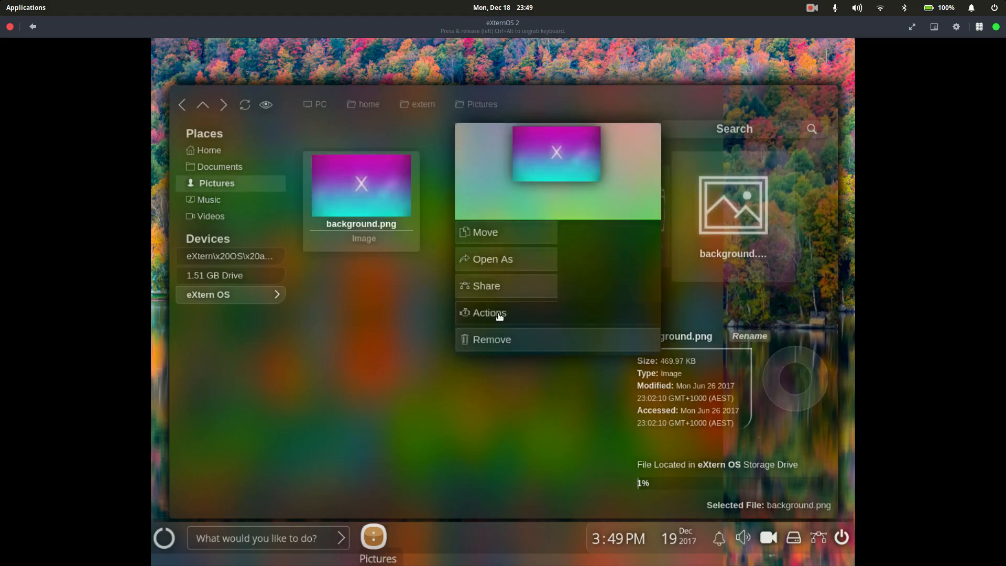
click(489, 312)
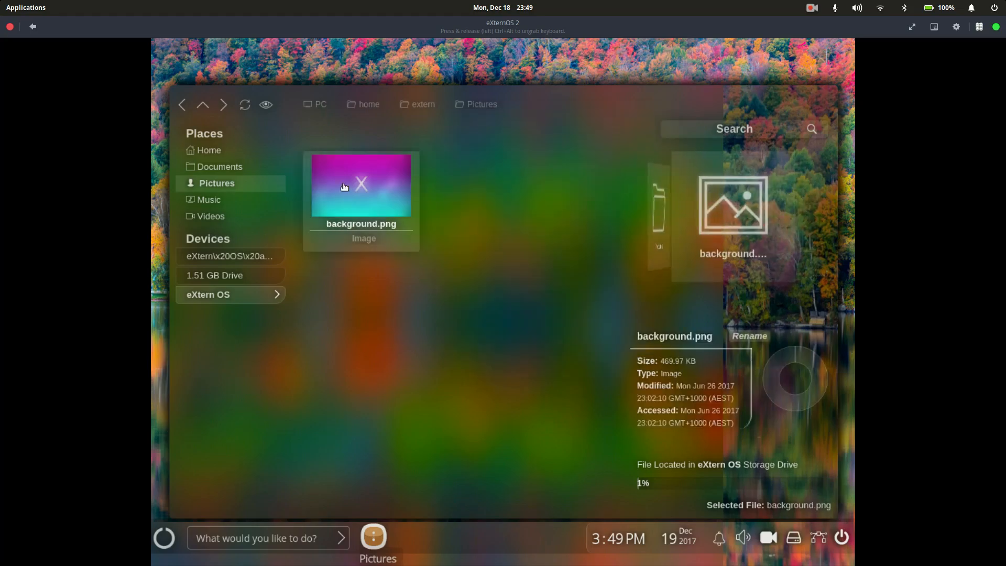
mouse_move(371, 182)
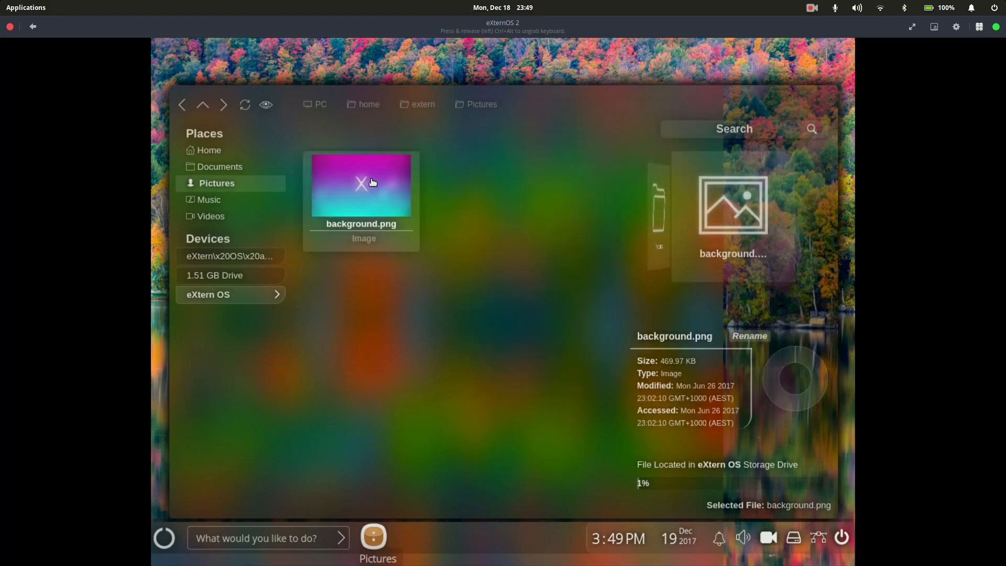
right_click(360, 185)
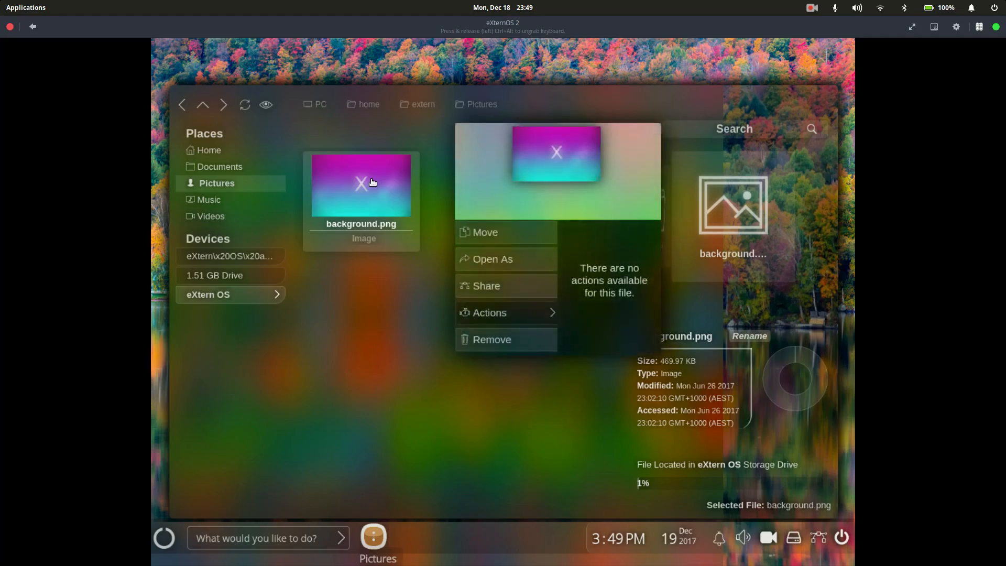
mouse_move(379, 188)
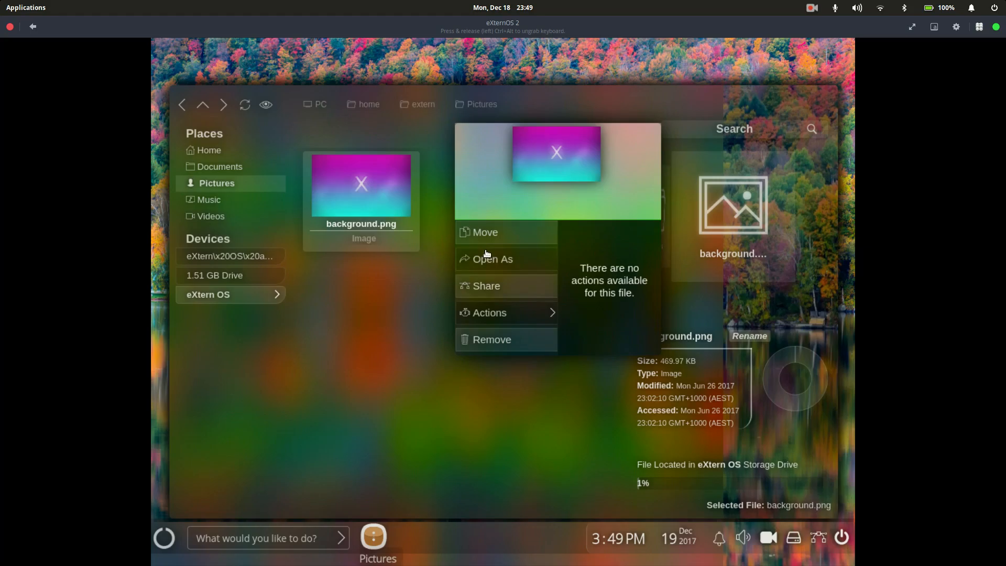
mouse_move(460, 339)
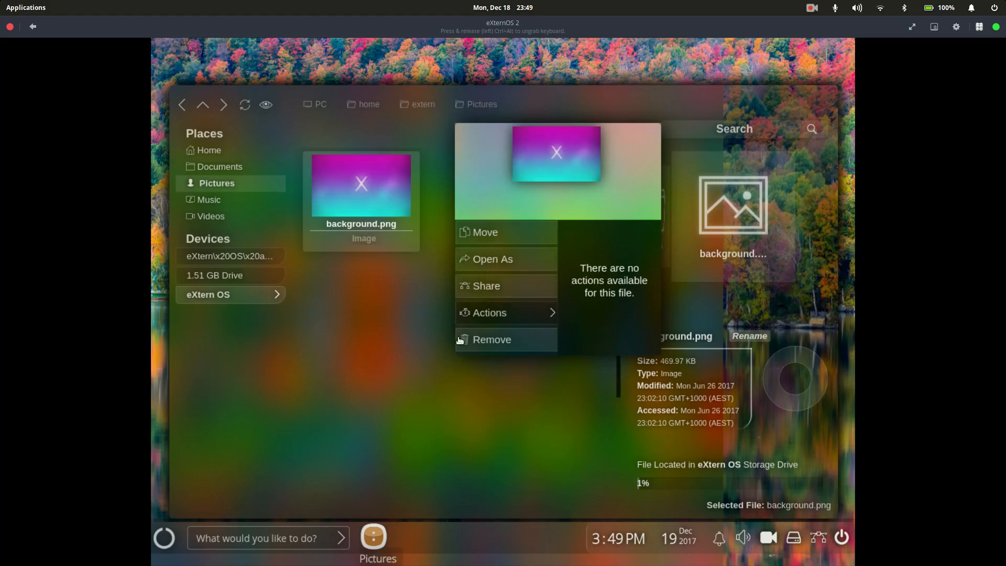
click(491, 338)
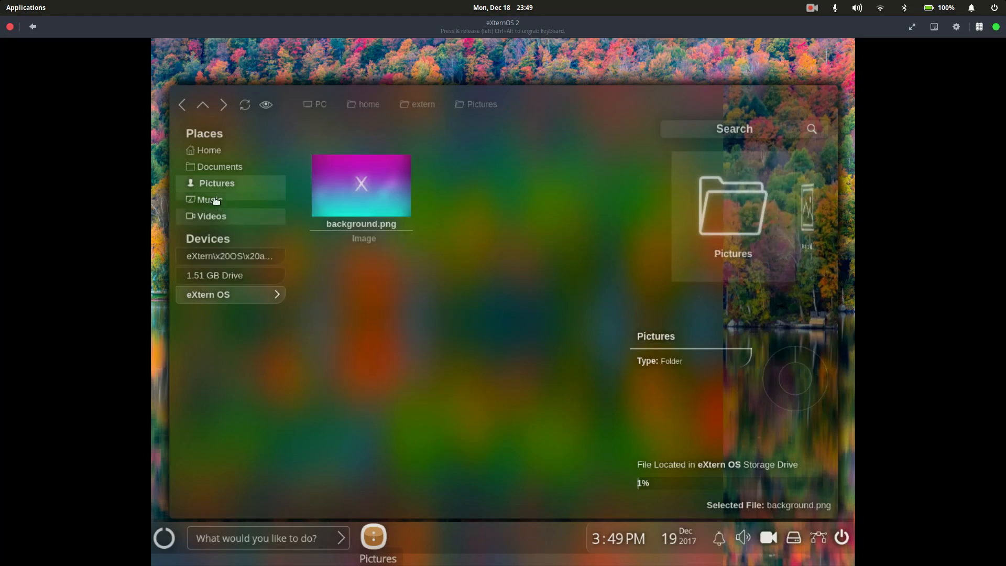
- Open the TheFatRat audio file from the Music folder to play it
click(210, 199)
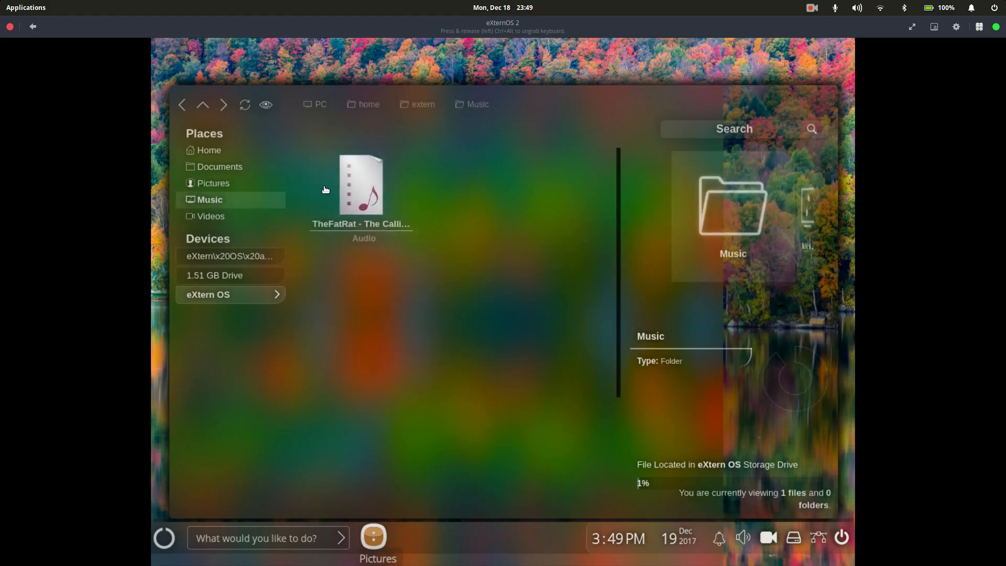
click(361, 187)
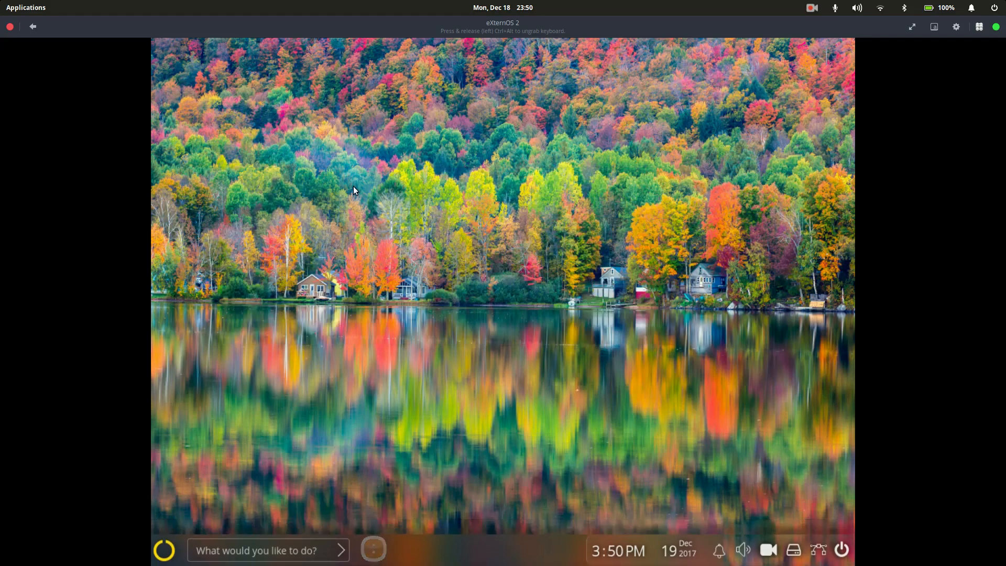
- Dismiss the Deezer streaming notice with 'Got it' and go to the Music app's online discovery page
click(373, 548)
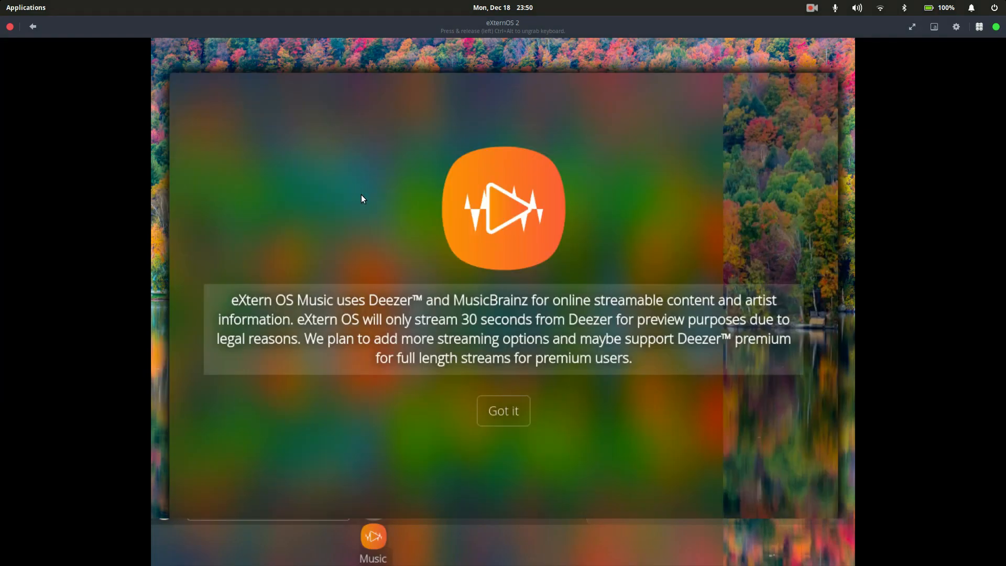
click(502, 411)
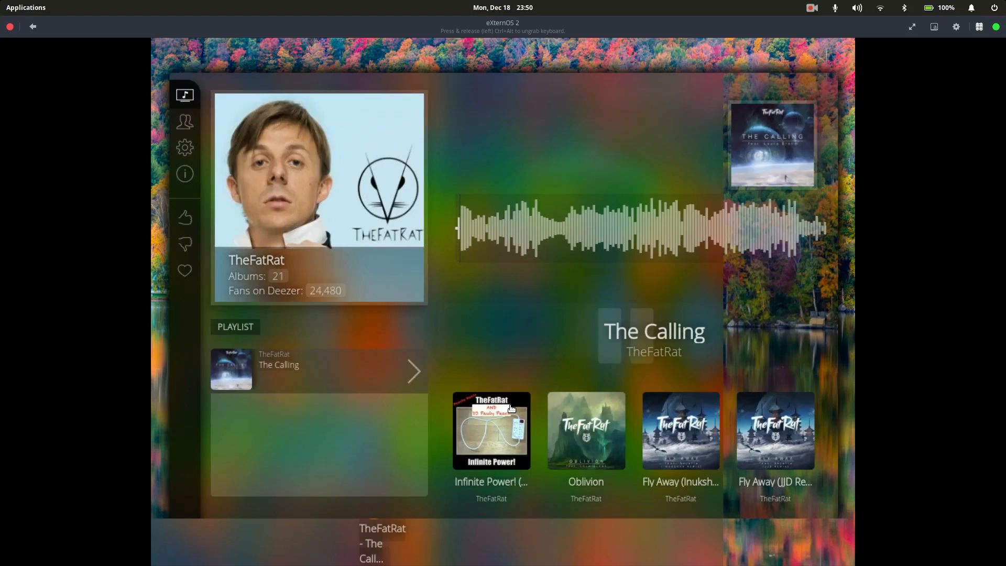
mouse_move(323, 332)
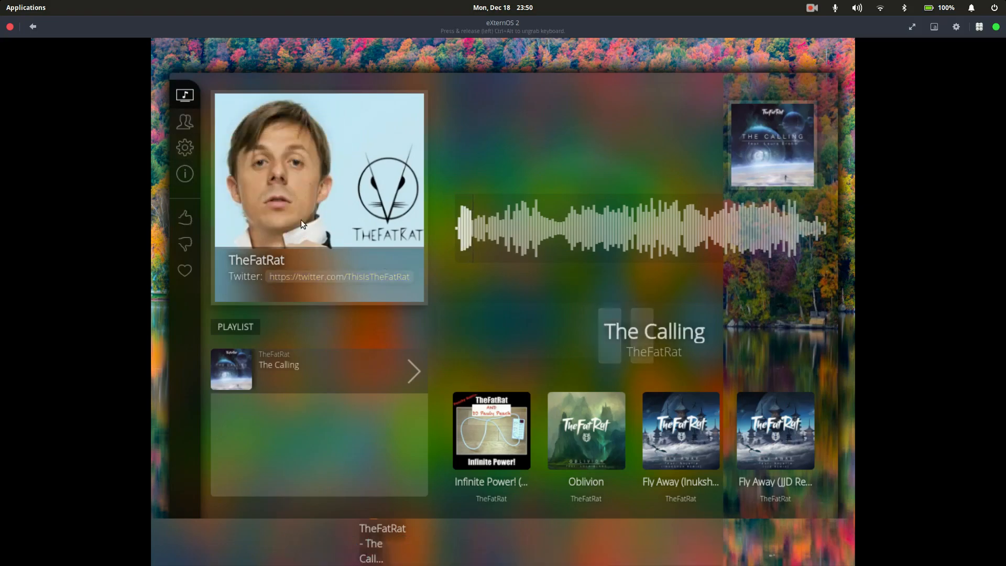
mouse_move(326, 439)
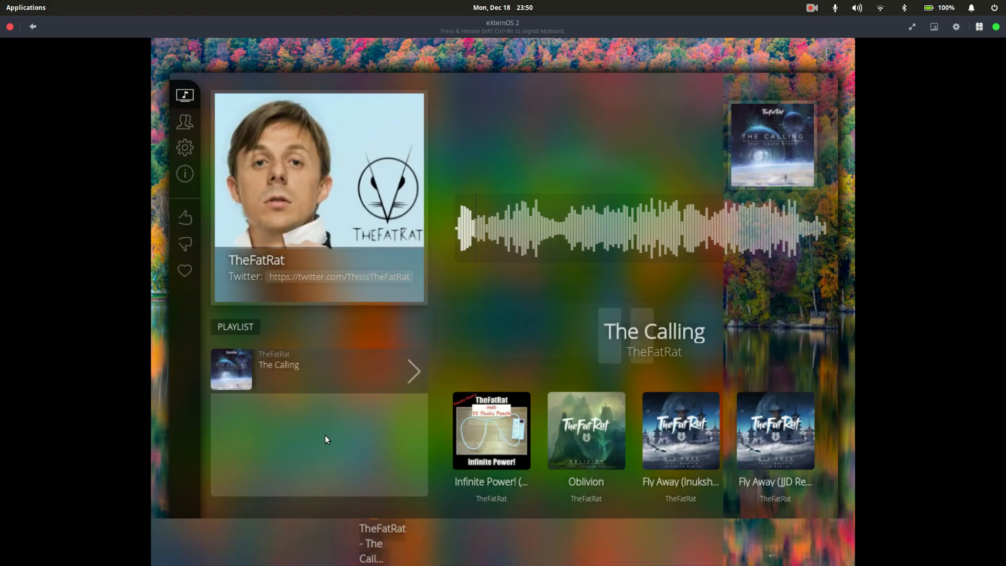
click(185, 121)
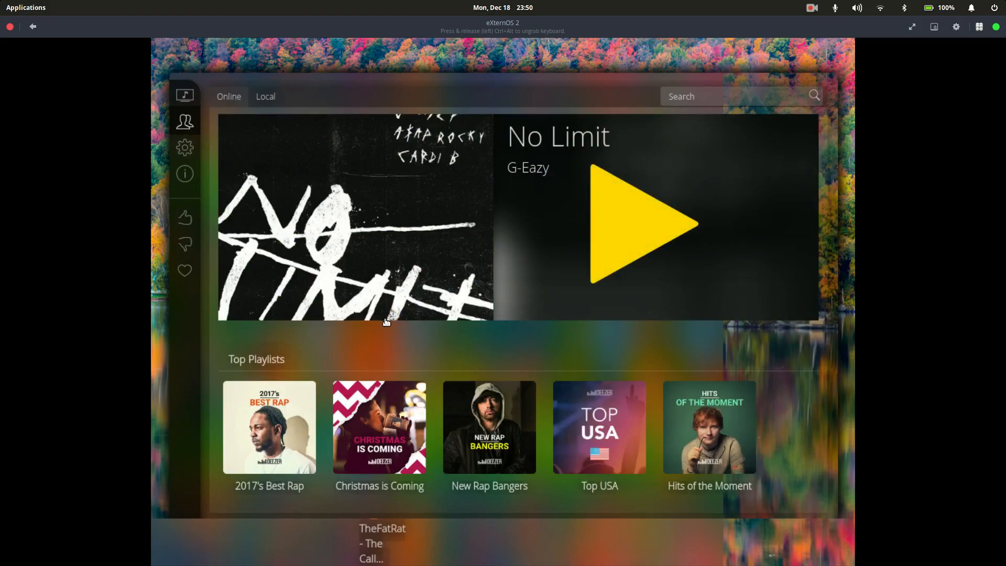
- Scroll the online page through trending artists and top albums and back to the top playlists
scroll(down, 3)
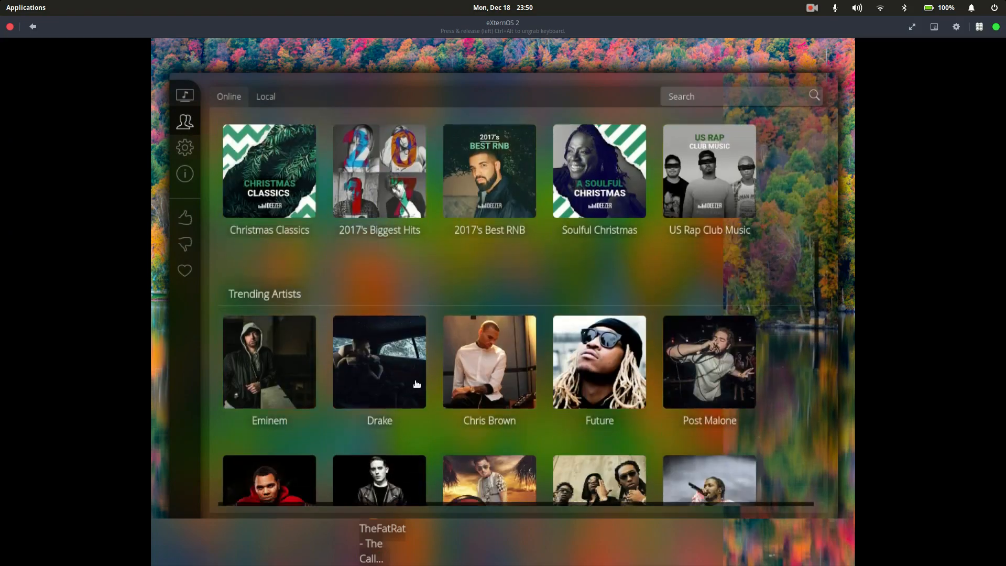
scroll(down, 3)
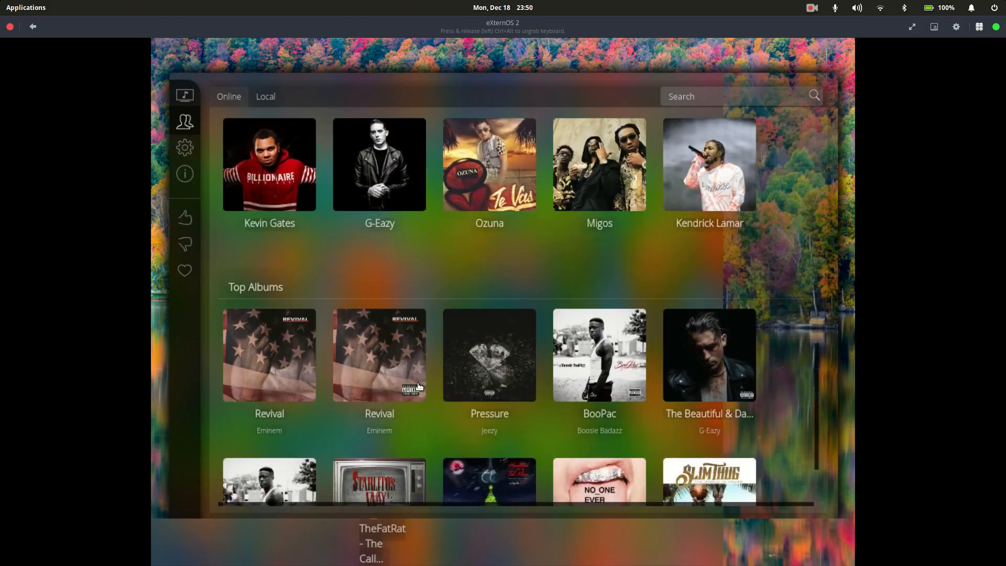
scroll(down, 3)
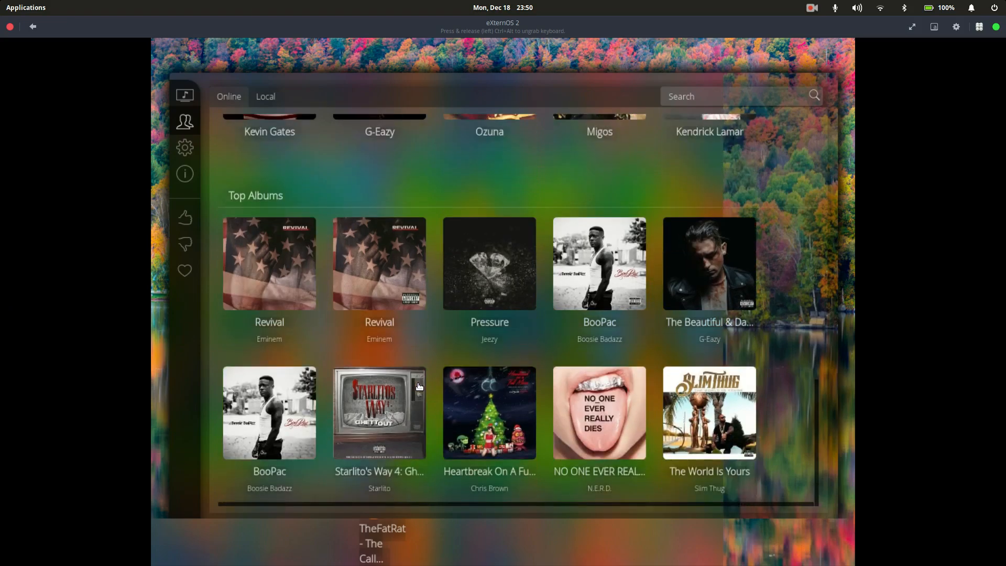
scroll(up, 3)
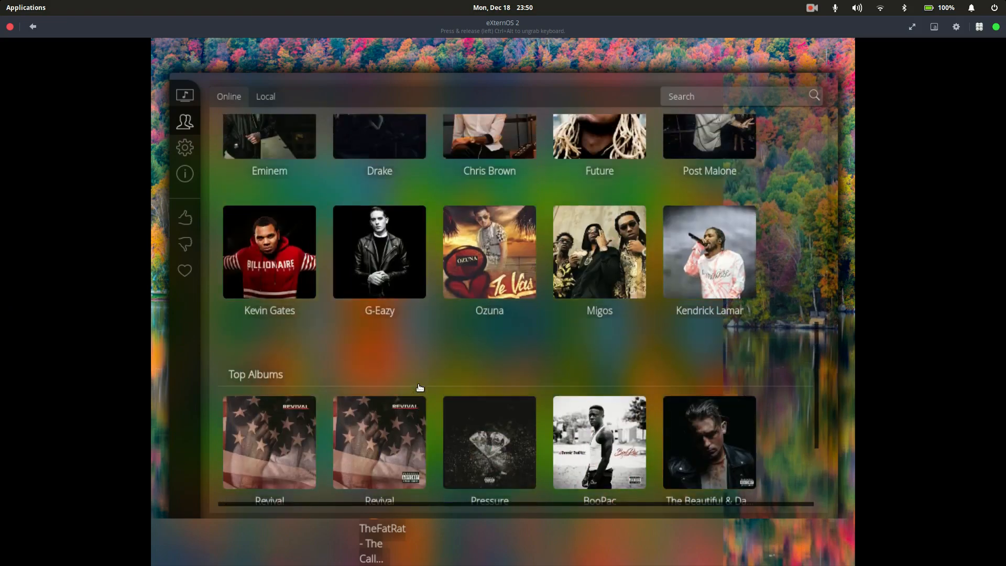
scroll(up, 3)
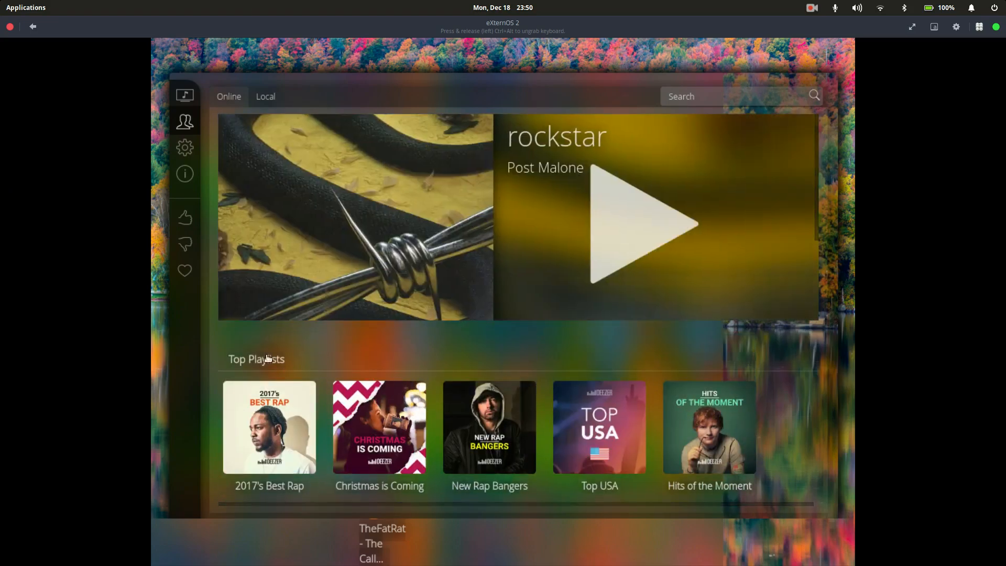
- View the Music app's settings menu and its About information page
click(184, 147)
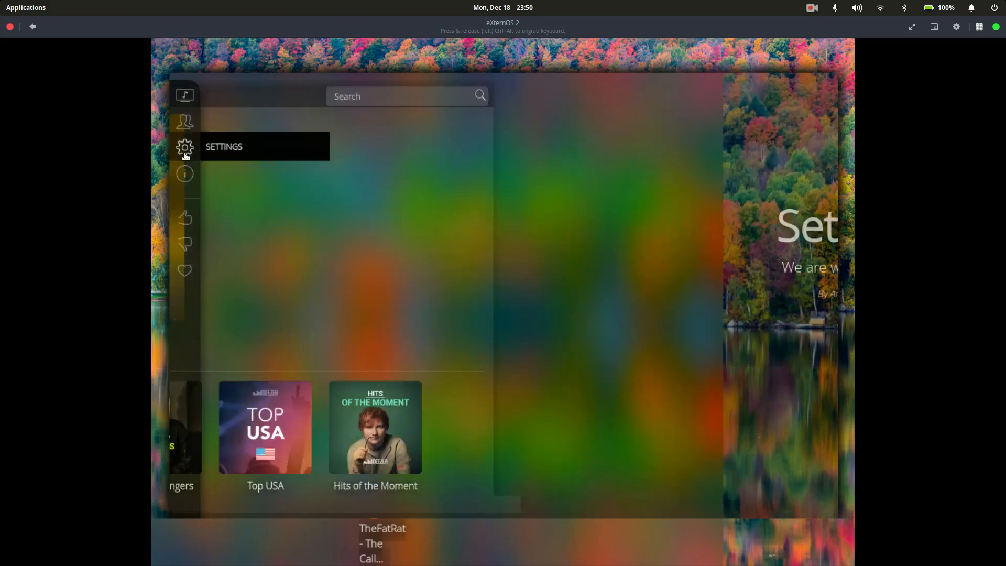
click(184, 147)
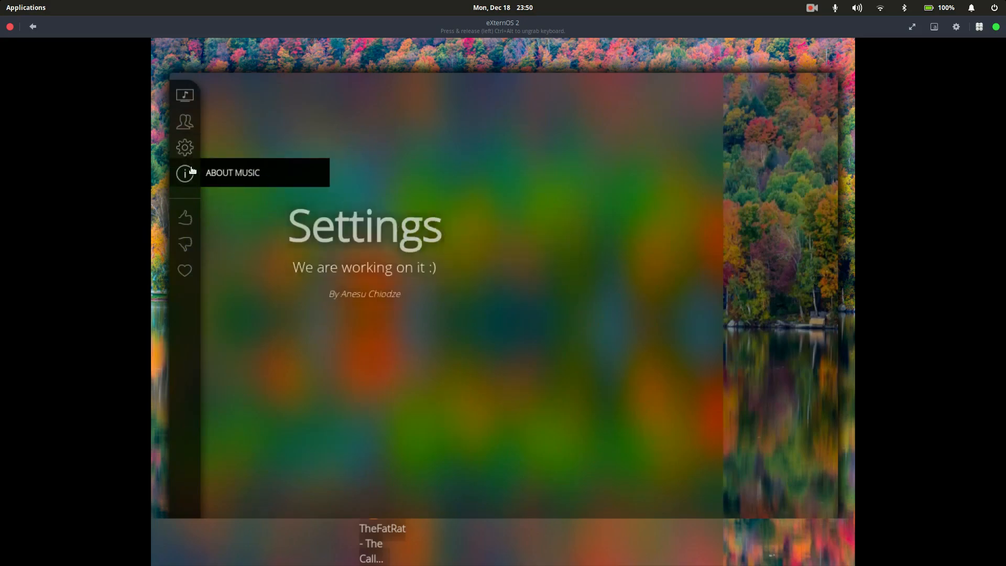
click(185, 173)
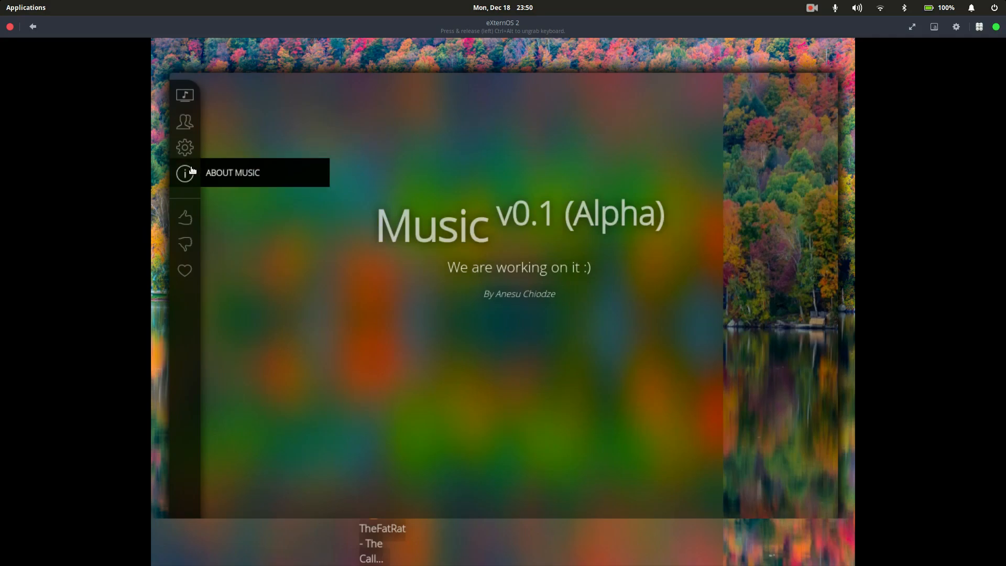
mouse_move(196, 214)
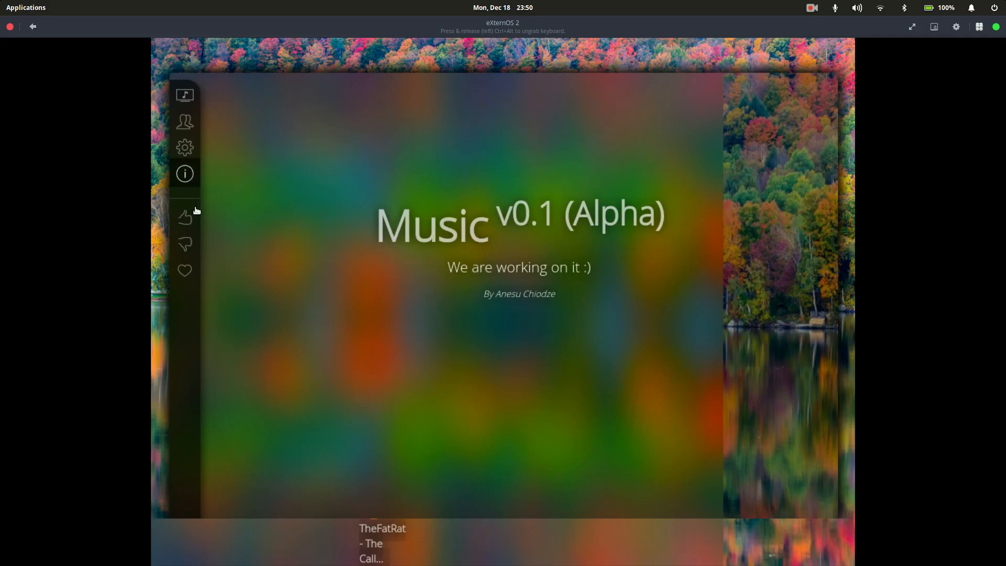
mouse_move(184, 217)
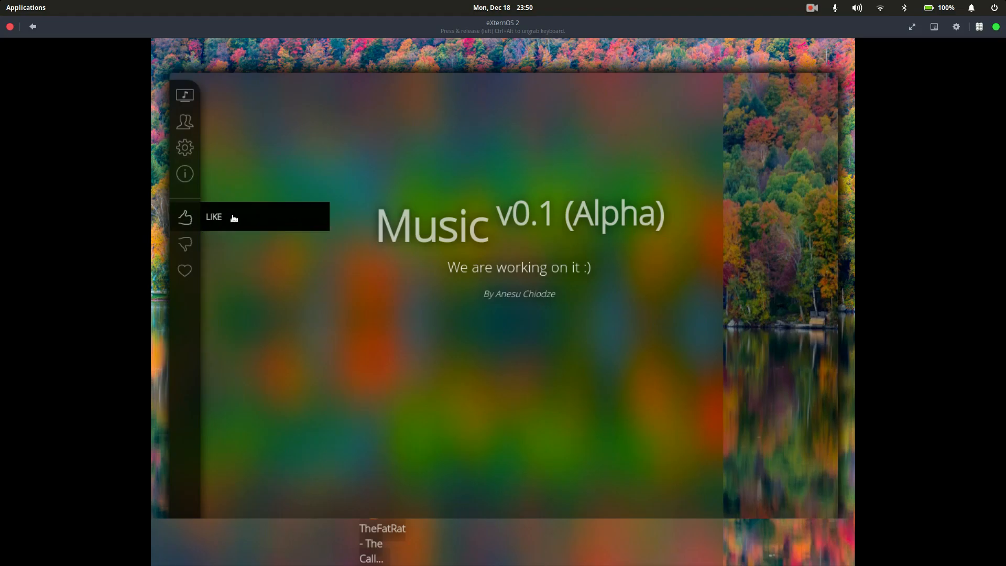
mouse_move(190, 191)
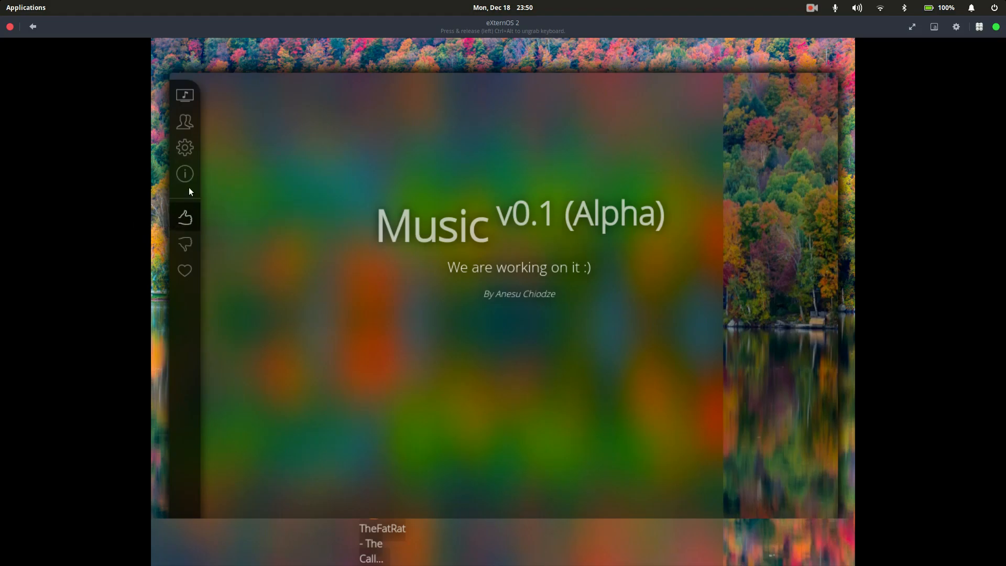
mouse_move(185, 173)
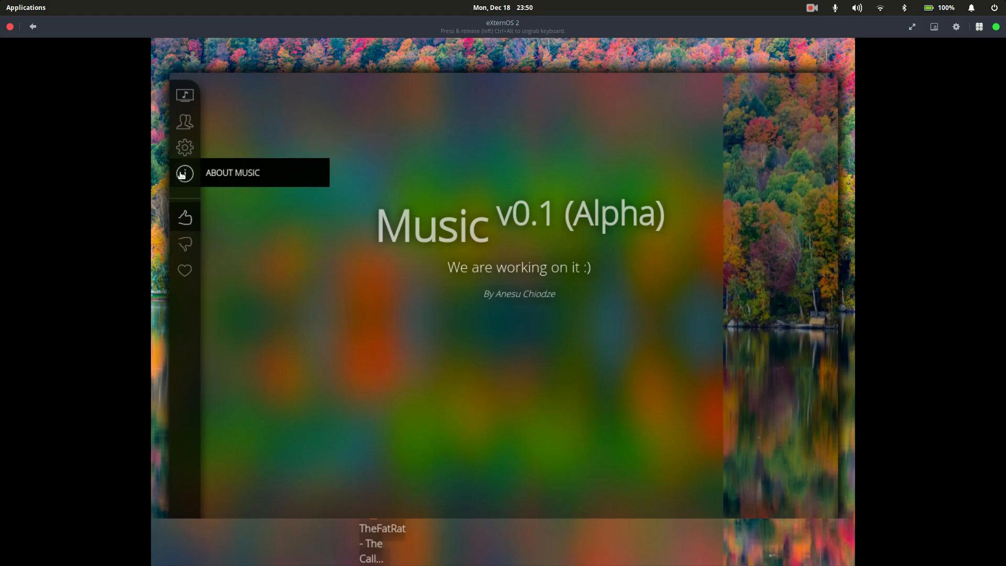
mouse_move(185, 148)
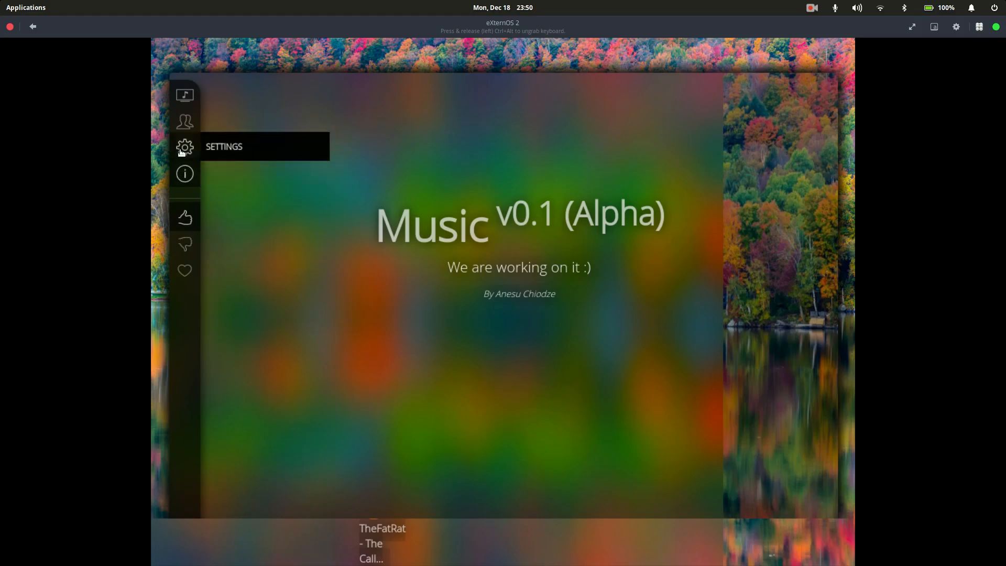
click(184, 96)
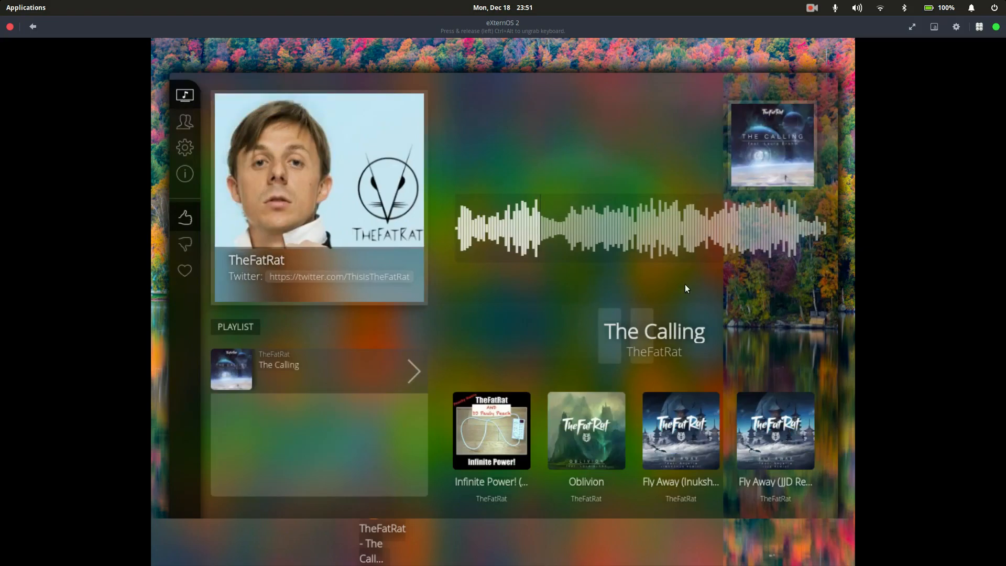
- Hide the Music player window and close it from the taskbar, leaving the bare desktop
click(626, 335)
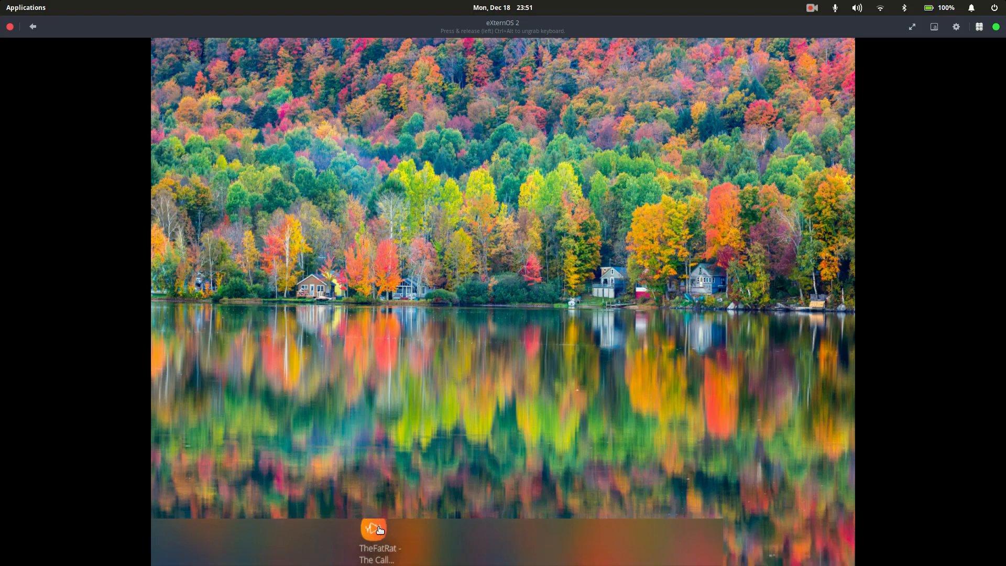
click(373, 529)
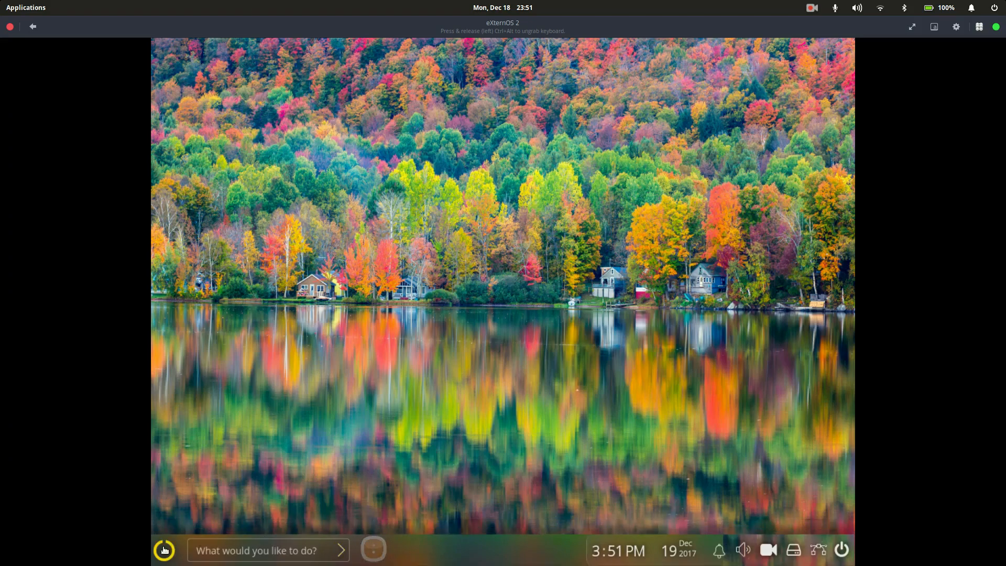
- Launch Photos from the start menu, then launch App Center from the start menu
click(165, 551)
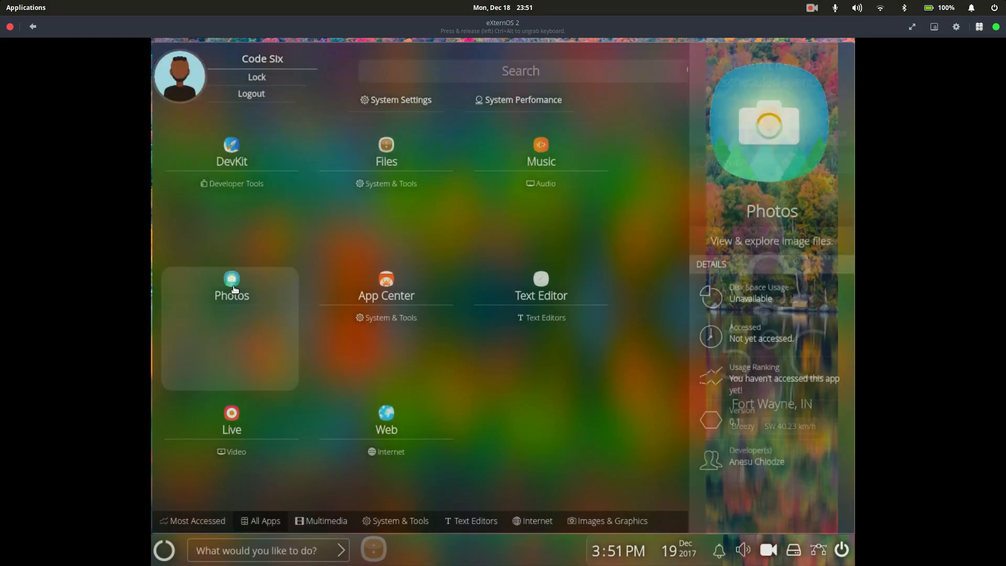
click(230, 285)
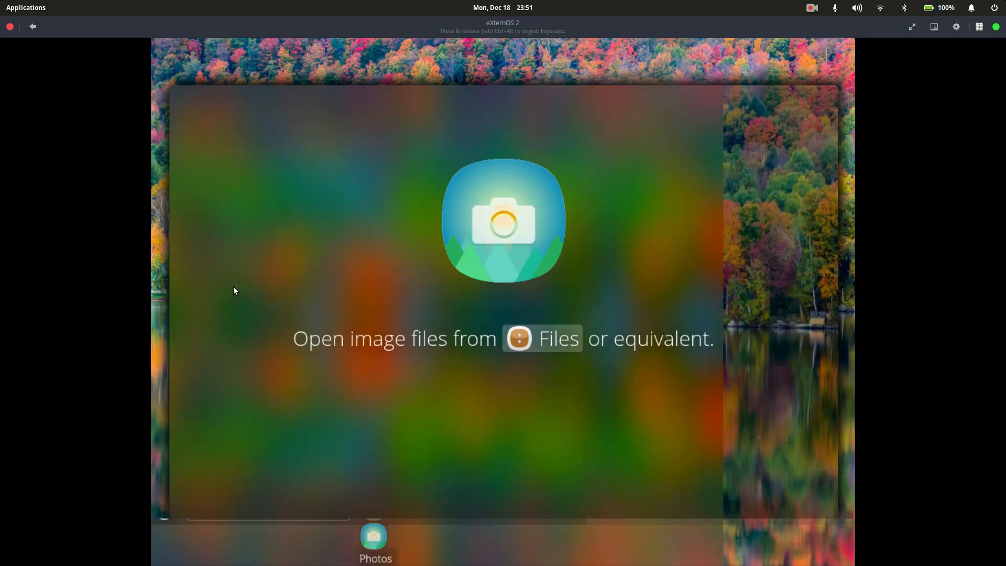
mouse_move(522, 337)
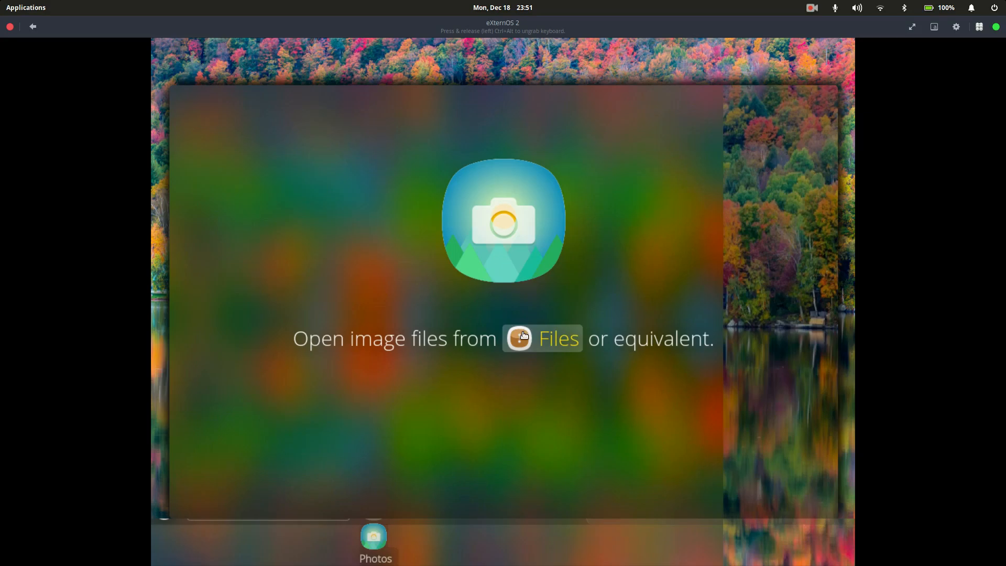
mouse_move(475, 367)
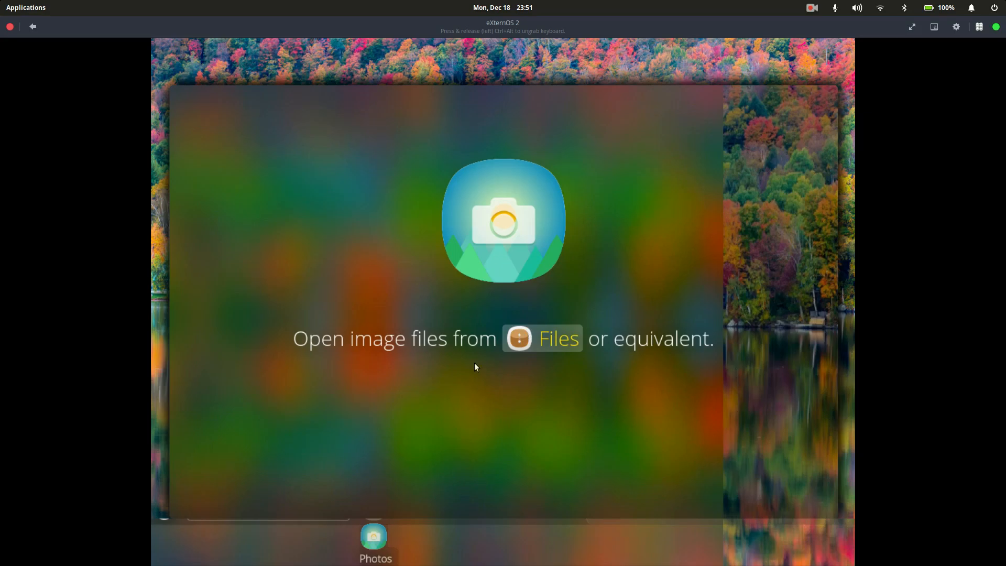
mouse_move(548, 343)
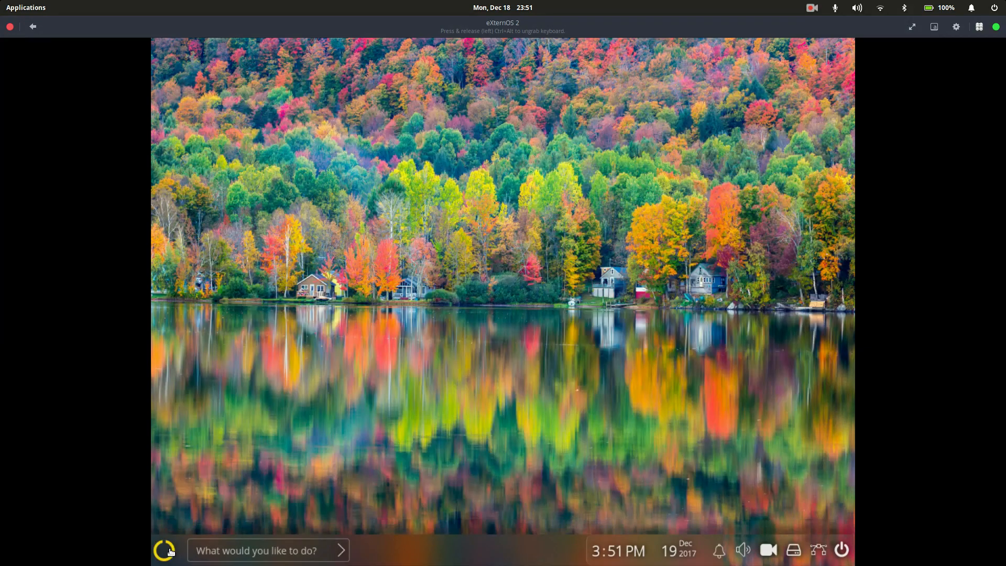
click(164, 551)
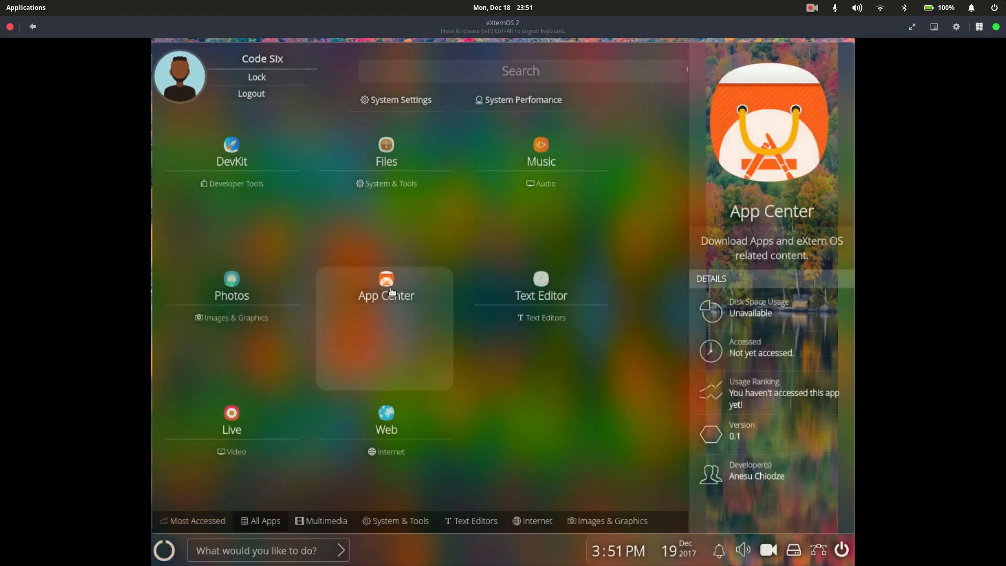
click(386, 285)
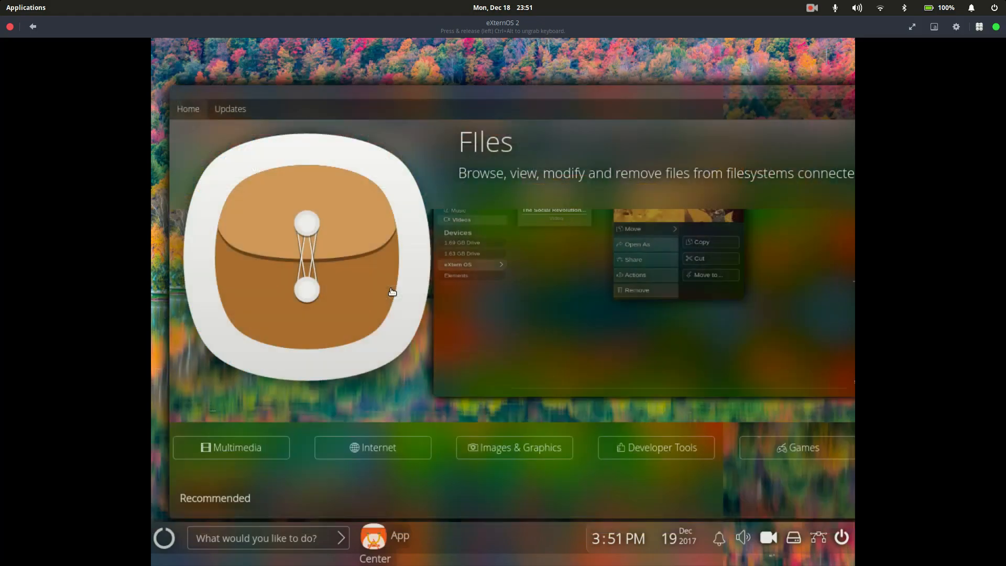
mouse_move(196, 116)
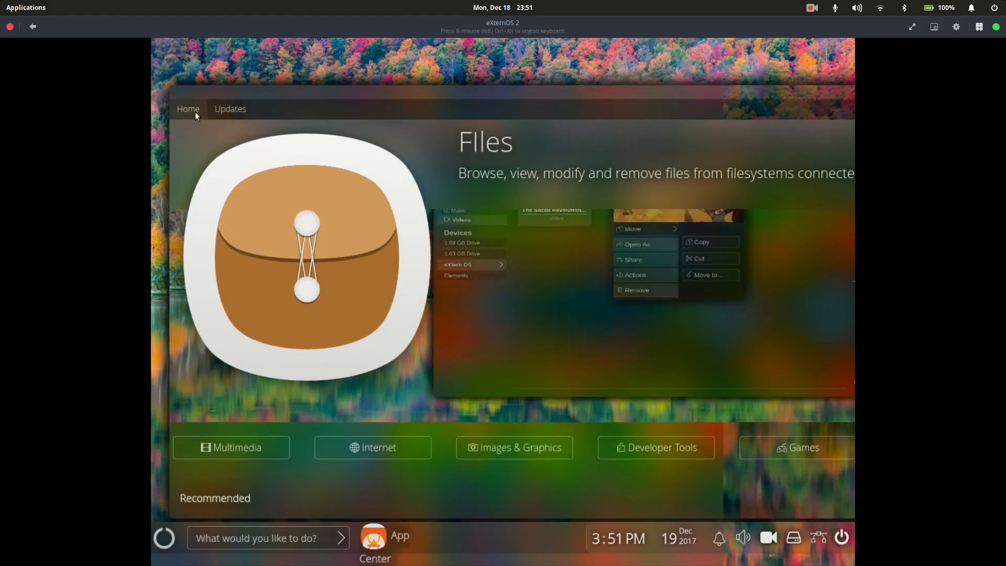
mouse_move(390, 222)
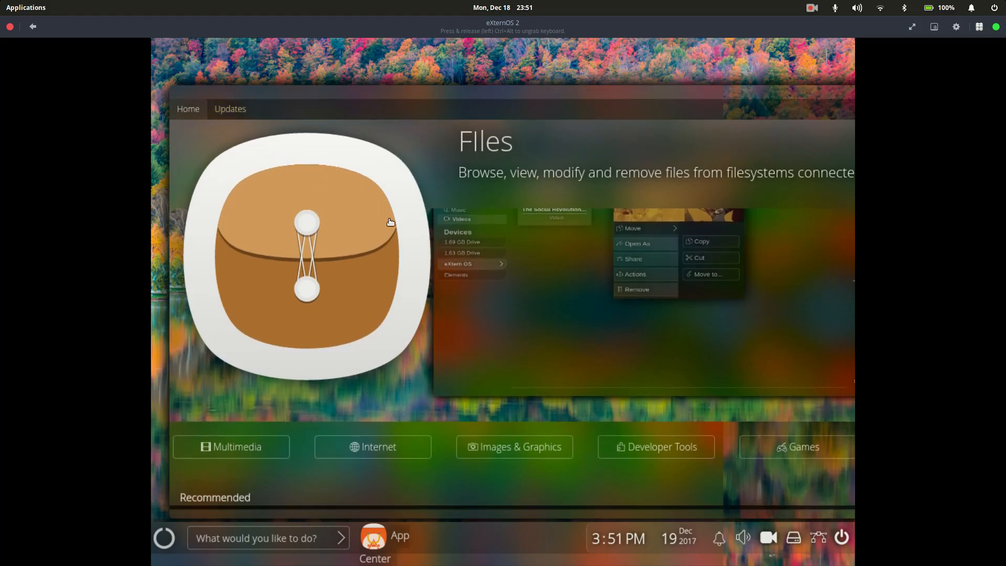
- Scroll the App Center home page down to the Recommended apps and select one
scroll(down, 3)
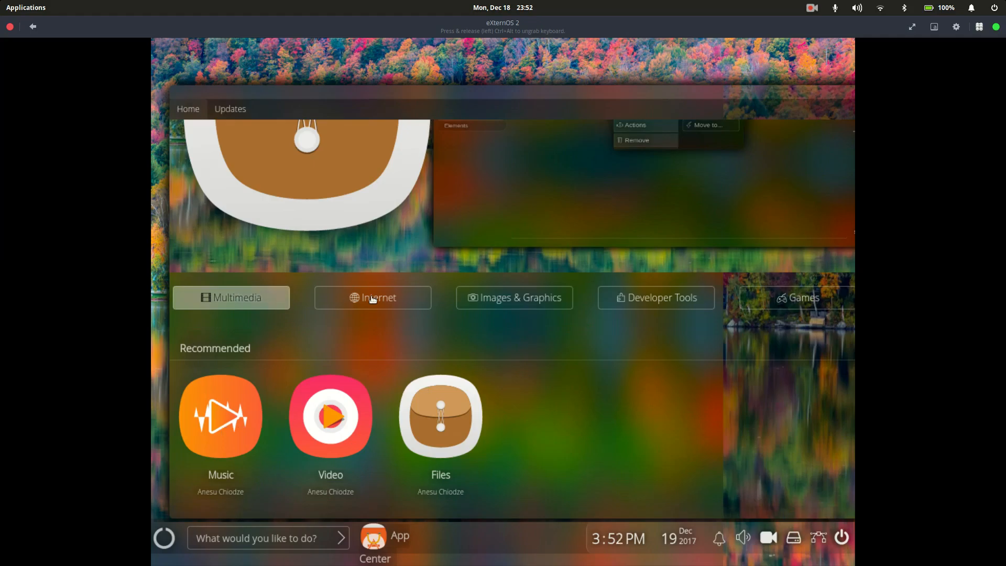
click(220, 416)
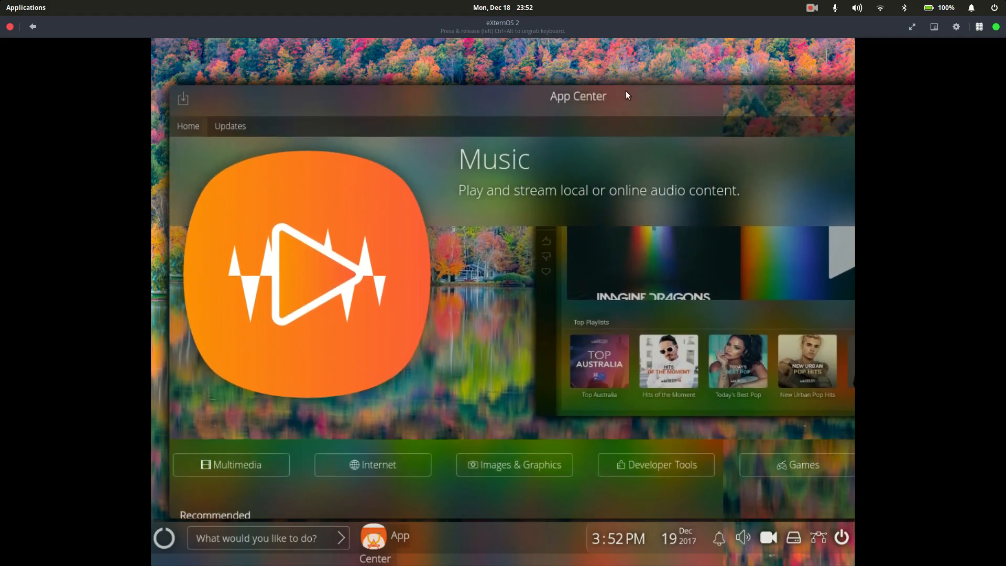
mouse_move(493, 97)
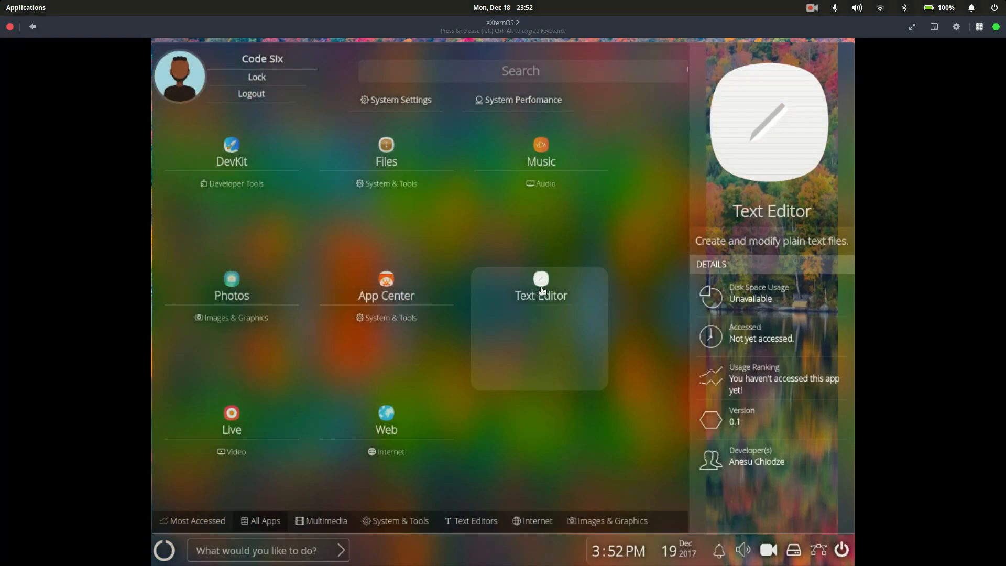
- Launch Text Editor and name the new document 'new' to create new.txt
click(540, 289)
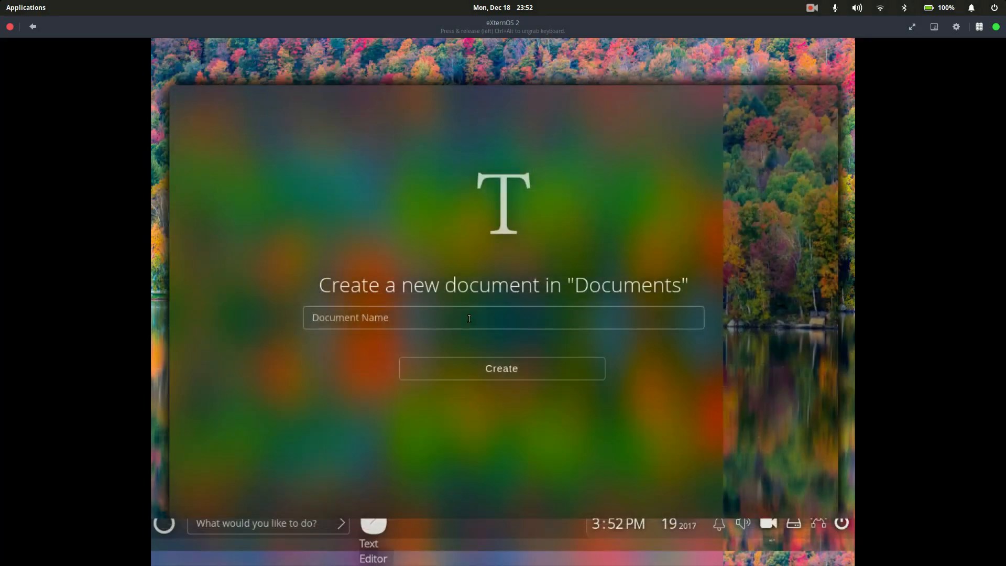
text(new)
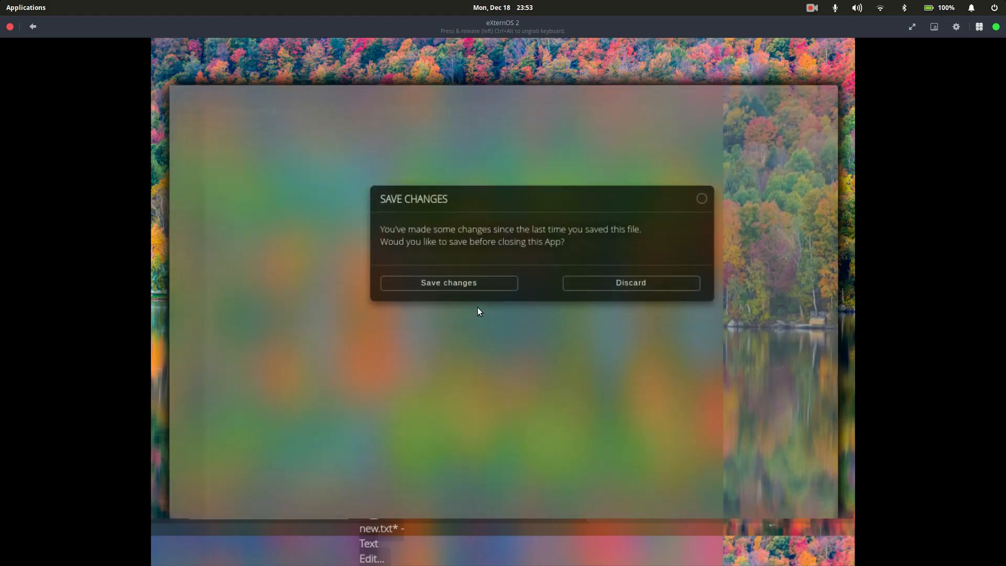
- Answer the save prompt to close Text Editor, launch Live from the start menu, then reopen the start menu
click(630, 282)
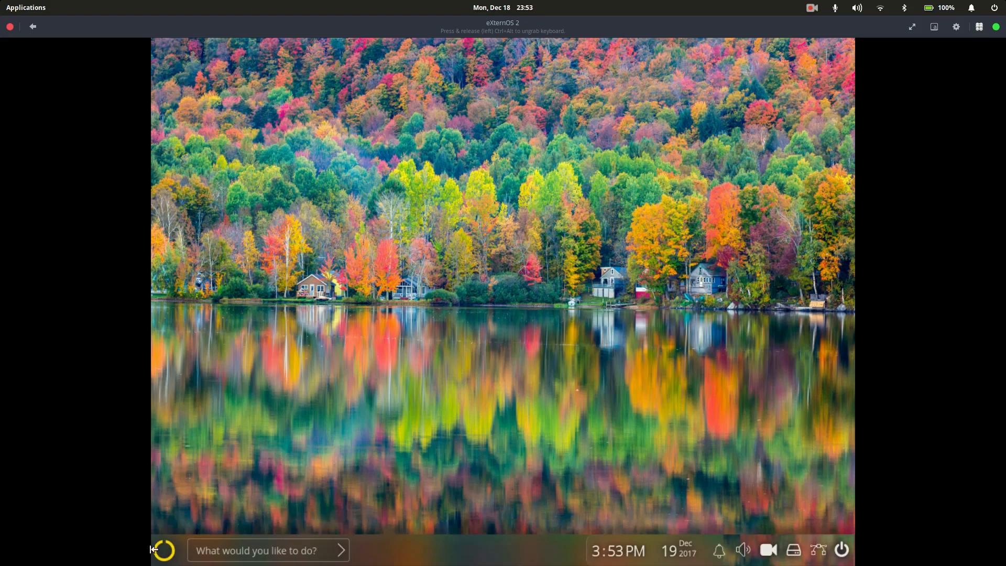
click(25, 7)
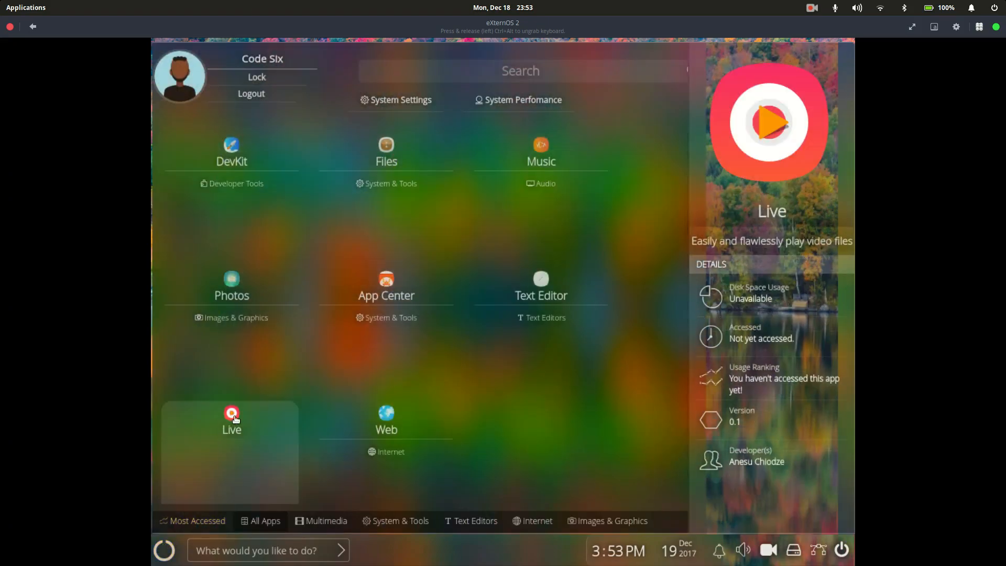
click(231, 414)
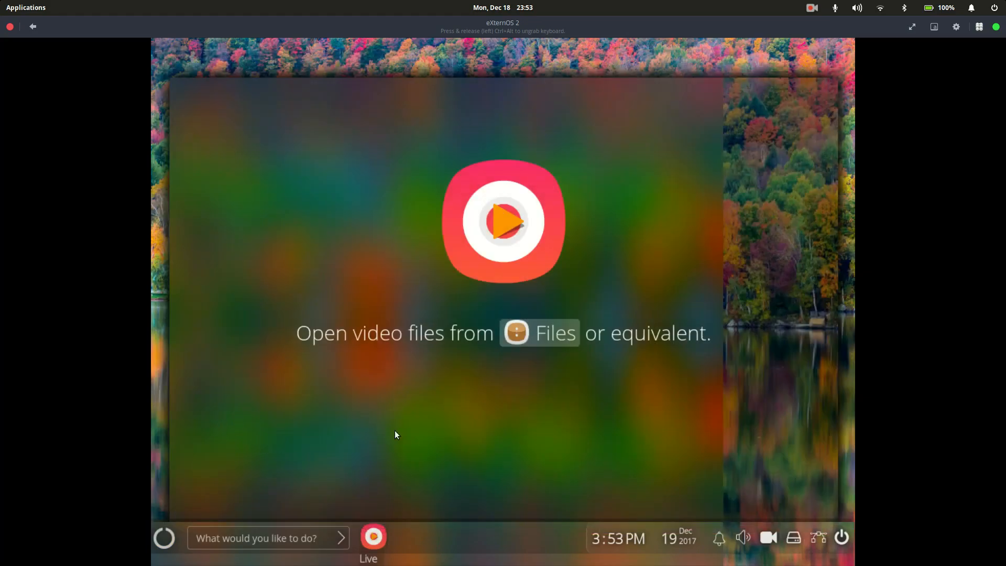
mouse_move(519, 396)
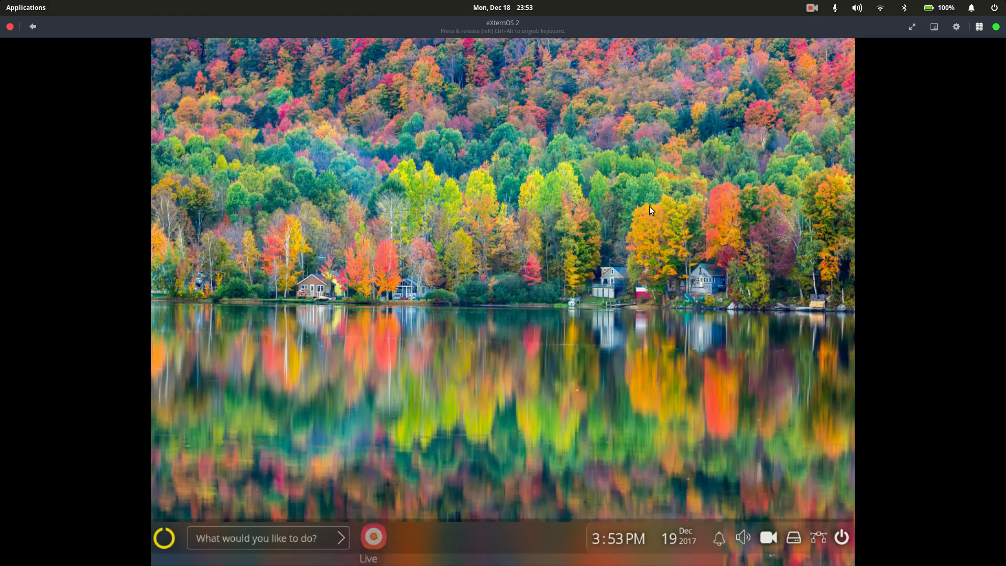
click(165, 537)
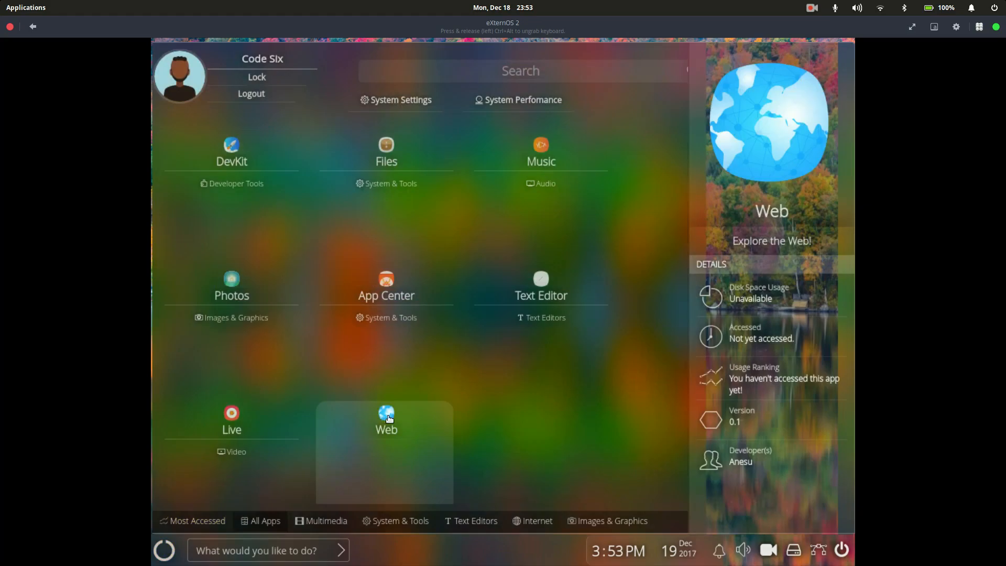
- Launch the Web browser and open YouTube from its speed-dial tile
click(387, 420)
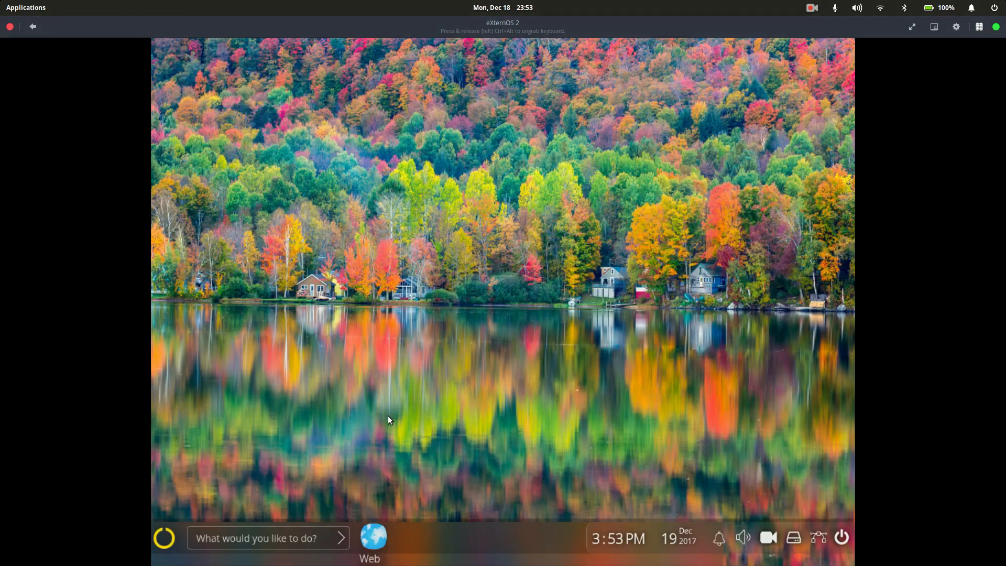
click(373, 536)
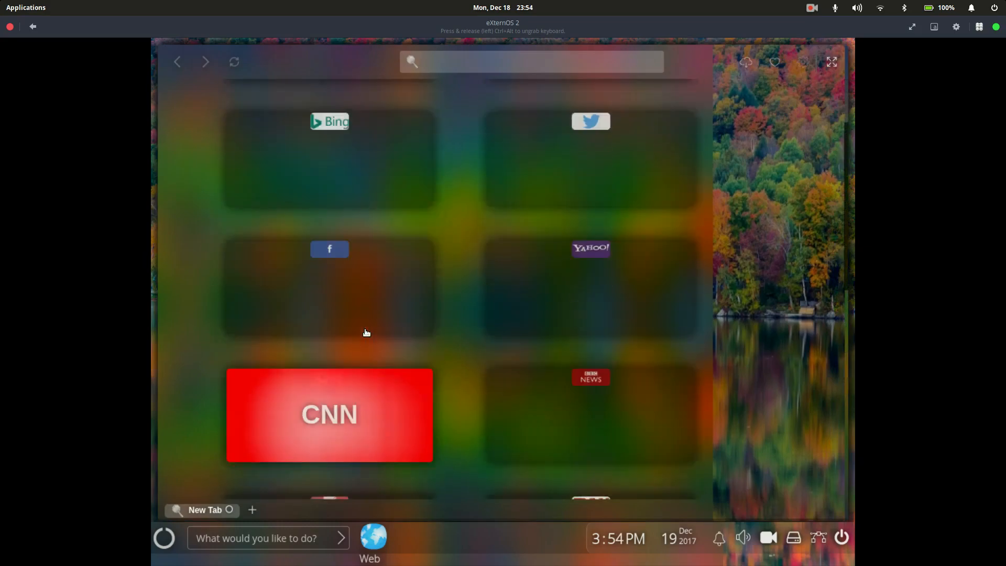
scroll(up, 3)
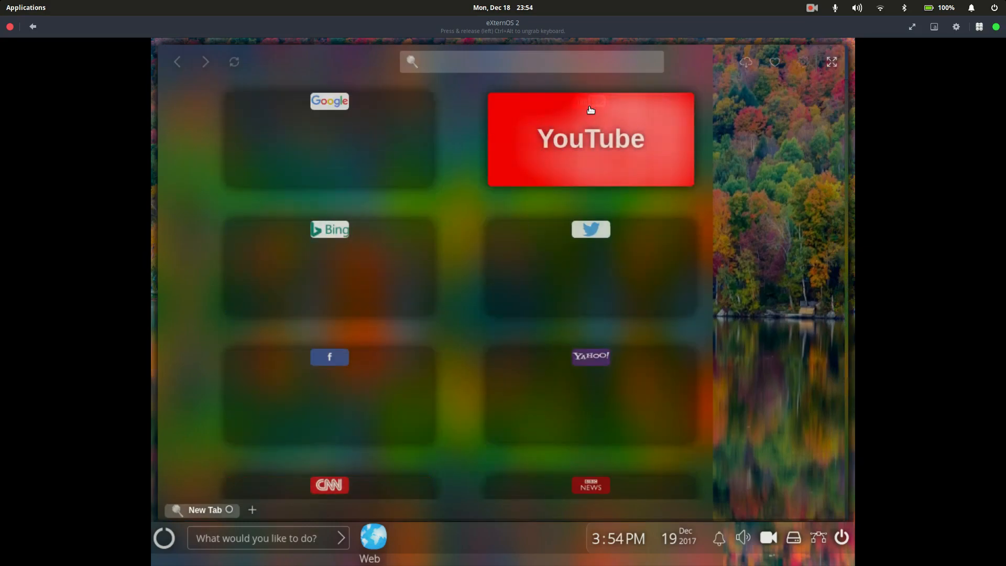
click(590, 139)
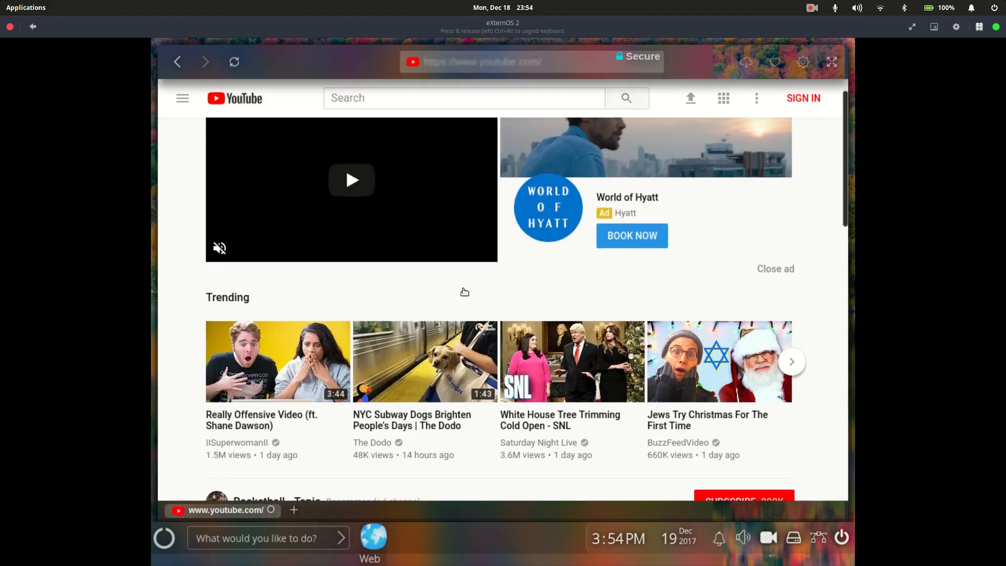
- Search YouTube for CODE 6
scroll(down, 3)
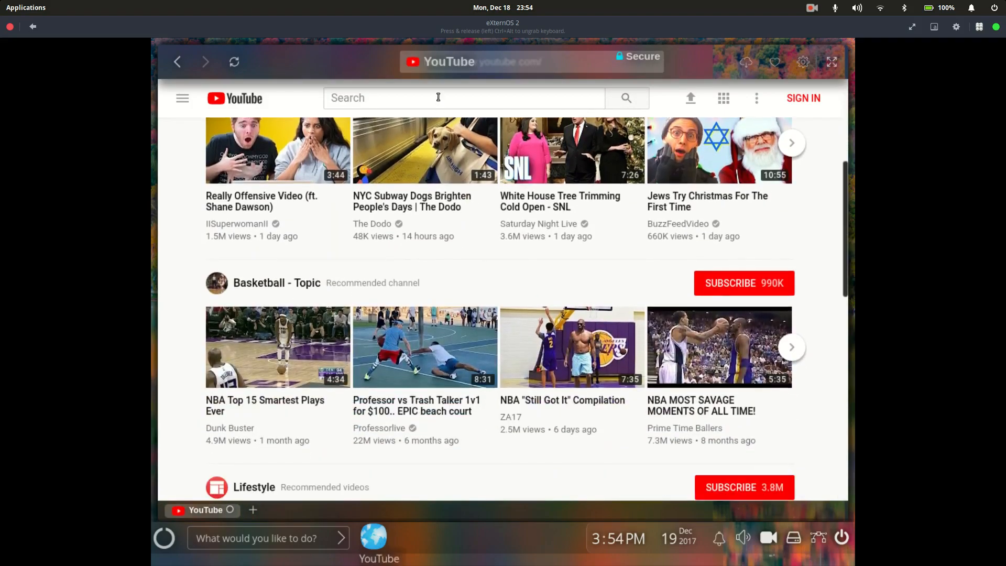
text(CODE 6)
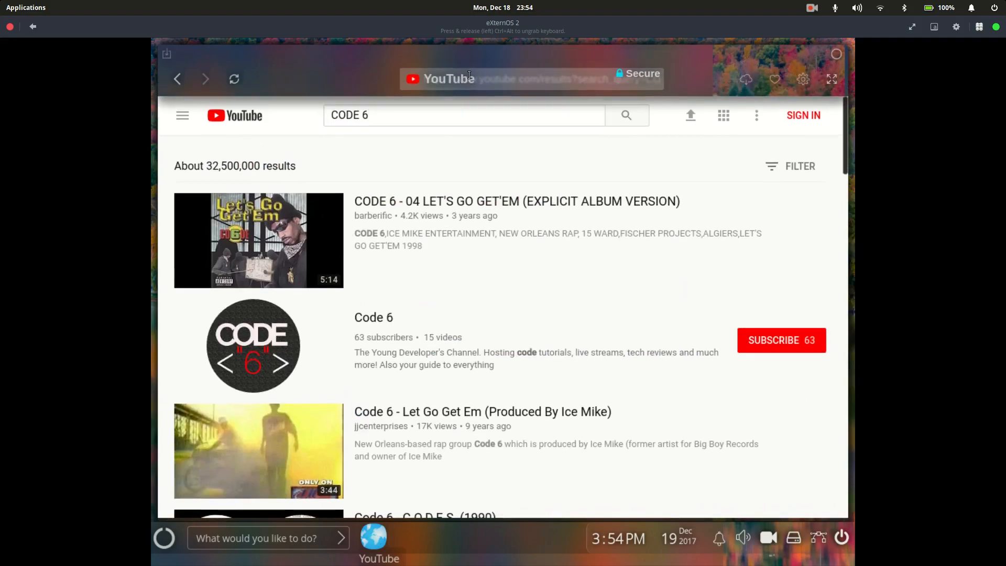
mouse_move(499, 61)
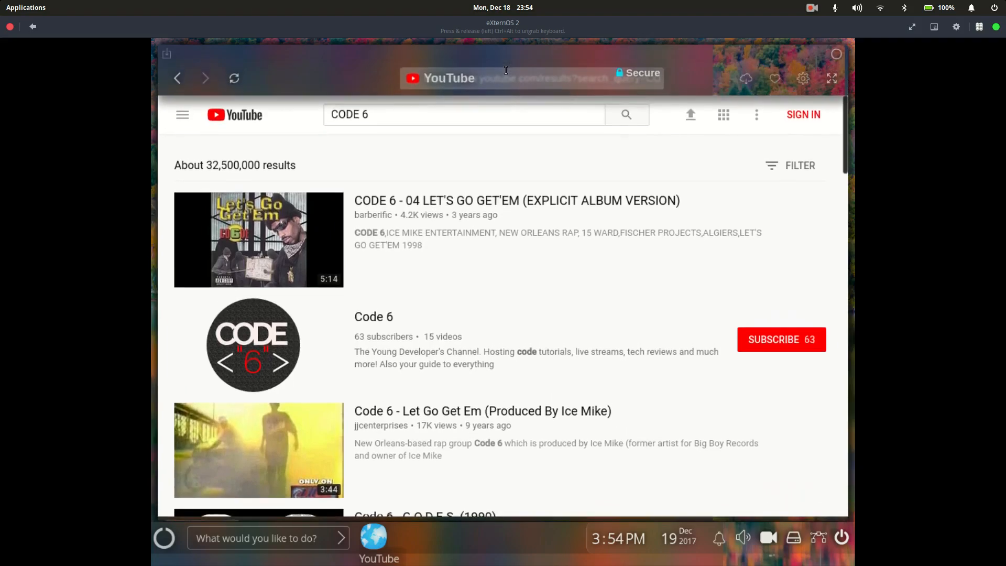
text(w)
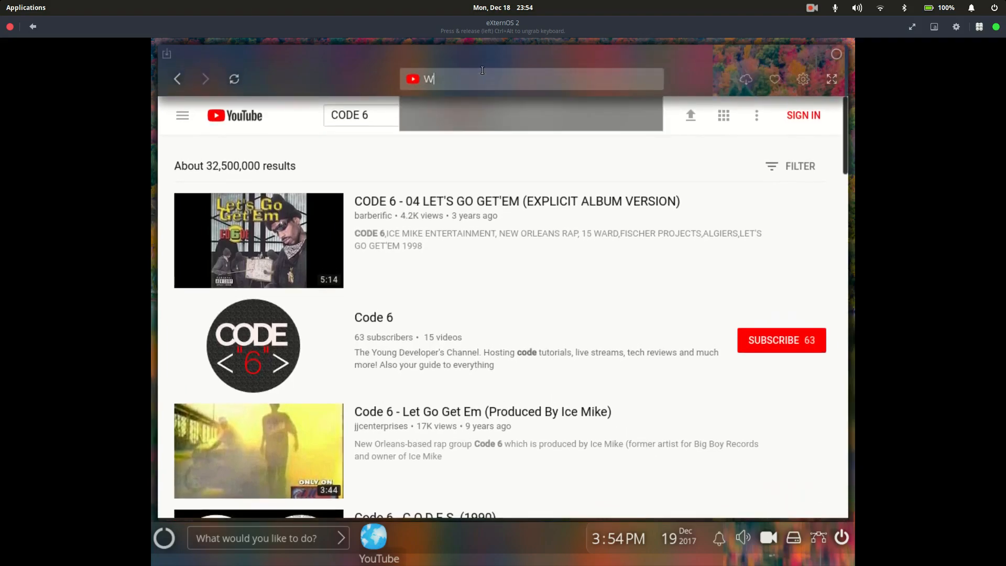
text(WW.GOOGLE.COM at Duck...)
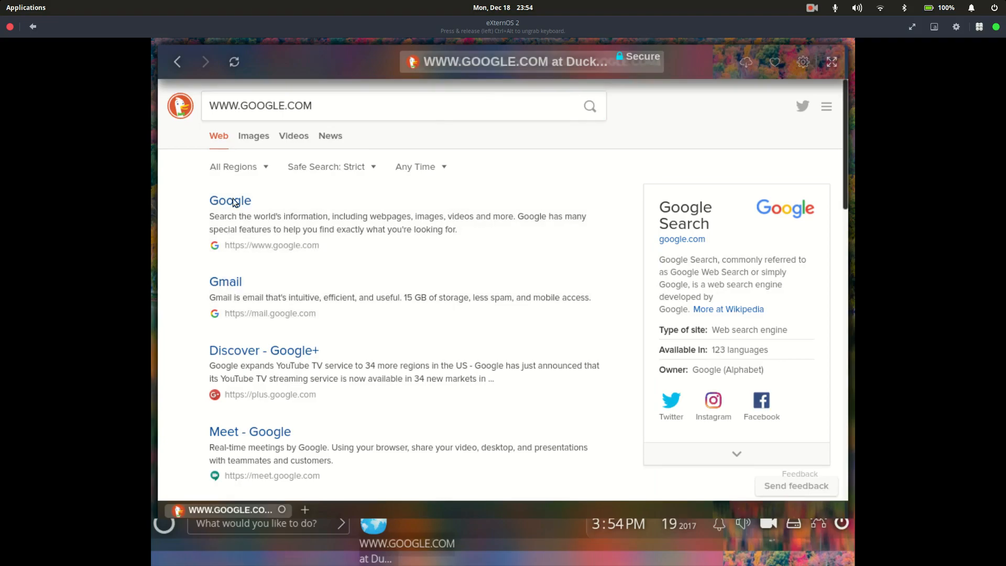
click(230, 200)
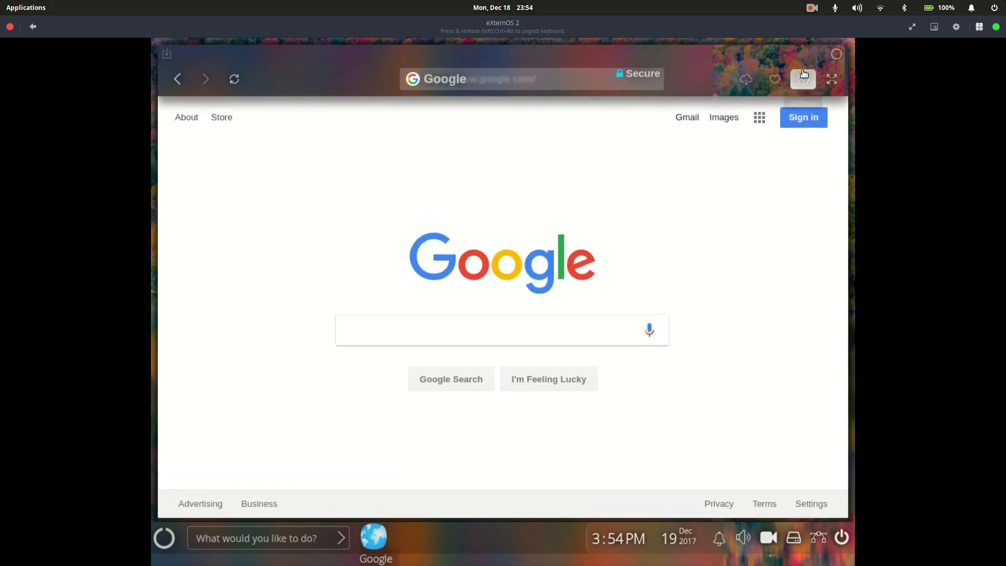
- Set the browser's search engine to Google in its settings panel
click(803, 73)
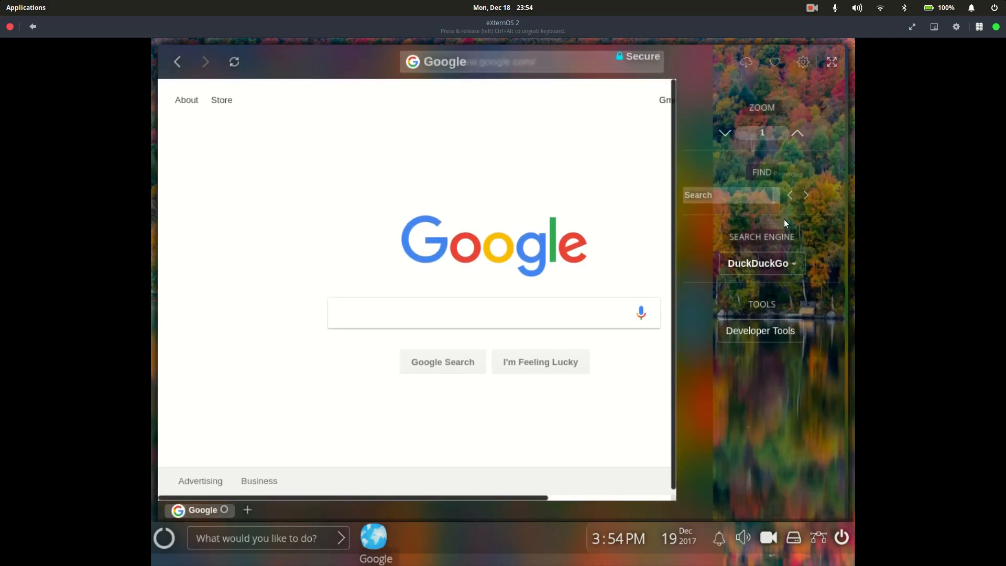
click(760, 263)
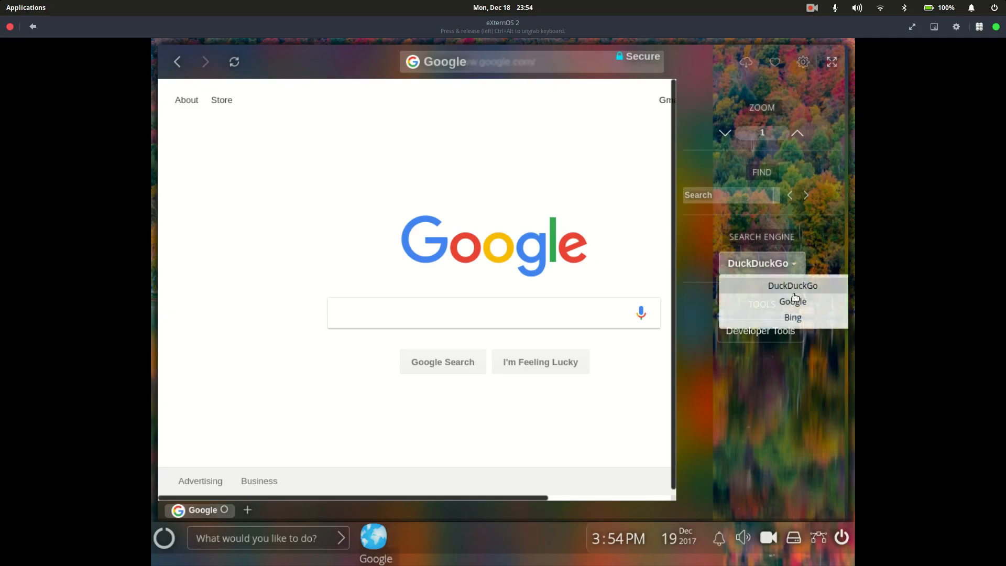
click(792, 301)
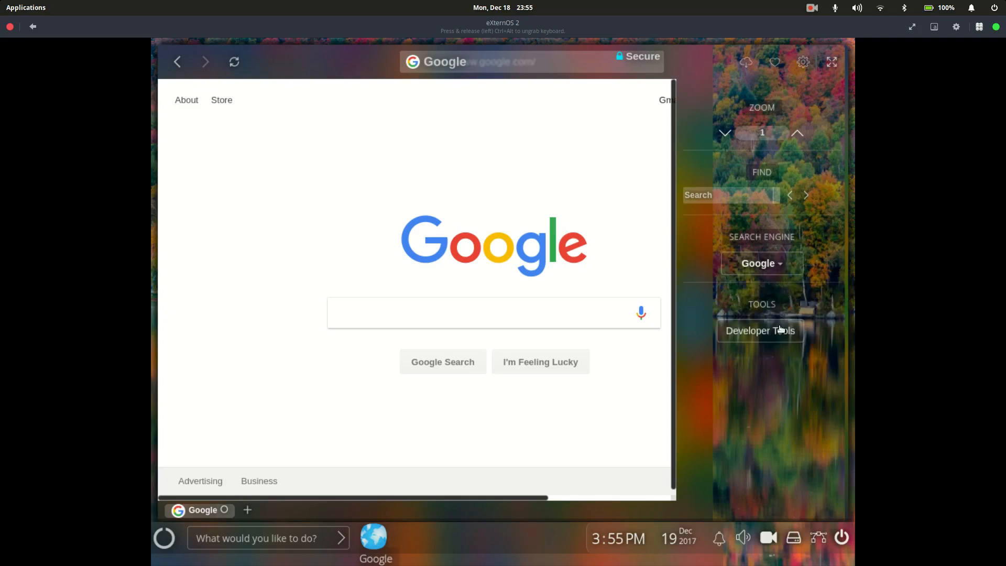
- Show and dismiss the developer tools, then close the browser to the desktop
click(760, 330)
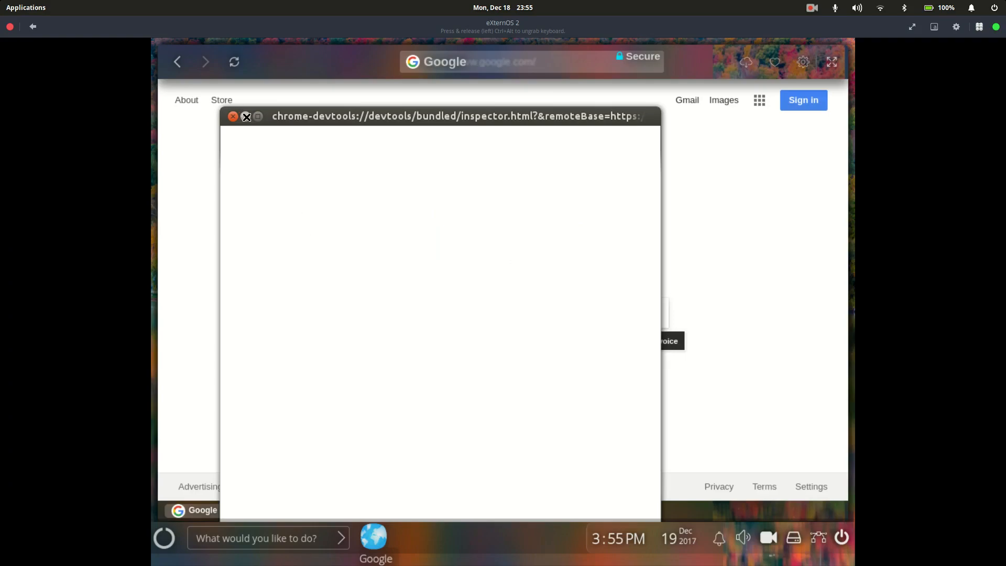
click(245, 117)
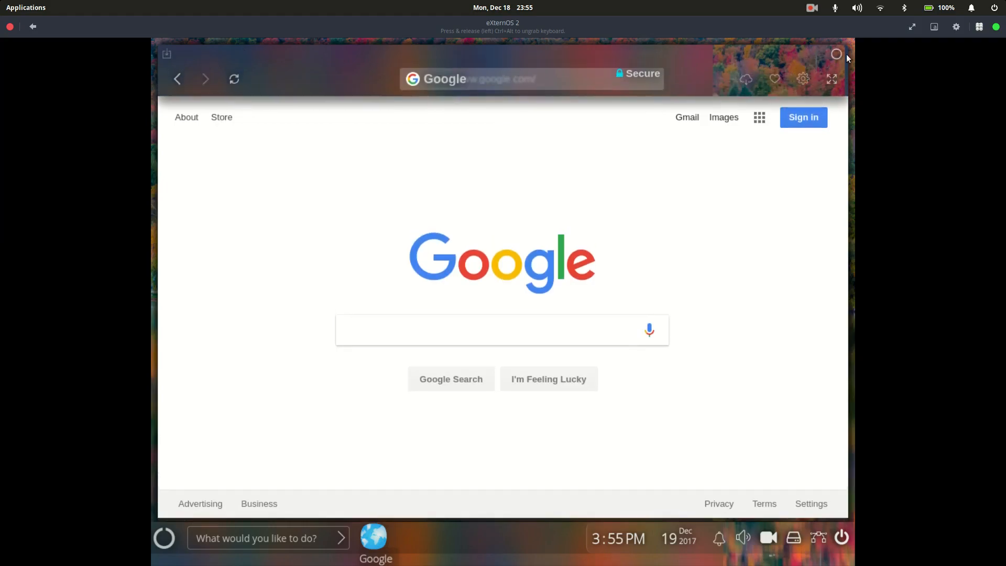
click(10, 26)
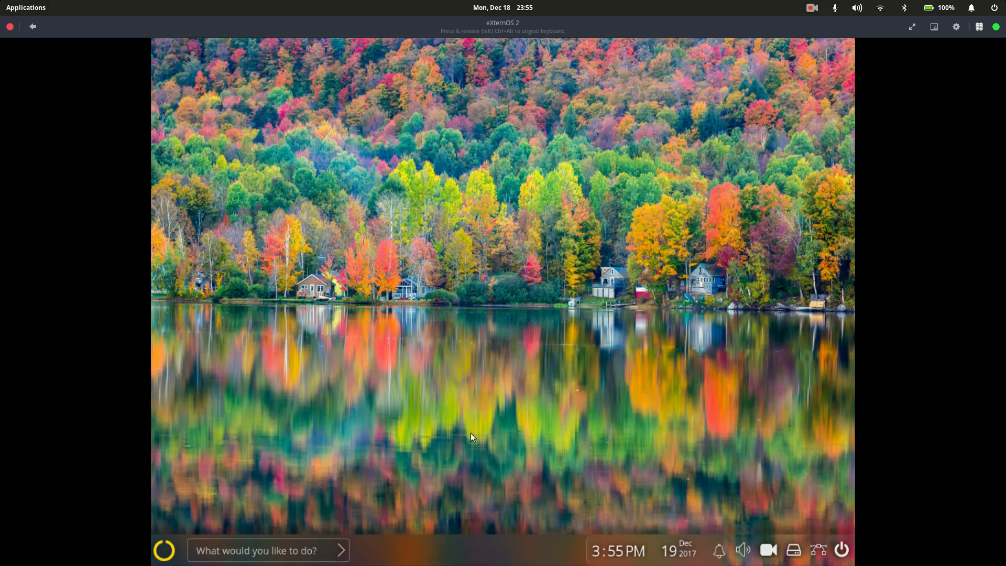
mouse_move(321, 559)
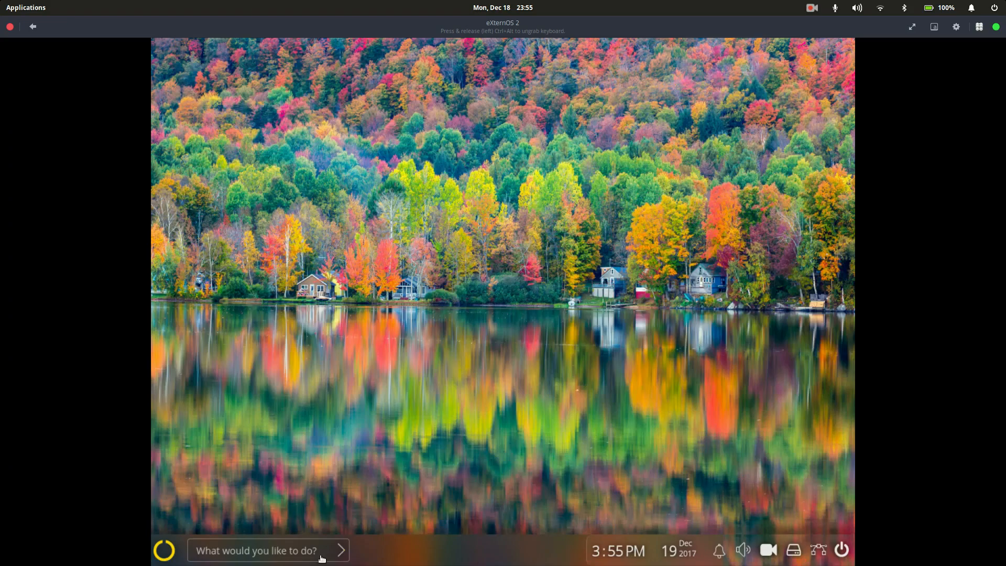
- Bring up the start menu and select entries in its app list
click(164, 550)
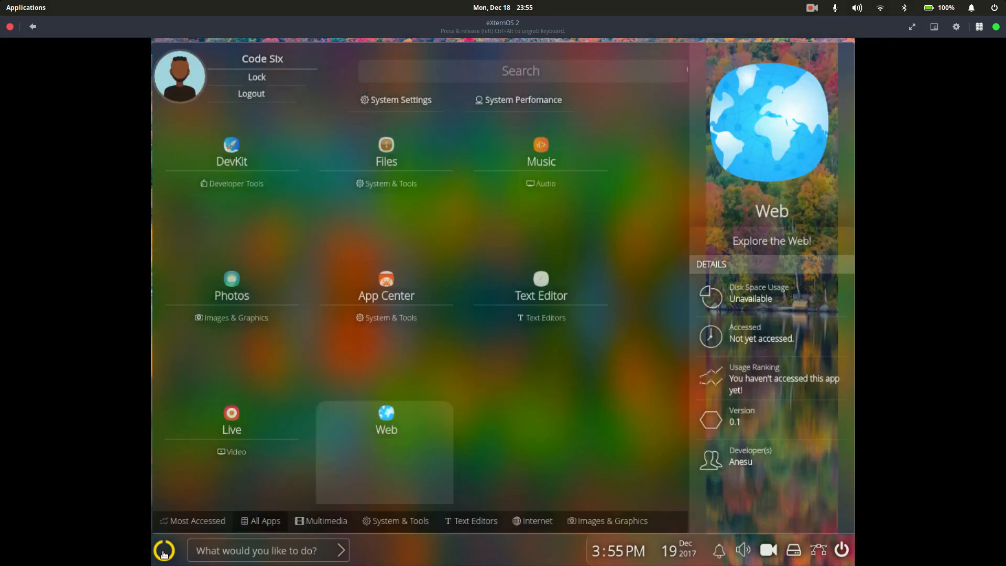
click(231, 420)
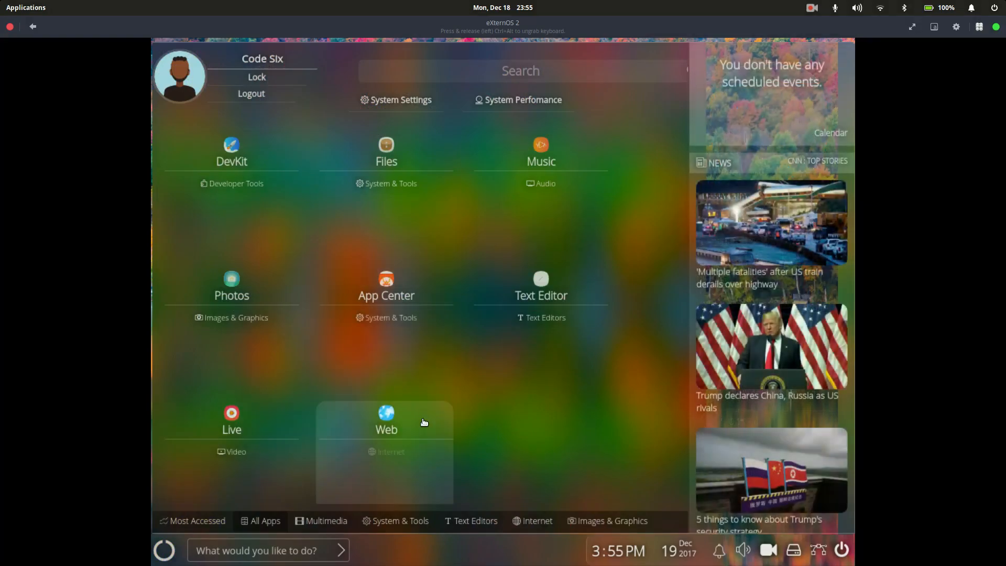
click(385, 420)
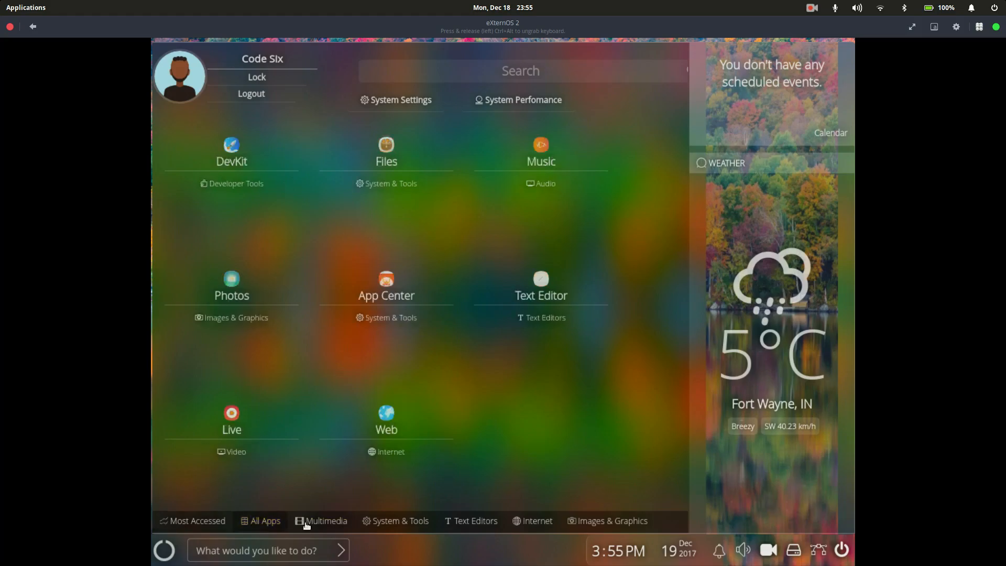
- Filter the launcher by System & Tools, Text Editors and Internet categories, then reopen the start menu
click(399, 521)
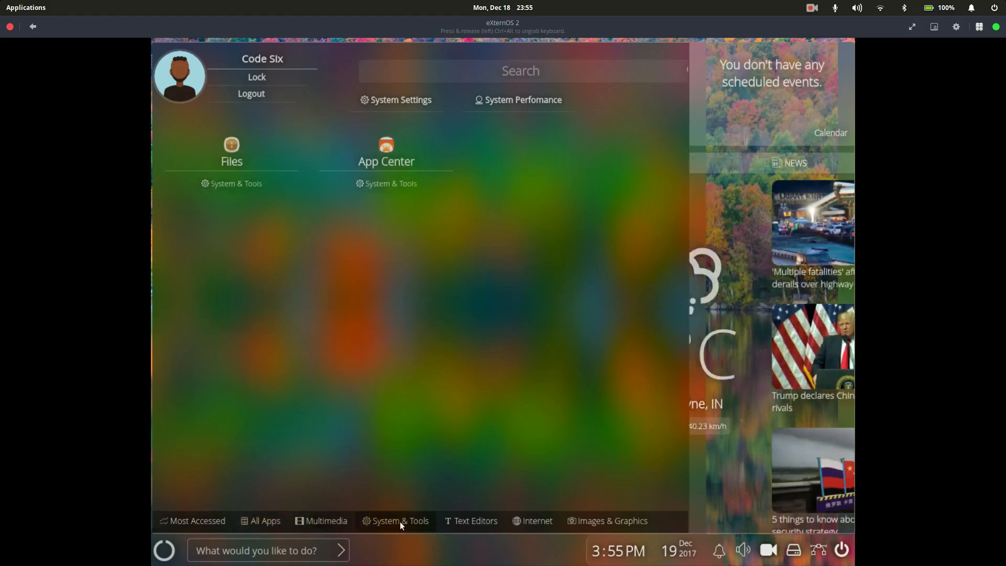
click(475, 521)
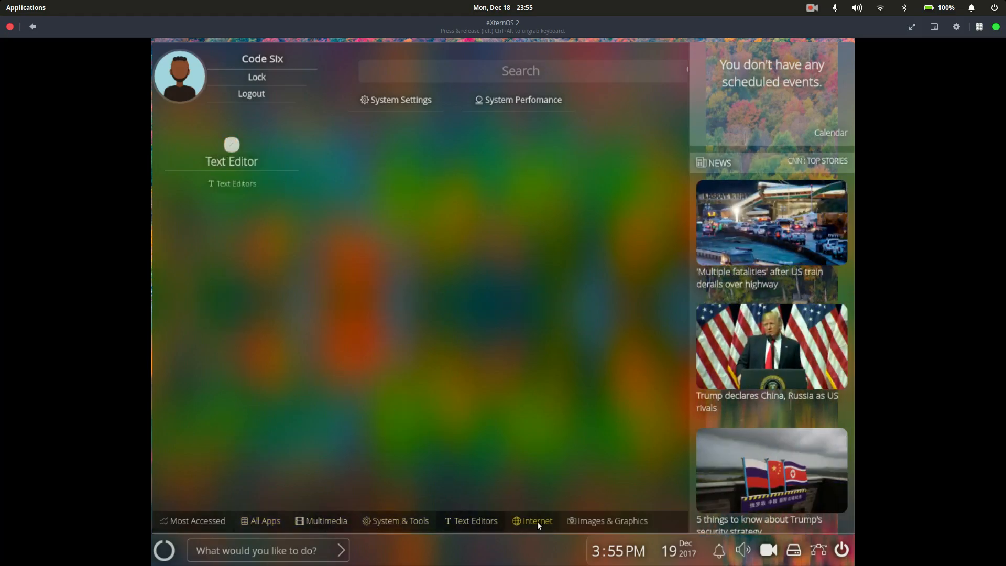
click(611, 521)
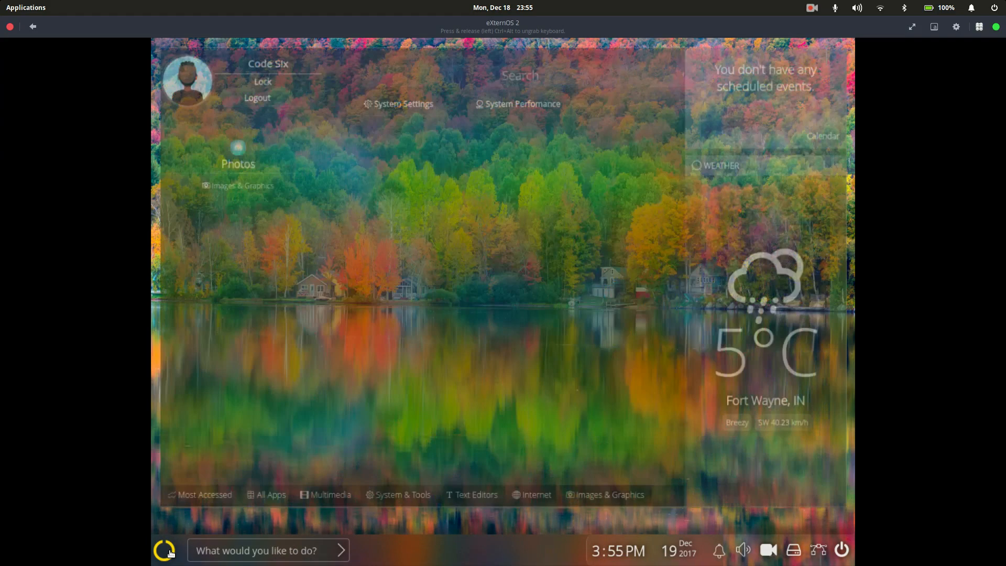
click(402, 493)
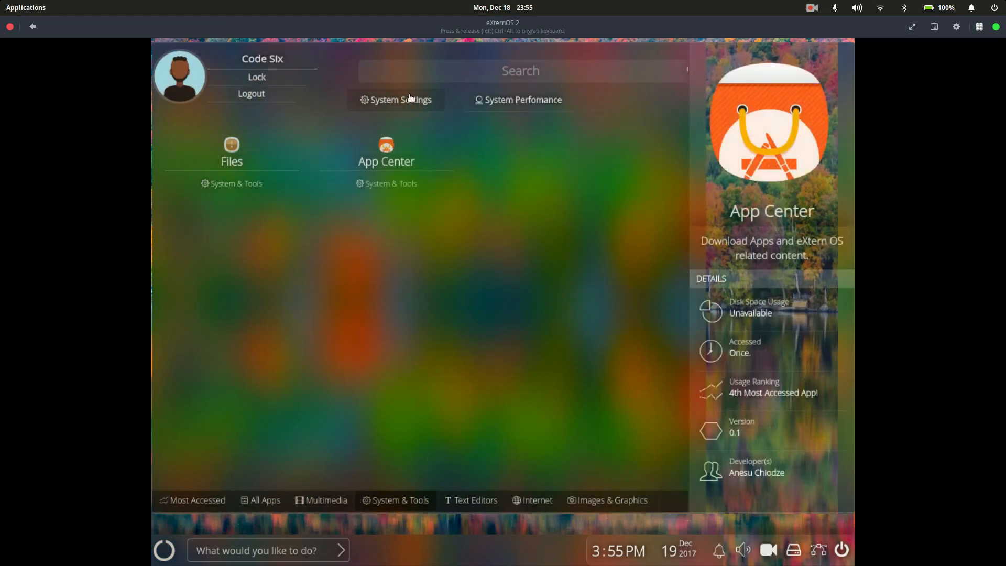
- Enter System Settings' Display panel, raise display gamma to 130%, and return to the overview
click(396, 100)
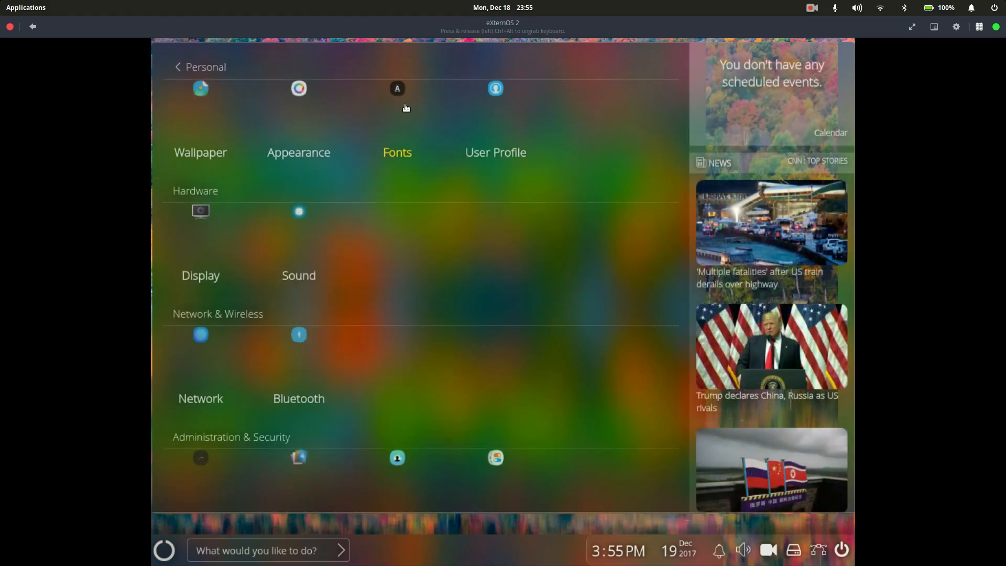
mouse_move(200, 265)
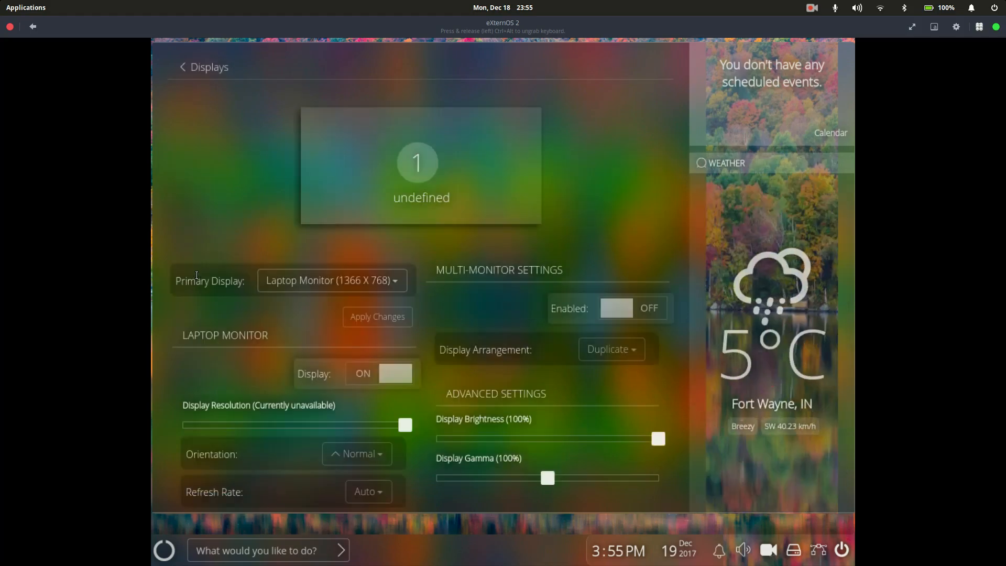
click(332, 281)
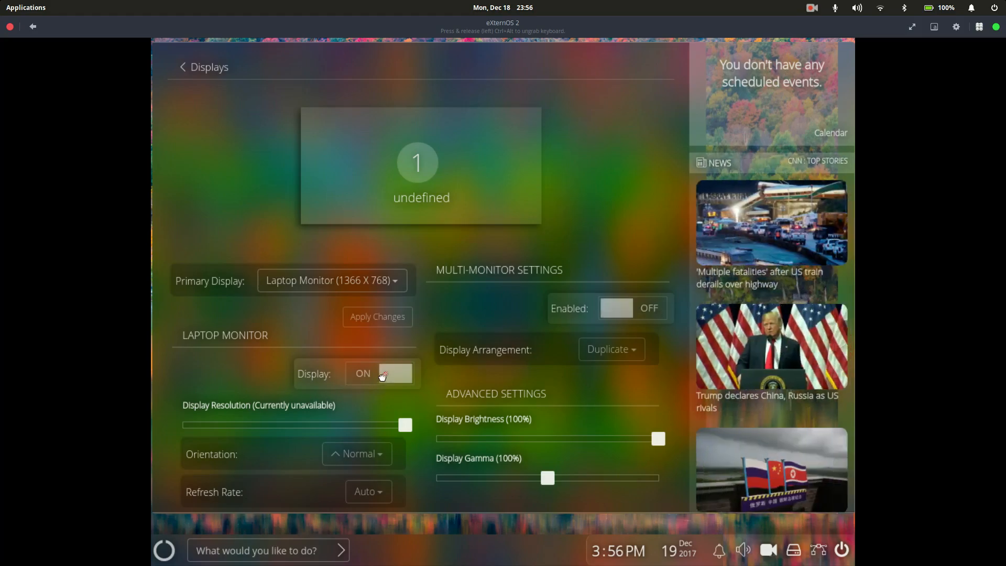
mouse_move(416, 465)
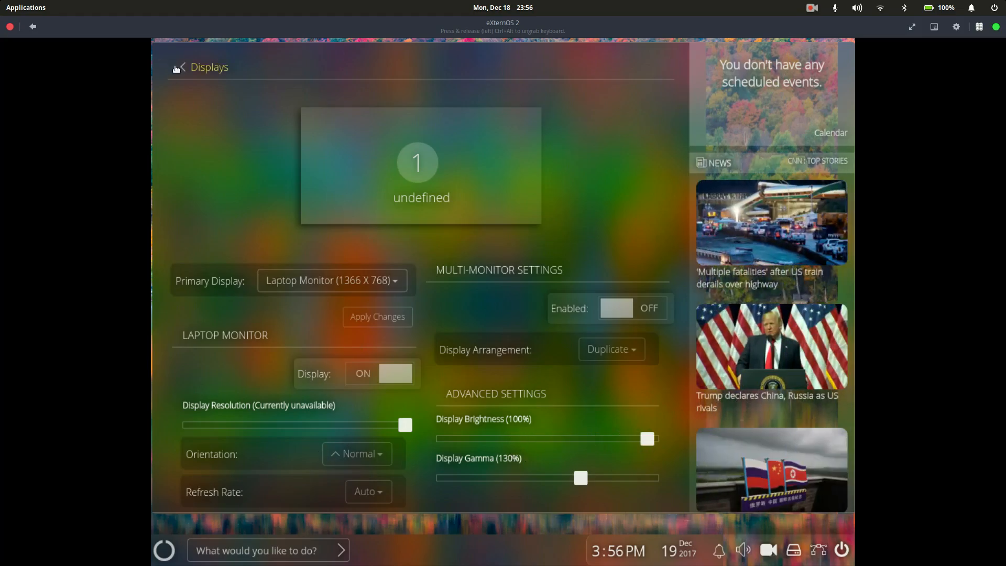
click(180, 67)
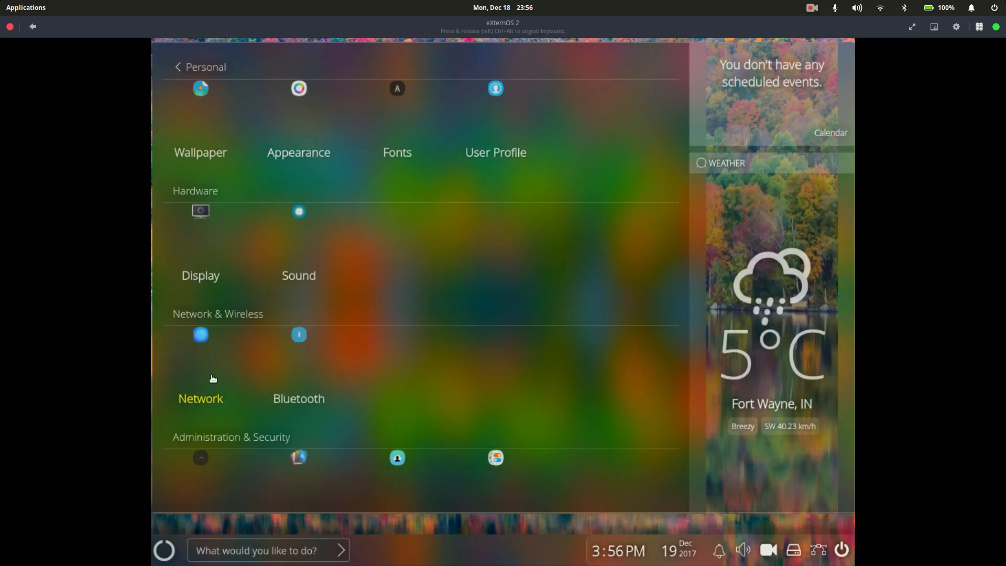
mouse_move(490, 125)
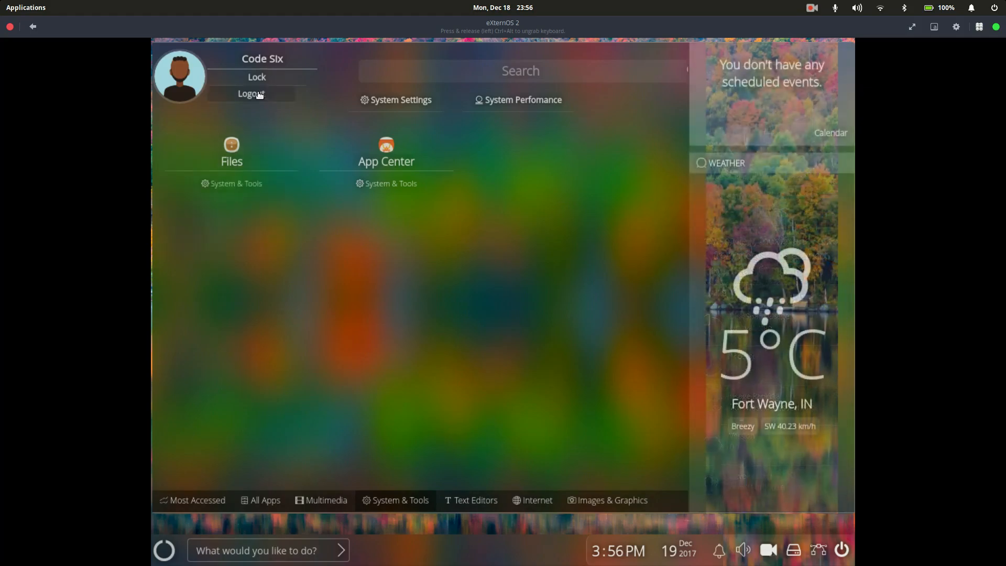
mouse_move(256, 76)
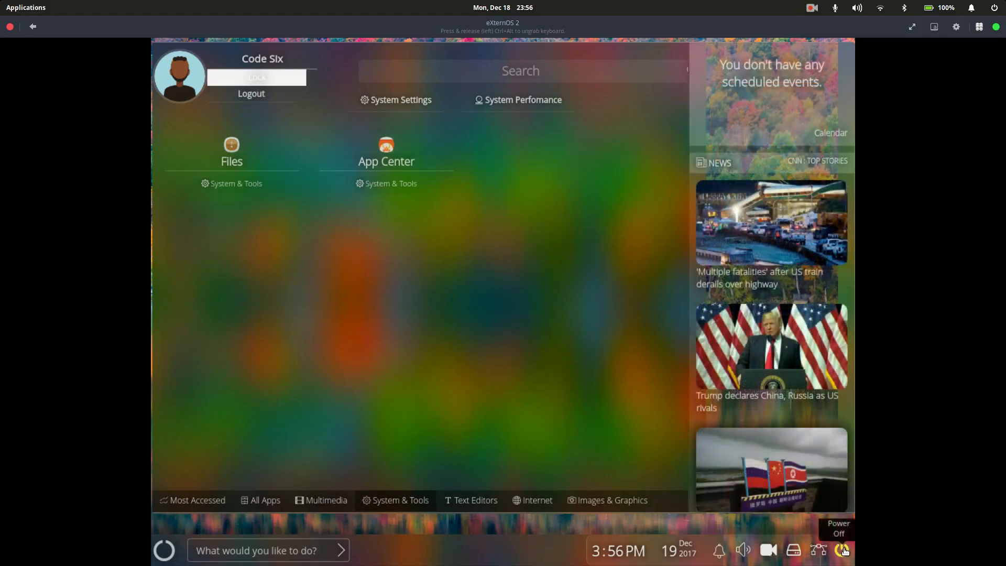
- Power off the eXtern OS virtual machine and return to the Boxes machine list
click(842, 550)
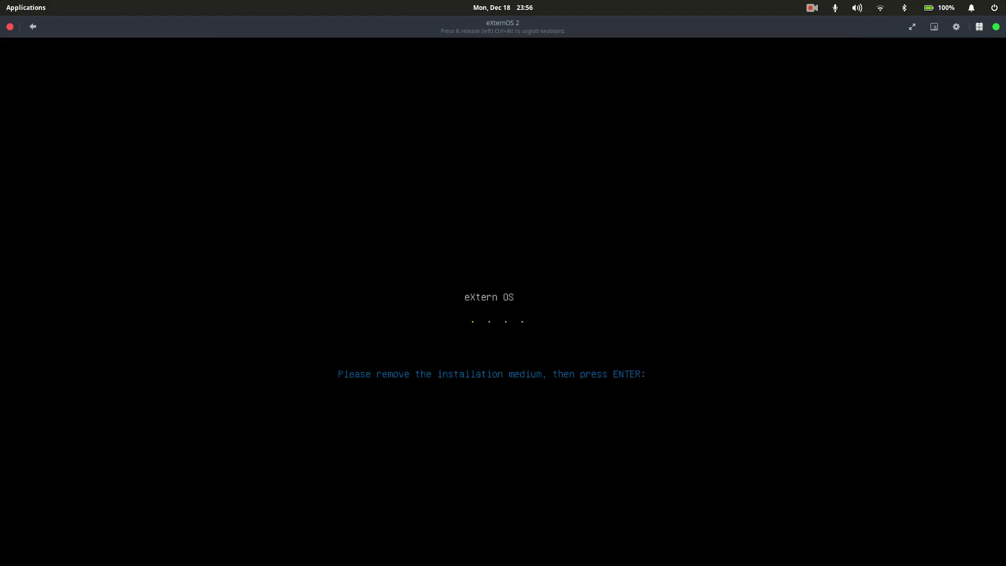
click(33, 26)
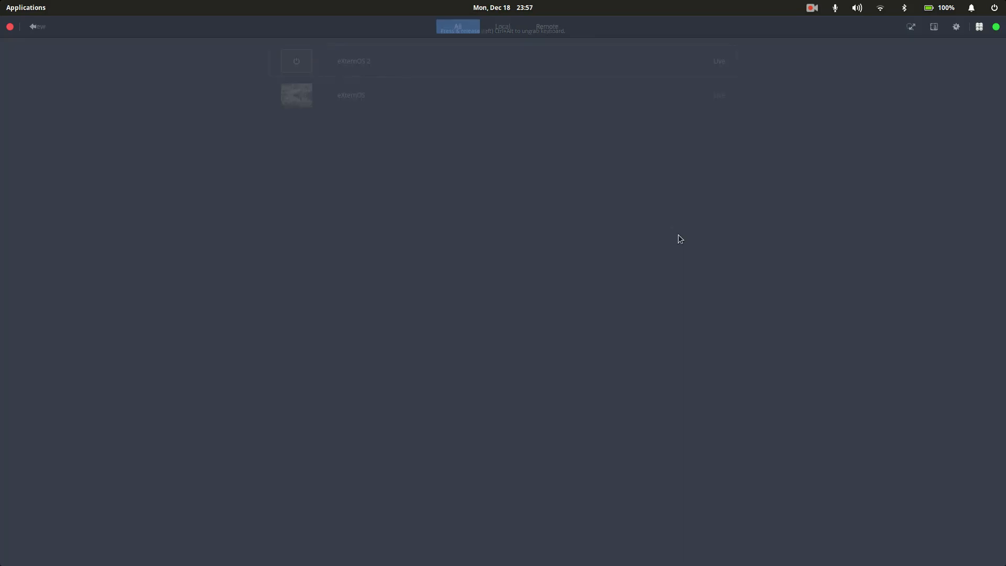